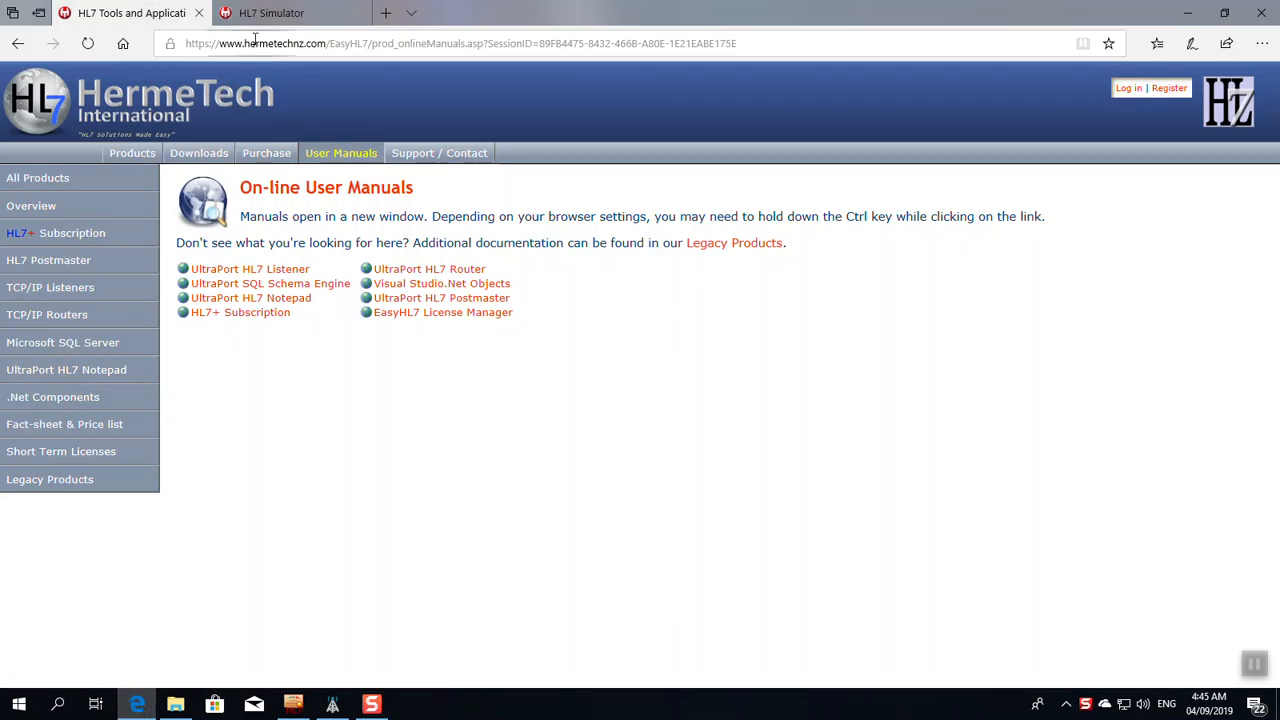
mouse_move(266, 152)
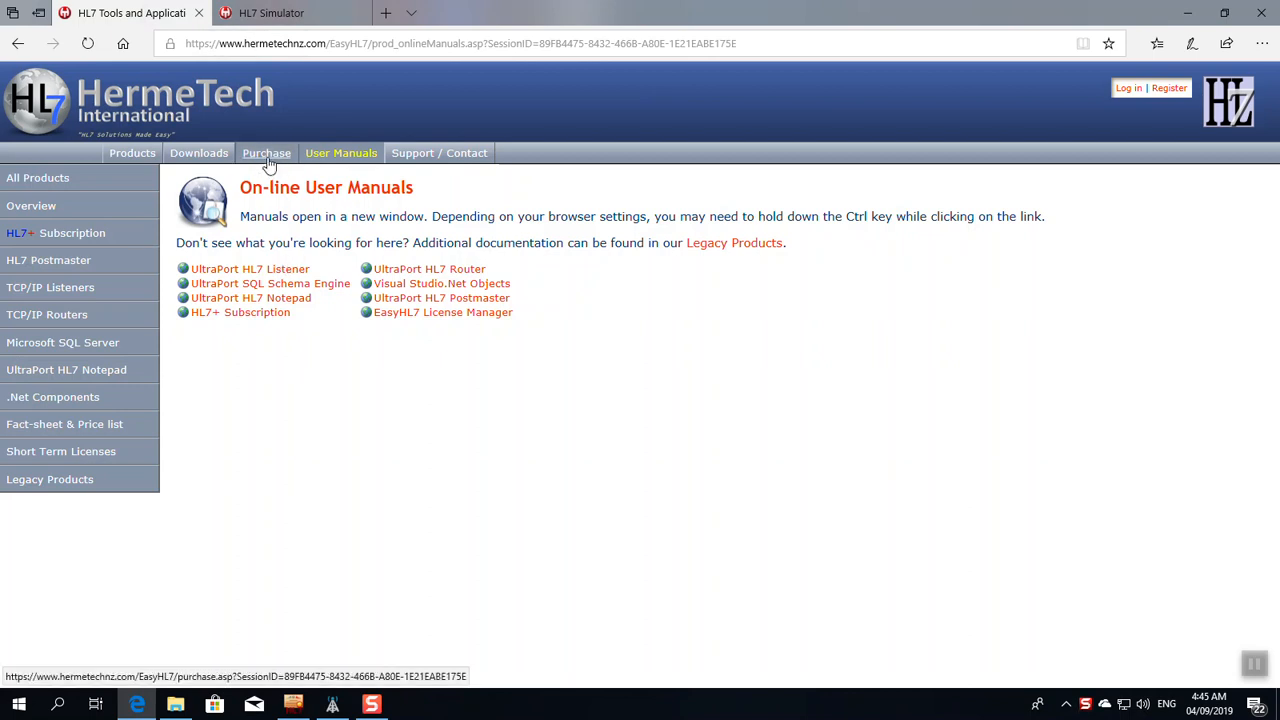
mouse_move(340, 152)
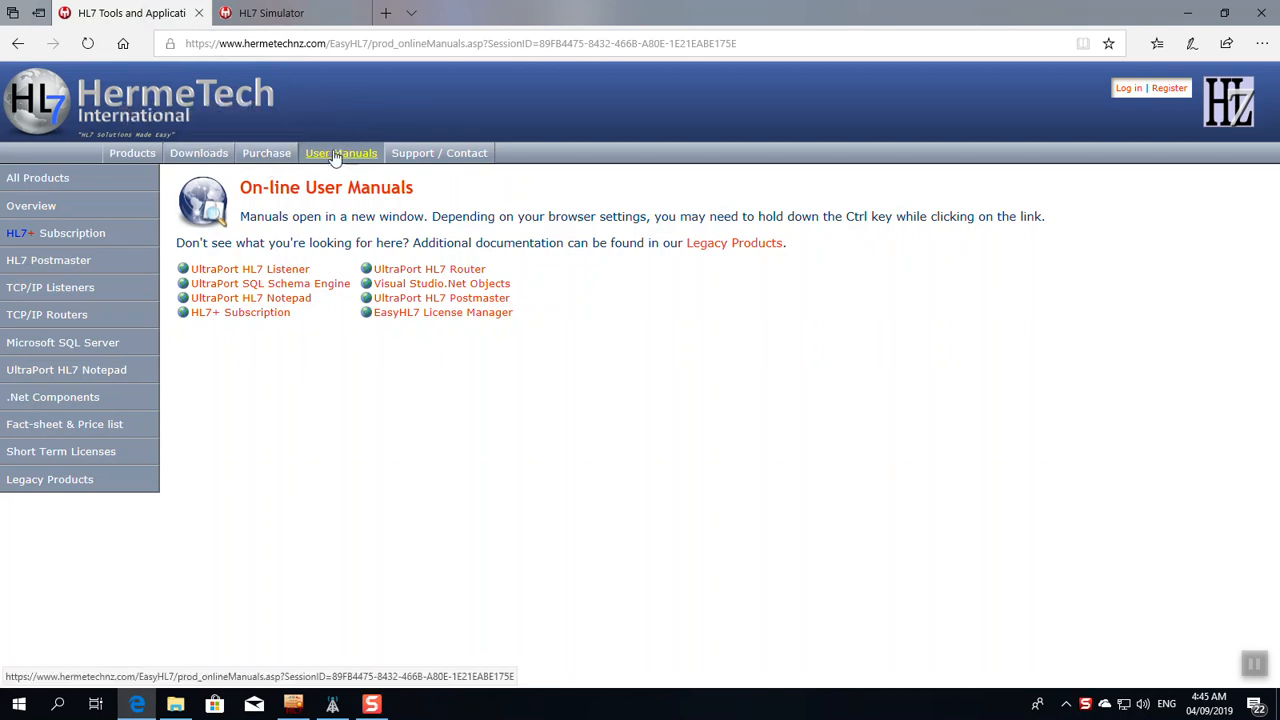
mouse_move(442, 312)
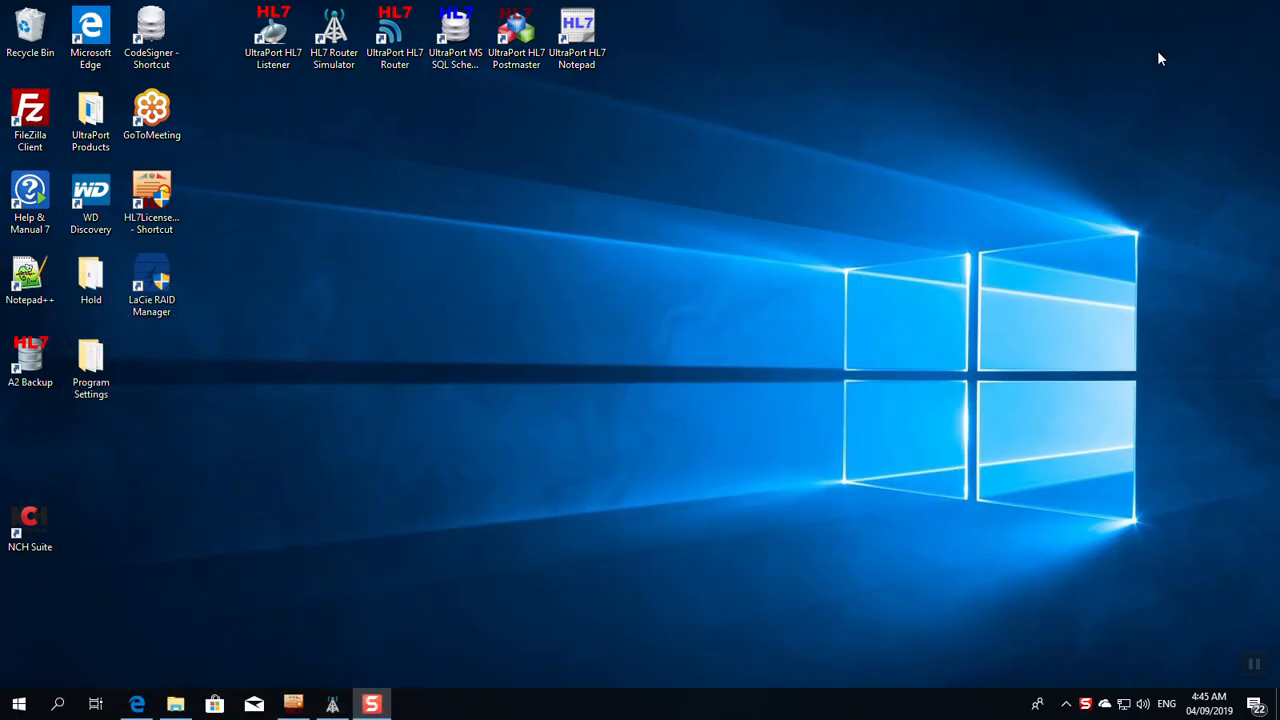
mouse_move(314, 126)
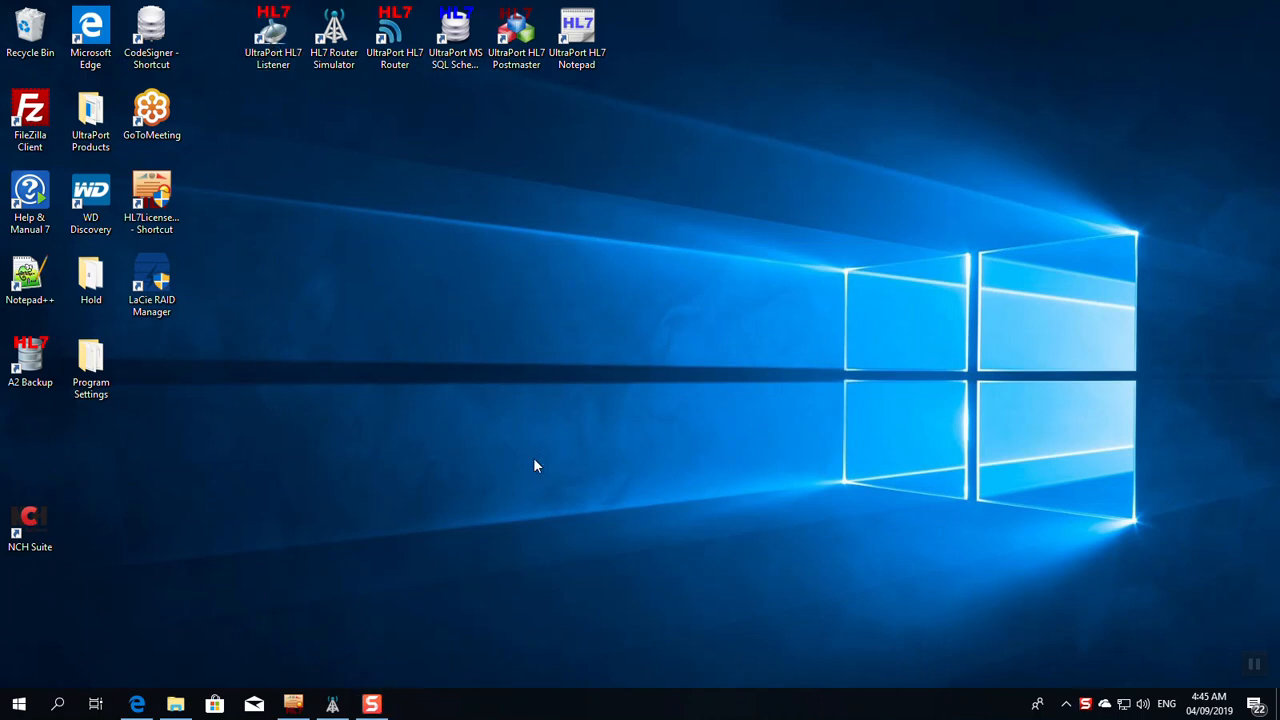
Launch the UltraPort HL7 Listener from the desktop, read through the EULA and agree to its terms.
double_click(272, 30)
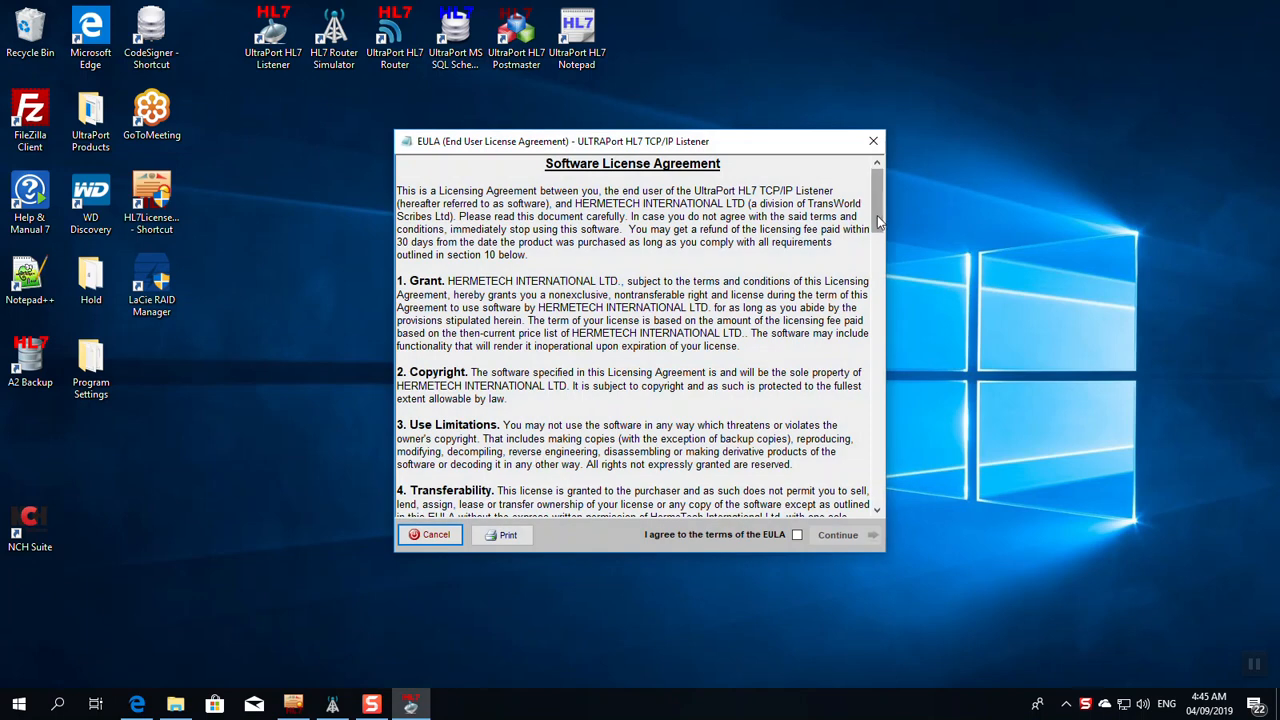
scroll(down, 3)
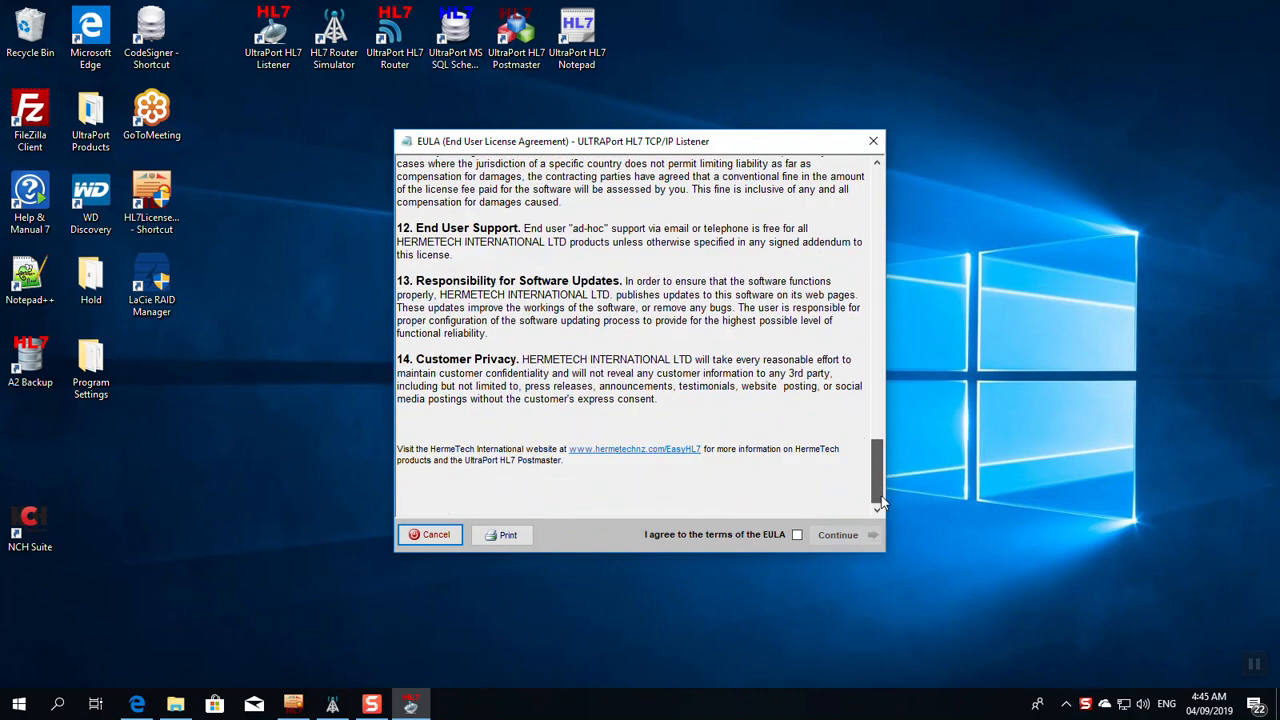
scroll(up, 3)
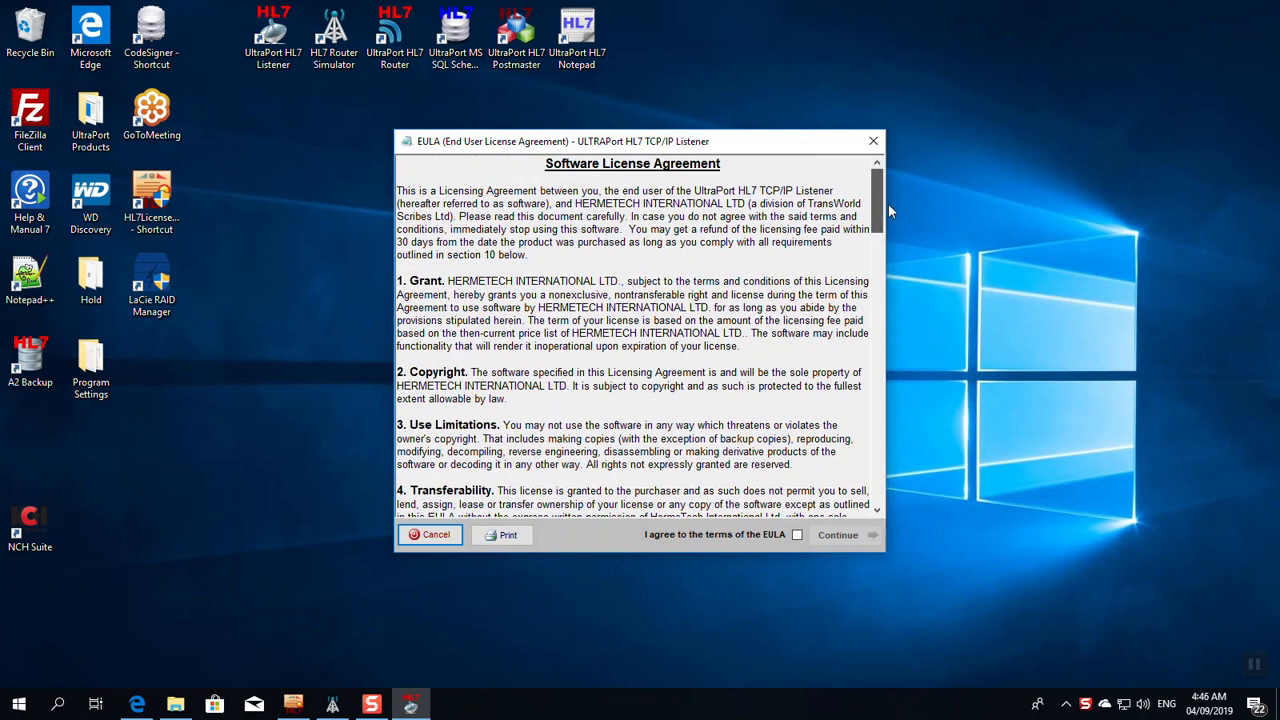
click(796, 534)
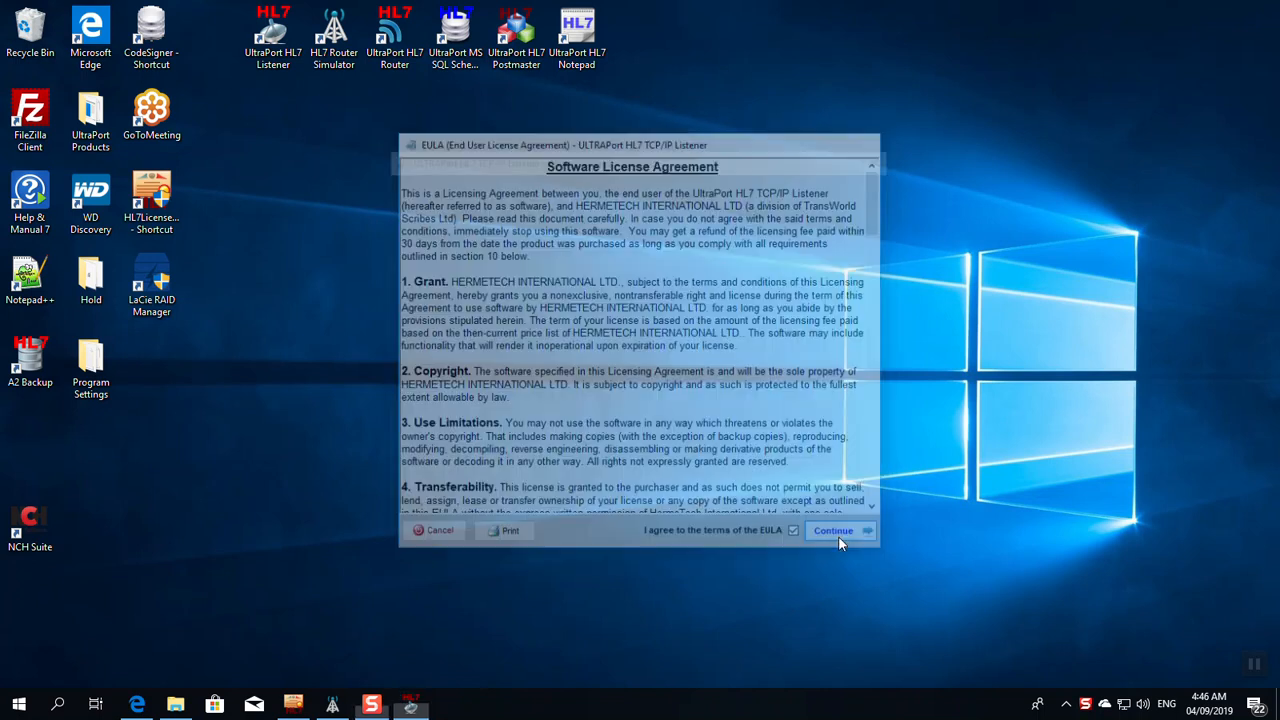
Continue to activation, choose Online Activation with an already purchased license and confirm first-time installation.
click(832, 530)
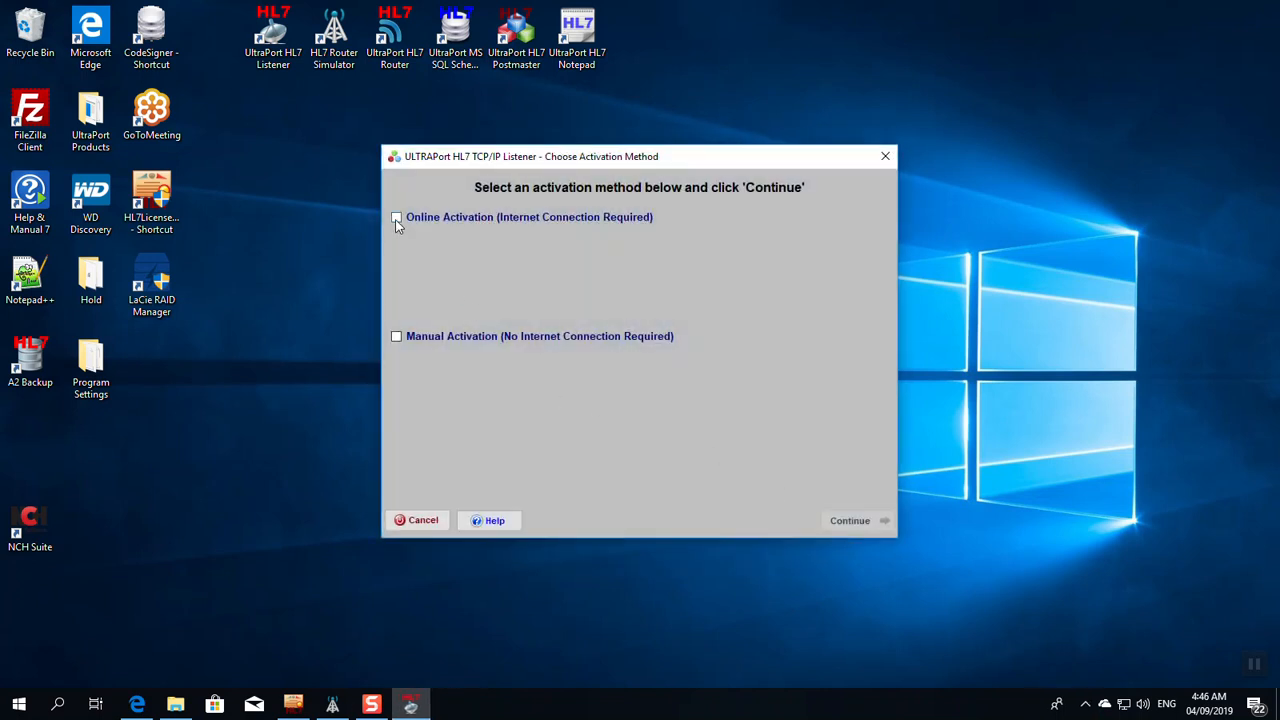
click(396, 216)
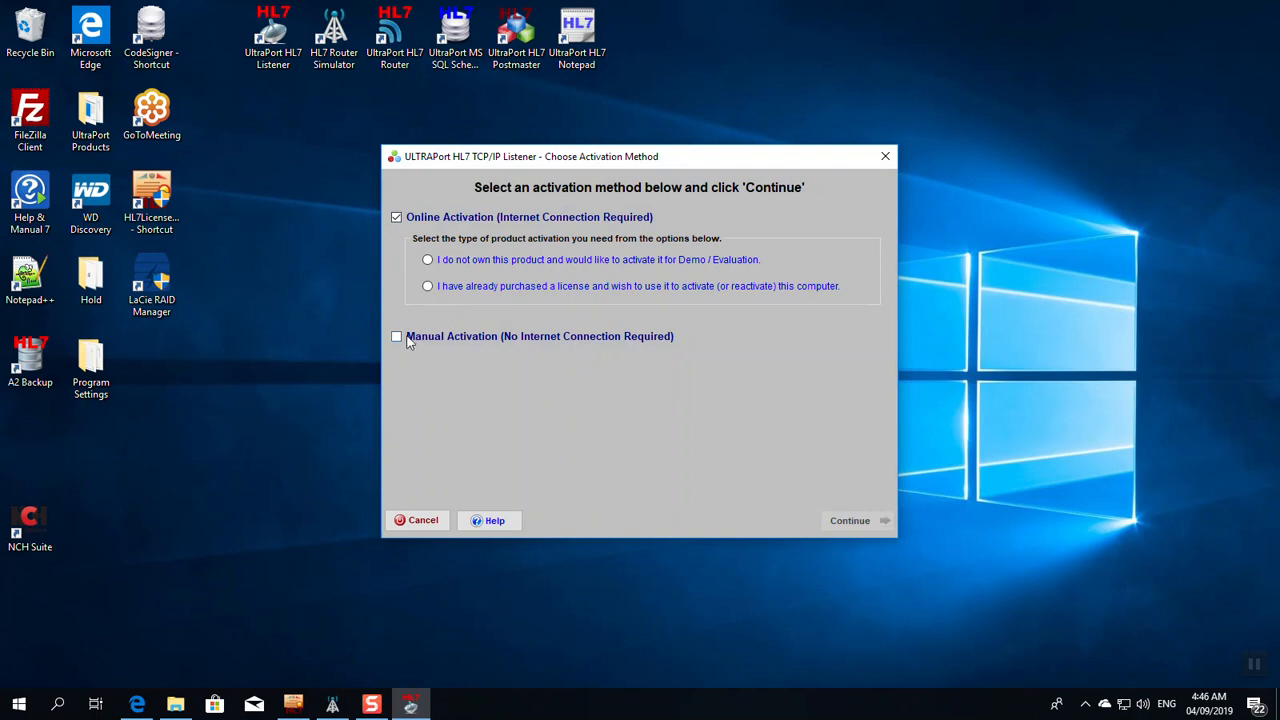
mouse_move(460, 336)
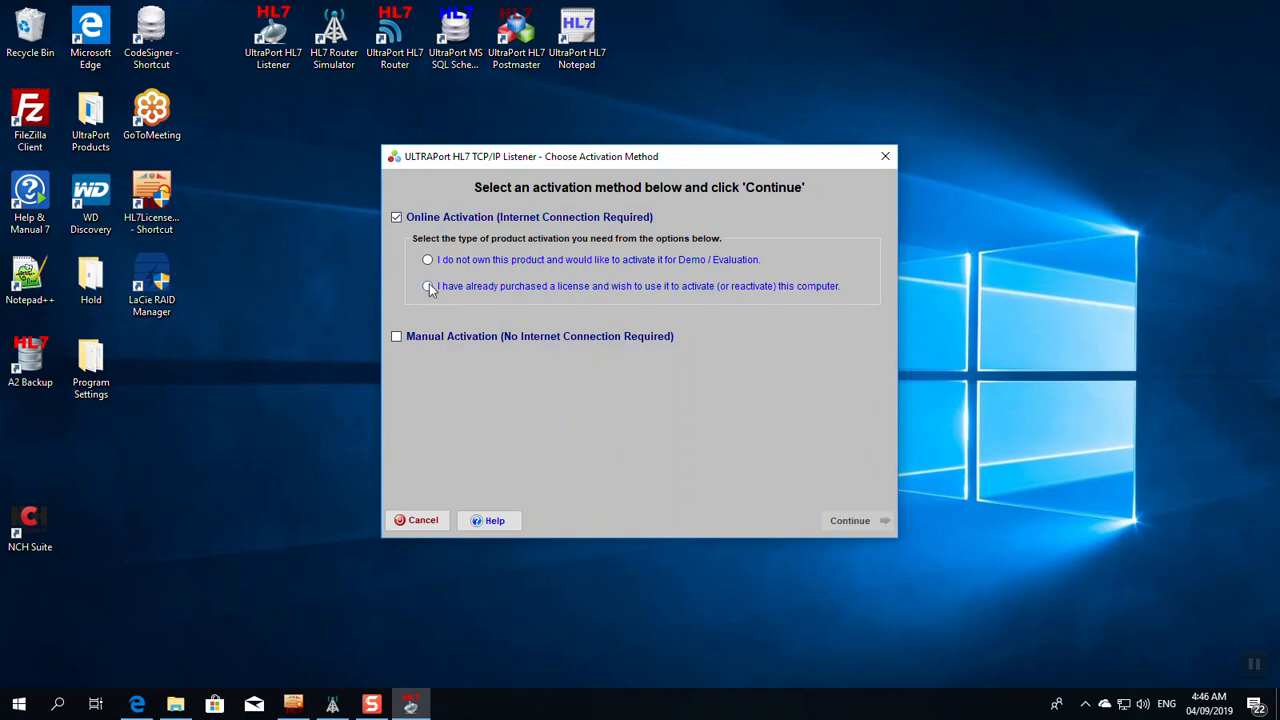
click(428, 286)
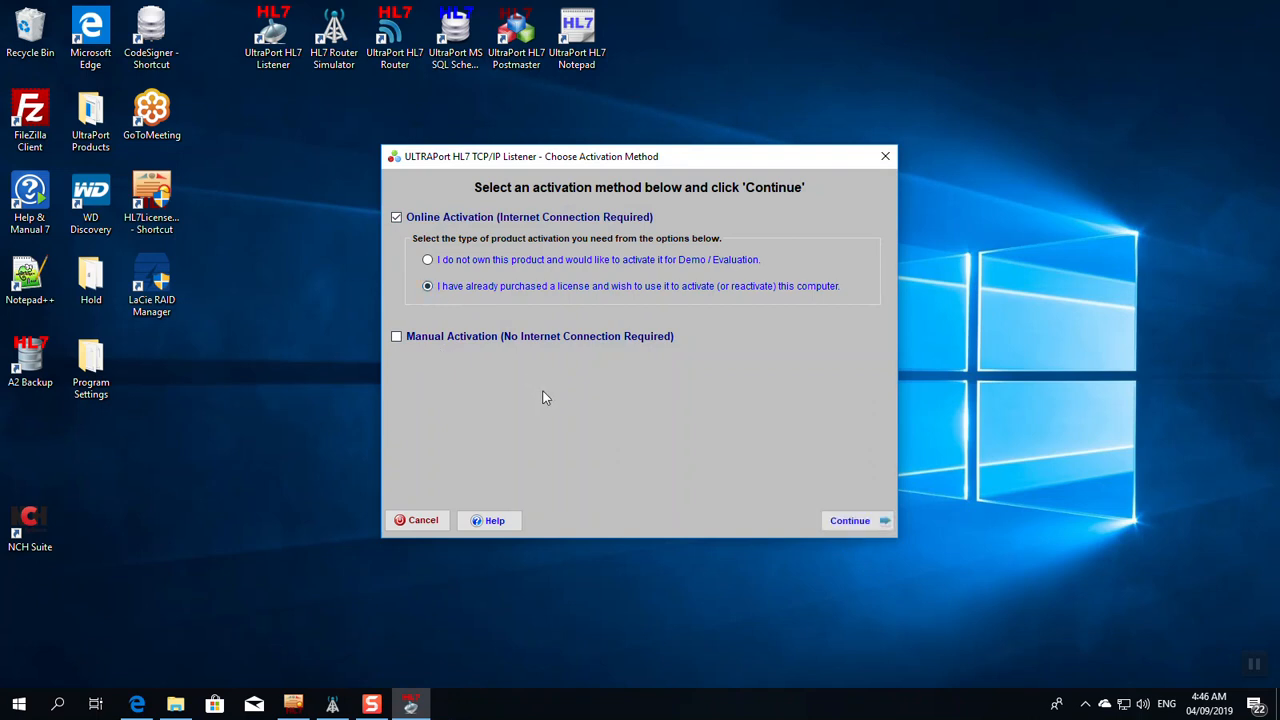
click(850, 520)
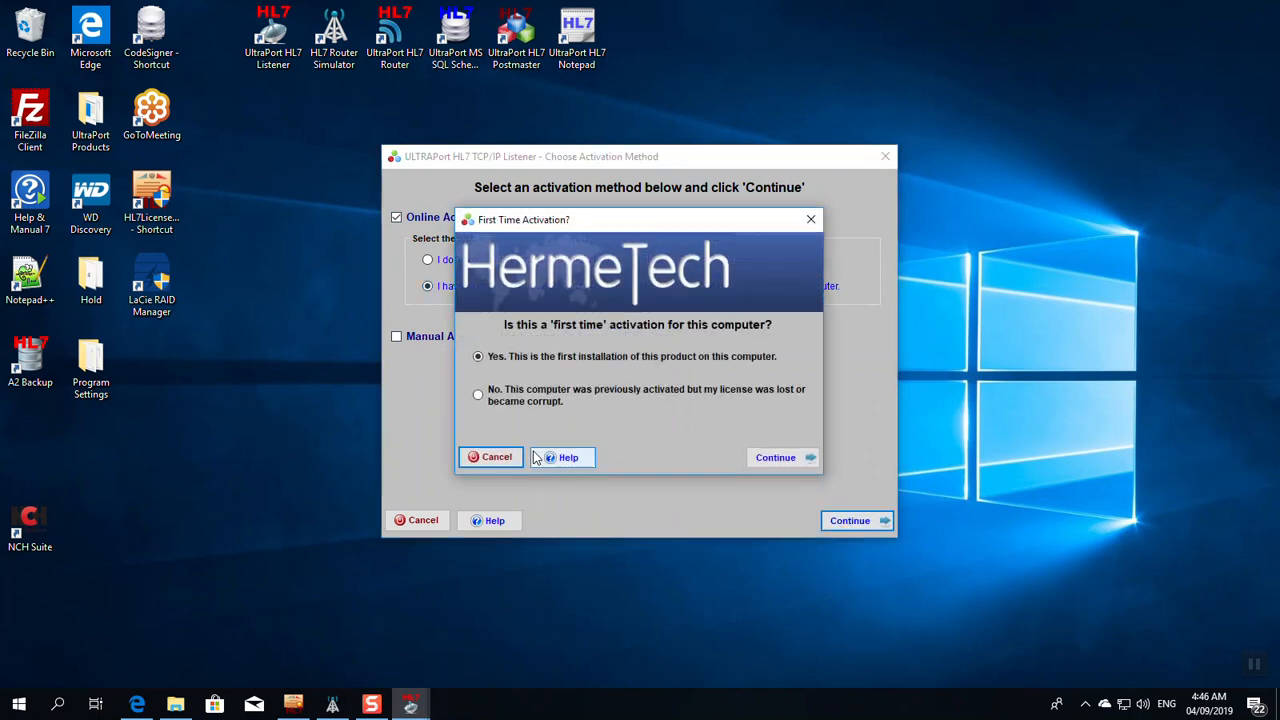
mouse_move(720, 428)
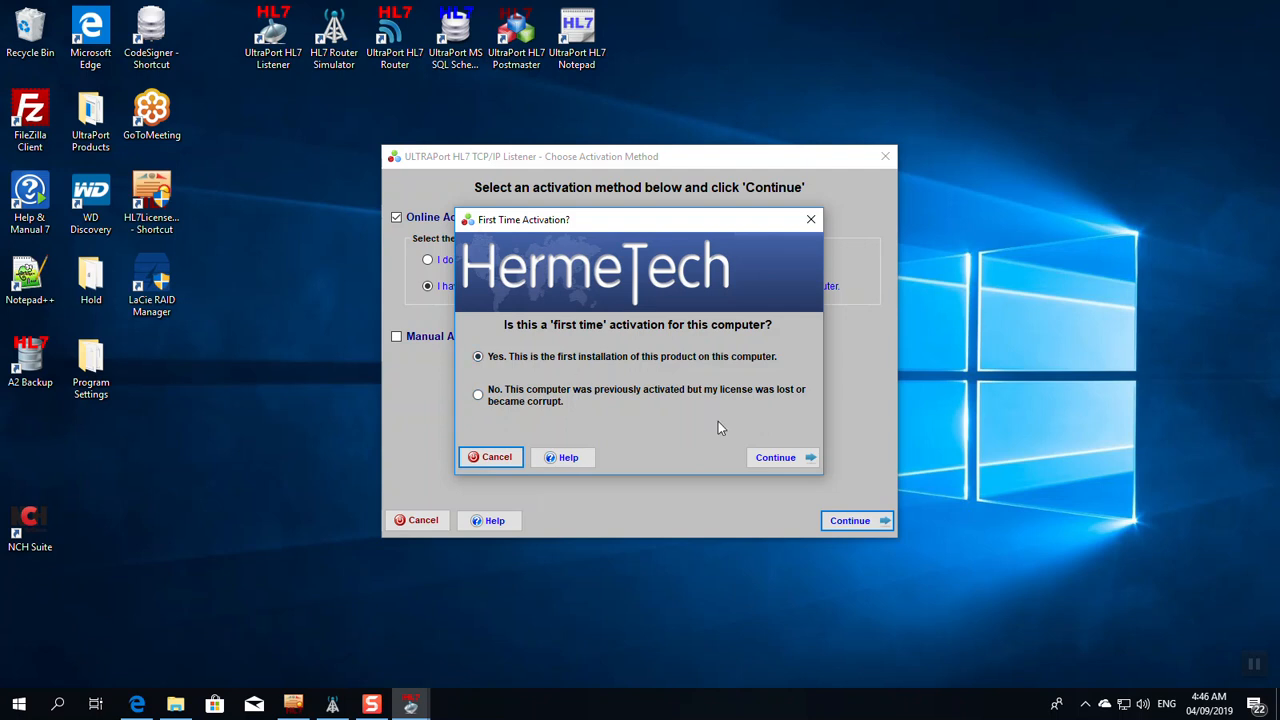
mouse_move(776, 456)
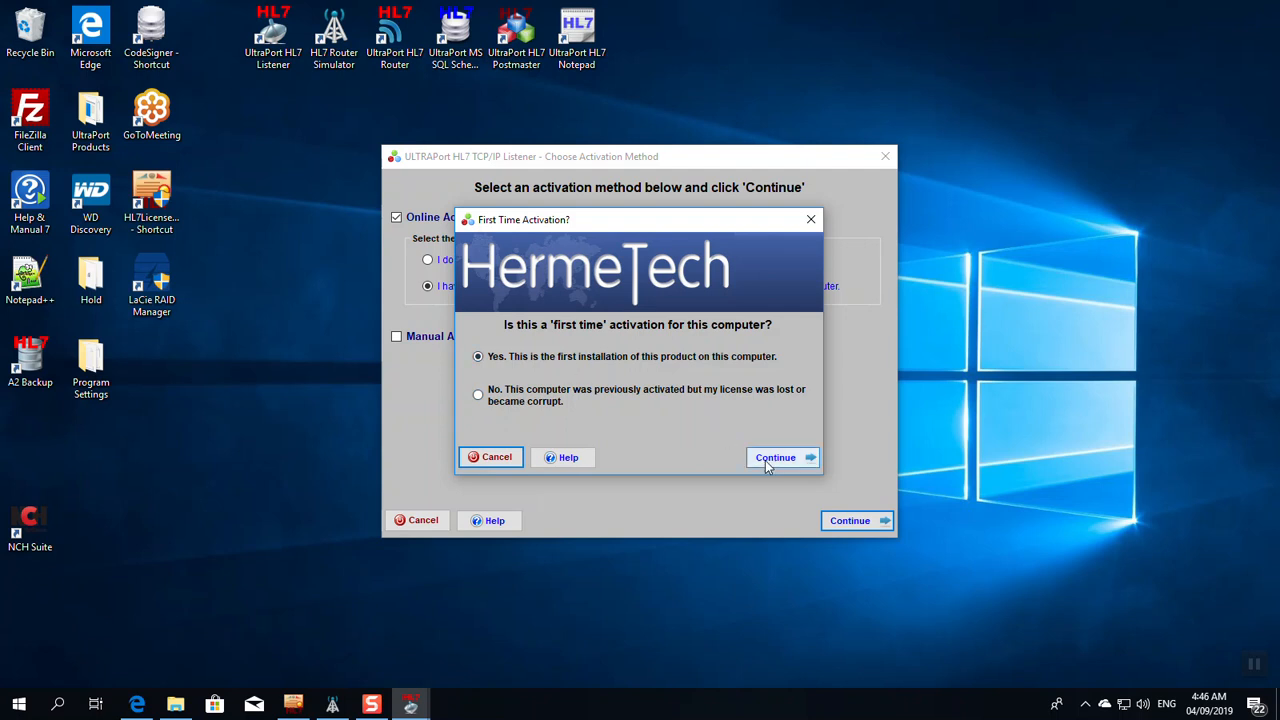
click(776, 456)
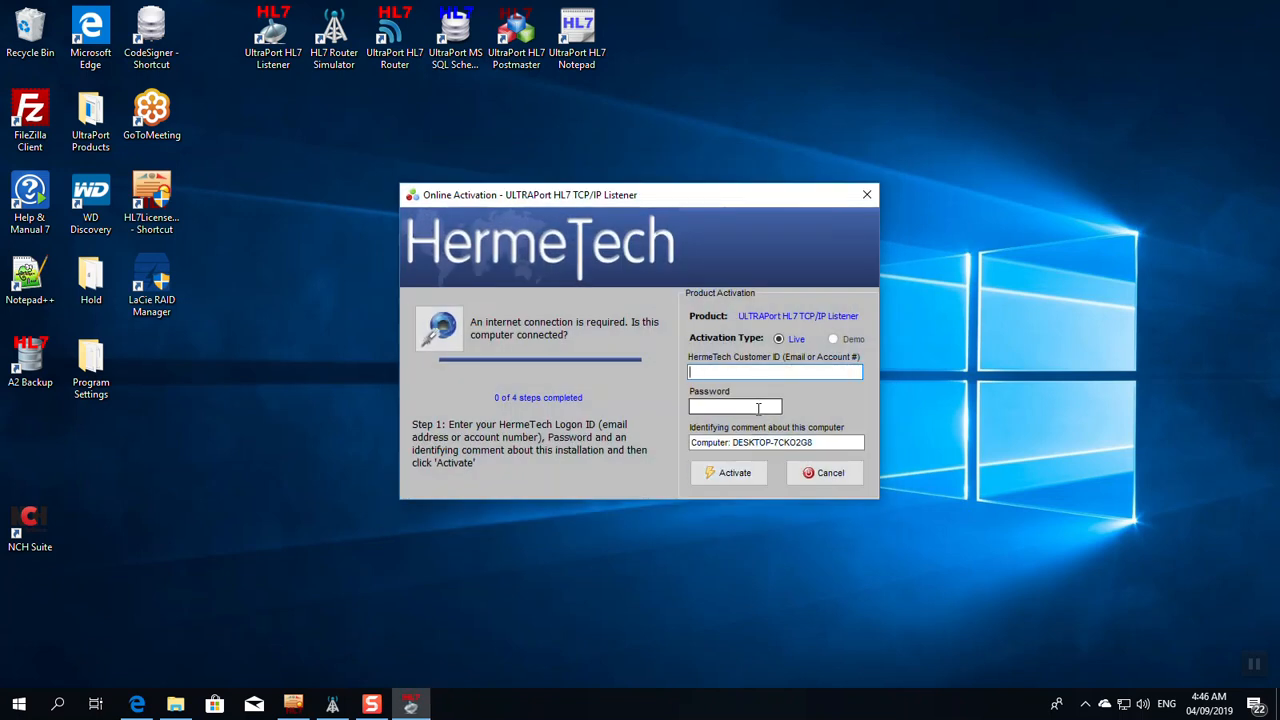
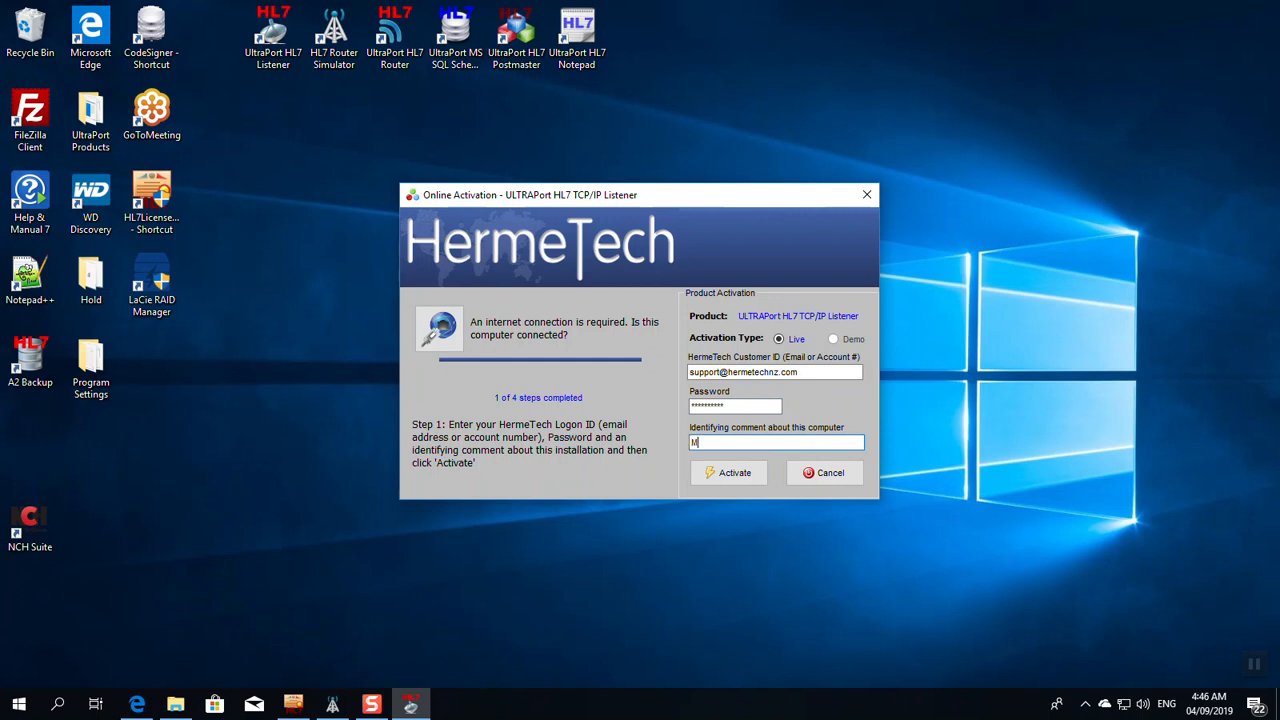
Describe this computer as 'My Desktop (The blue one)' and submit the activation.
text(y Desktop)
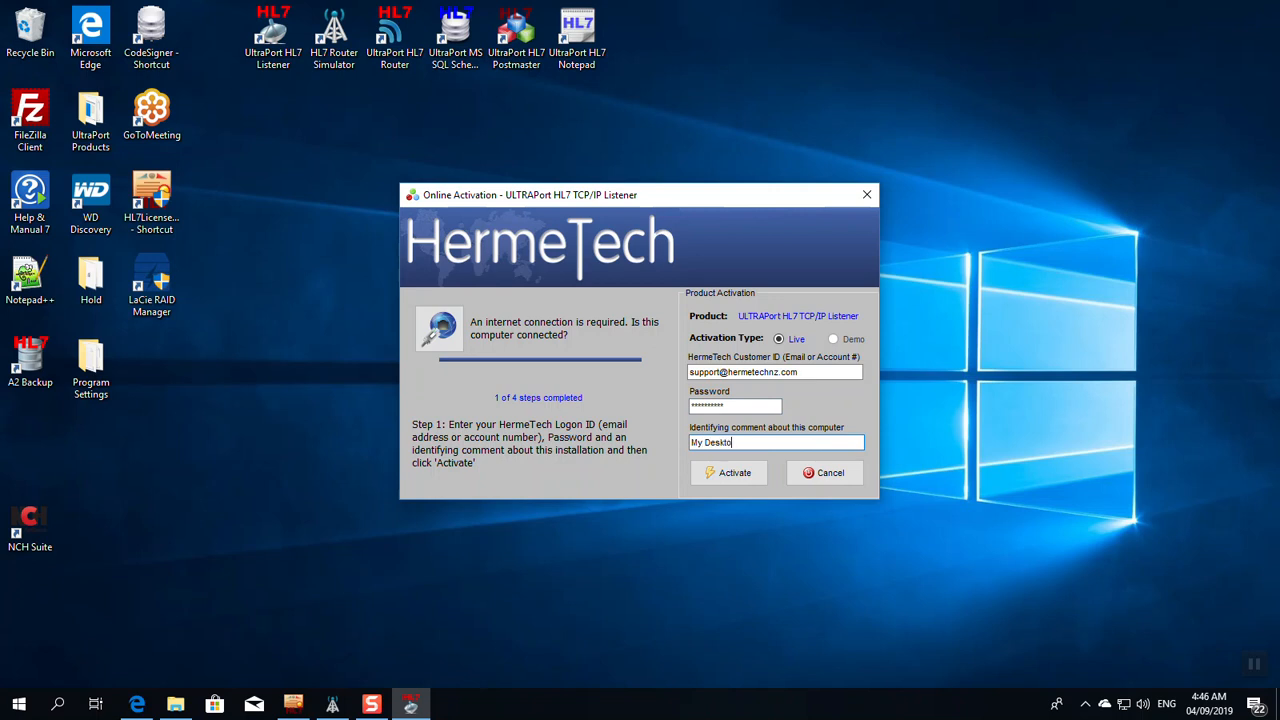
text(()
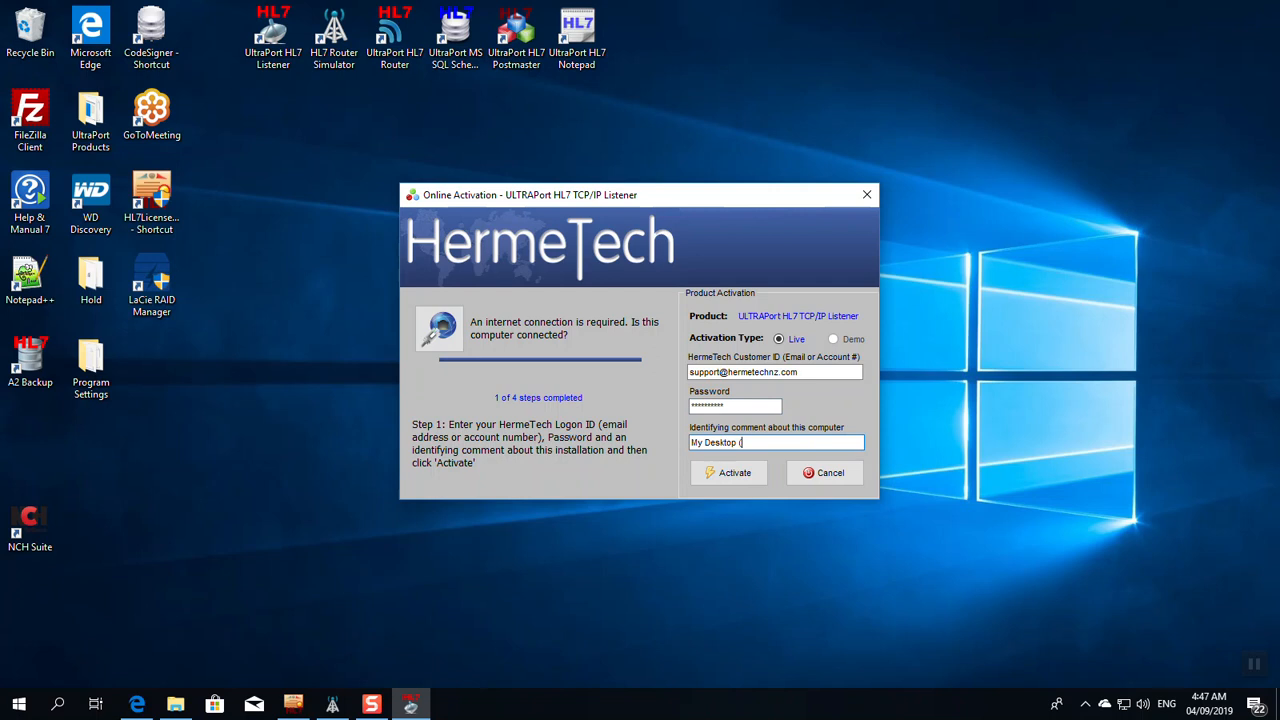
text((The b)
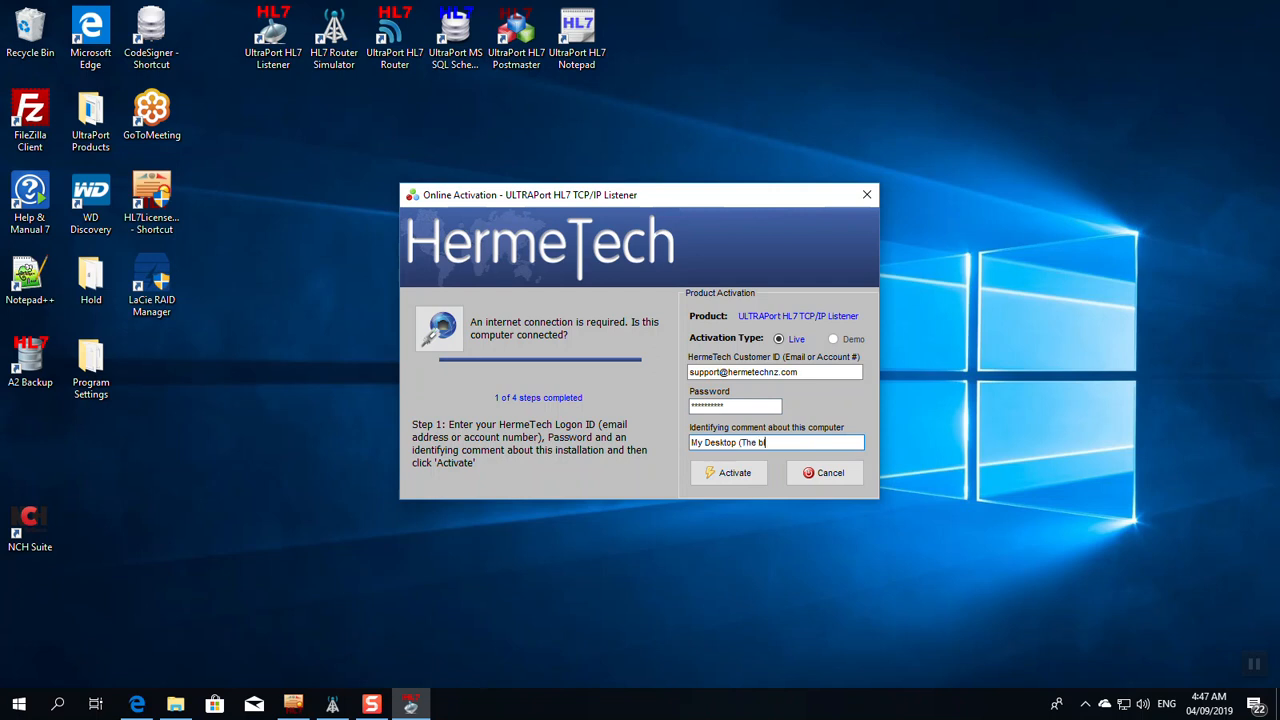
text(lue one))
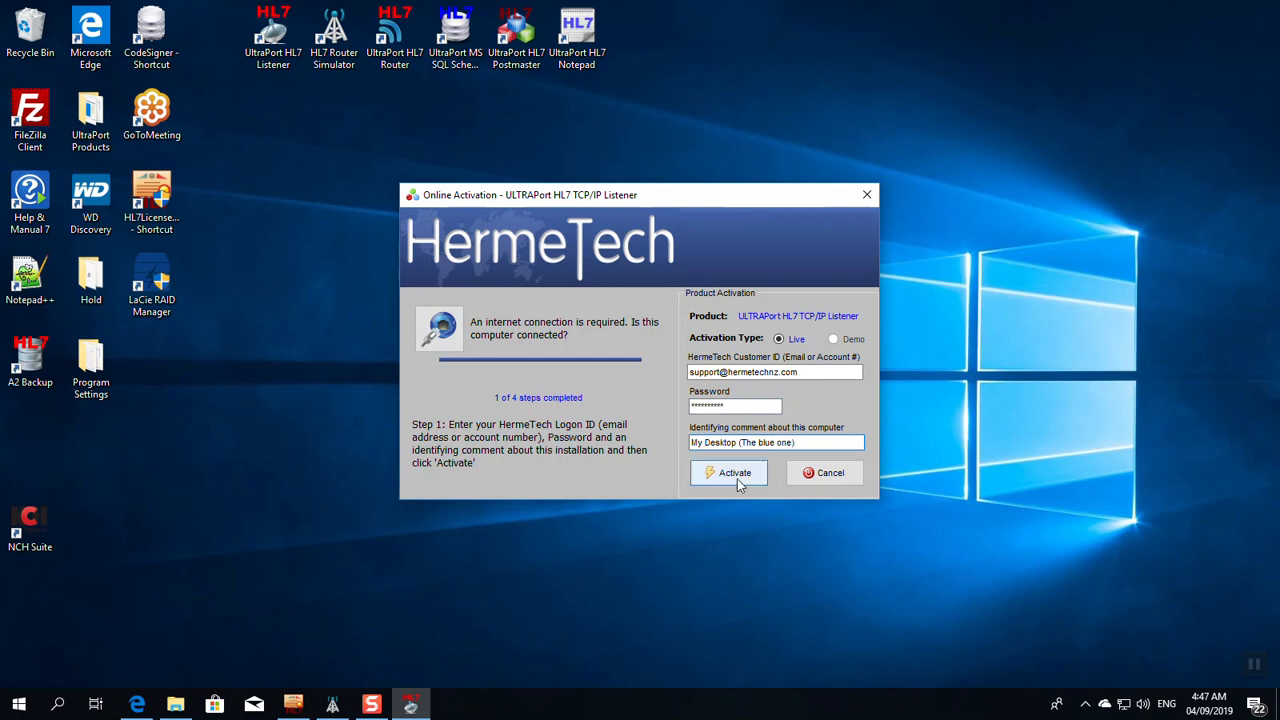
click(728, 472)
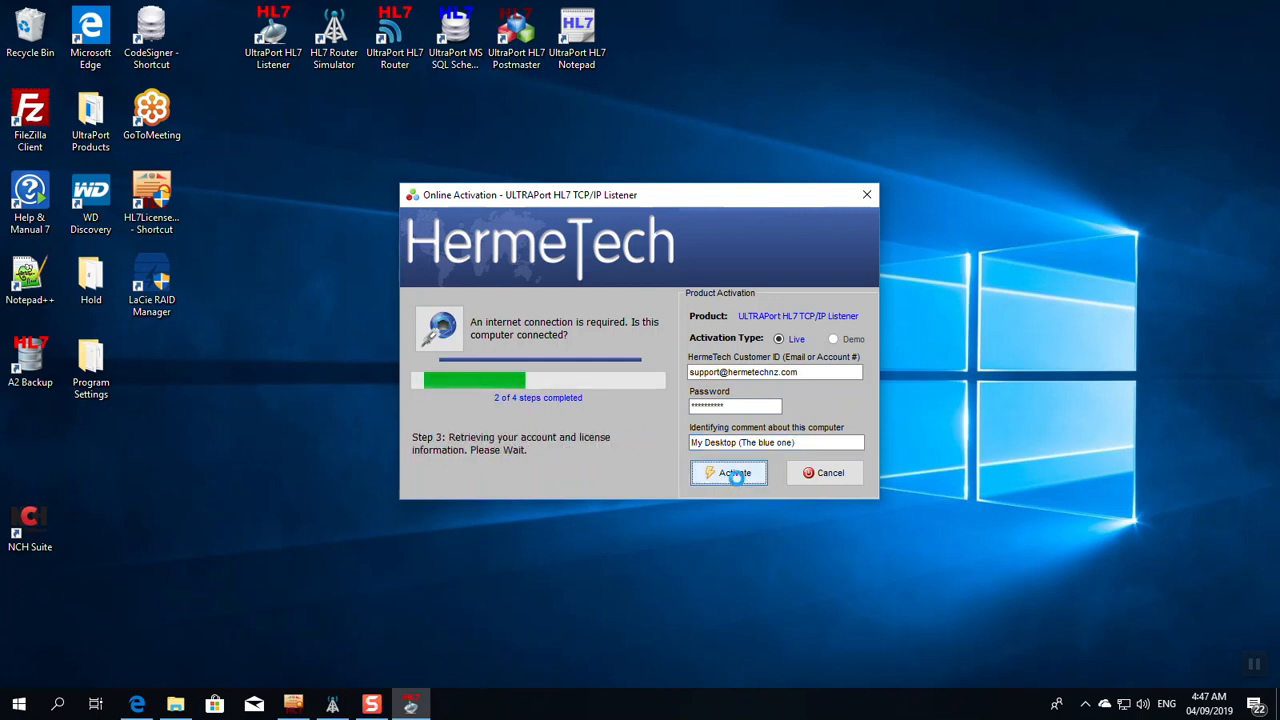
Activate the UltraPort HL7 TCP/IP Listener (3 Ports) for VM licence, confirm it and acknowledge Activation Completed.
click(734, 472)
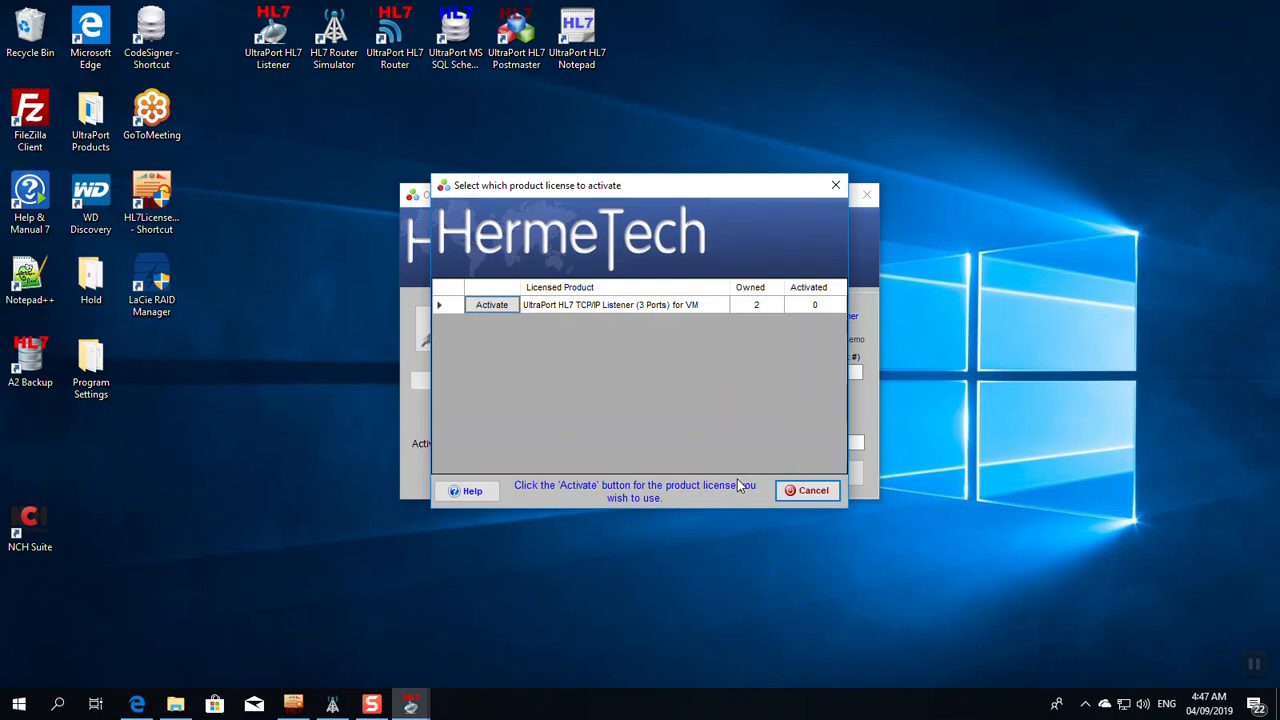
mouse_move(528, 350)
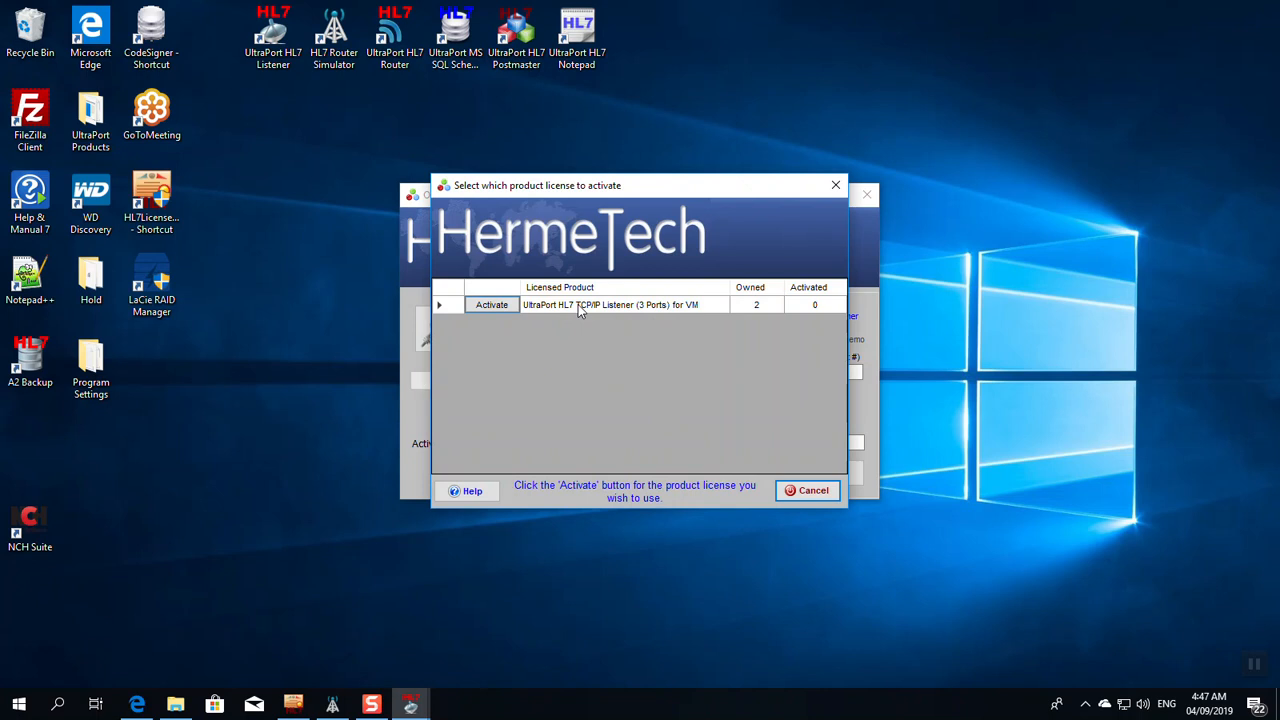
mouse_move(568, 336)
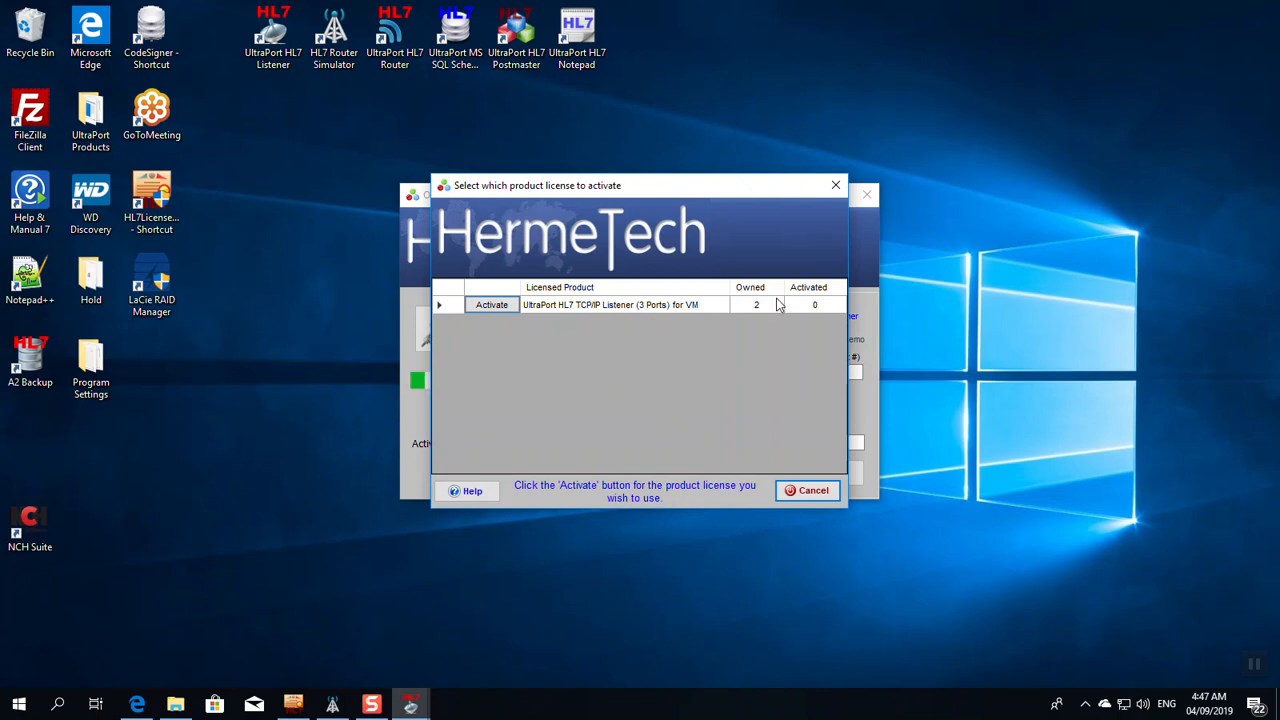
click(756, 304)
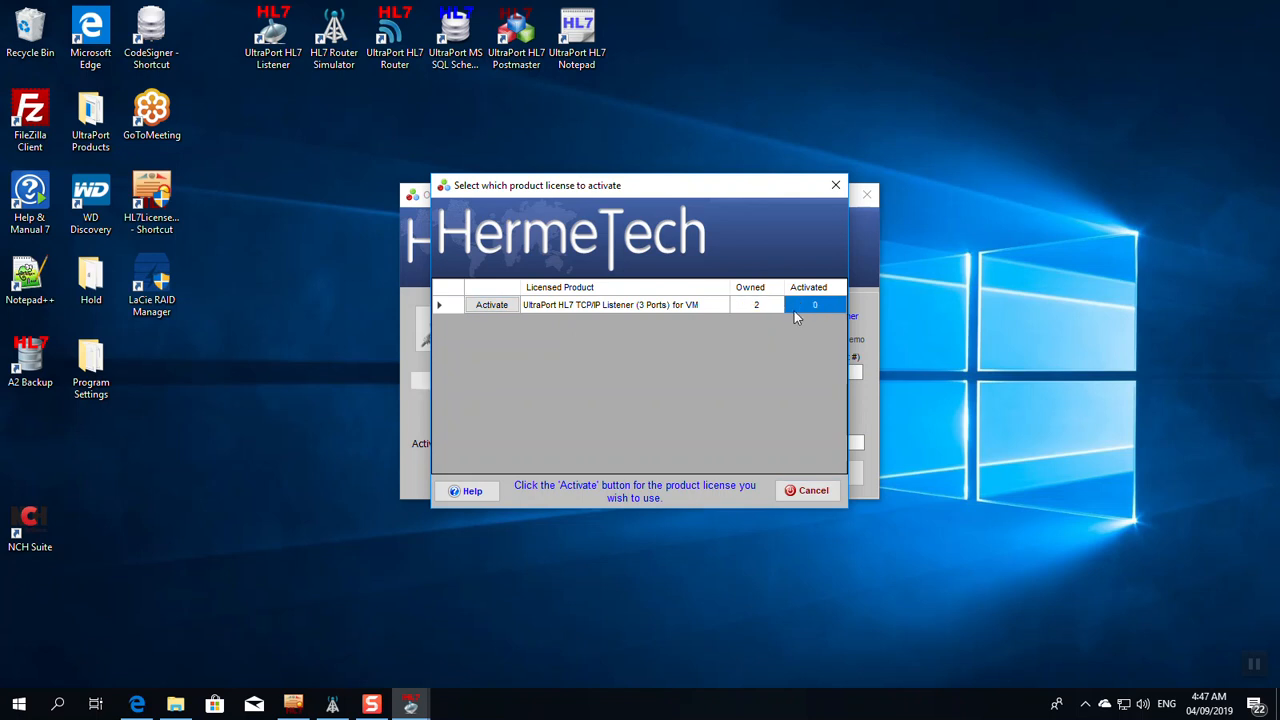
click(492, 304)
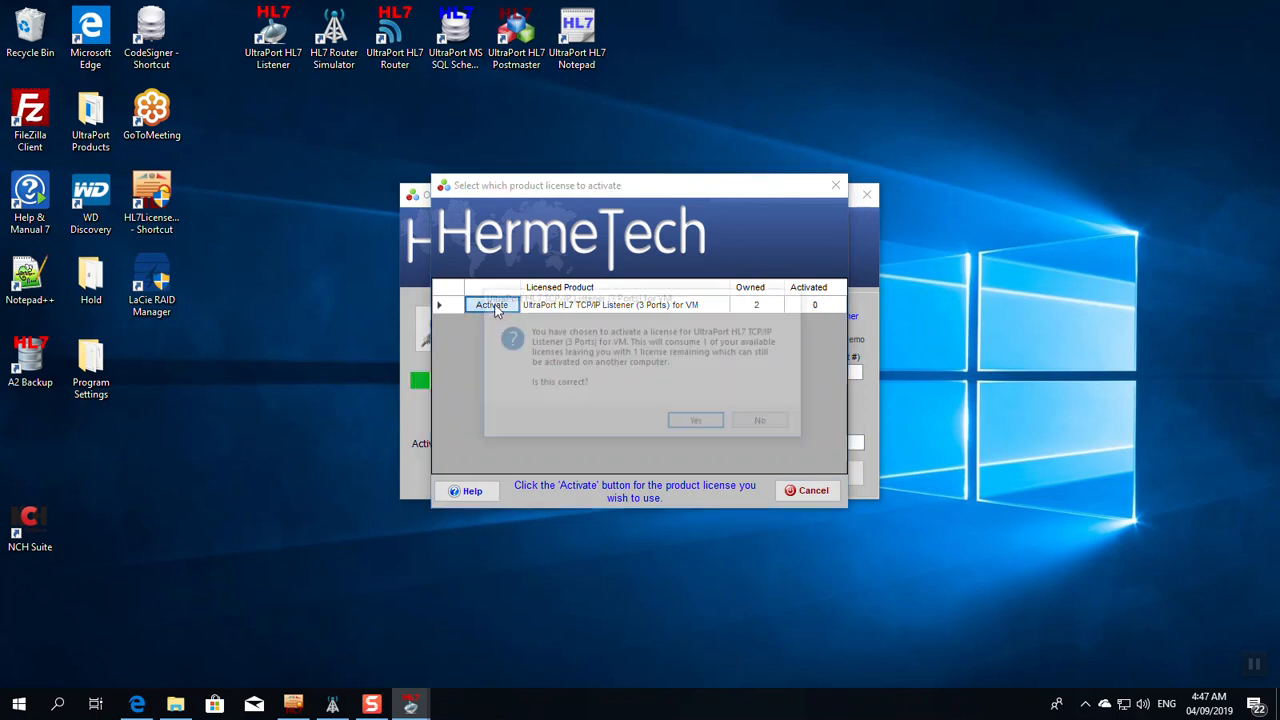
click(492, 304)
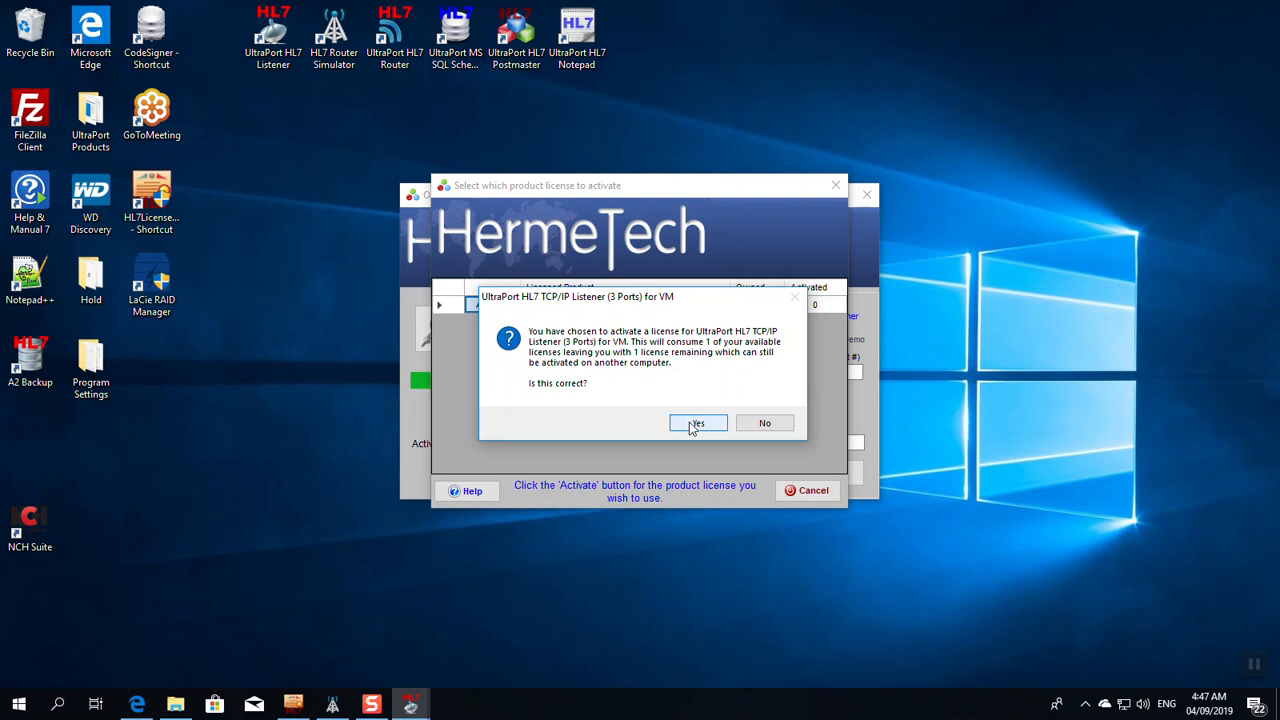
click(696, 422)
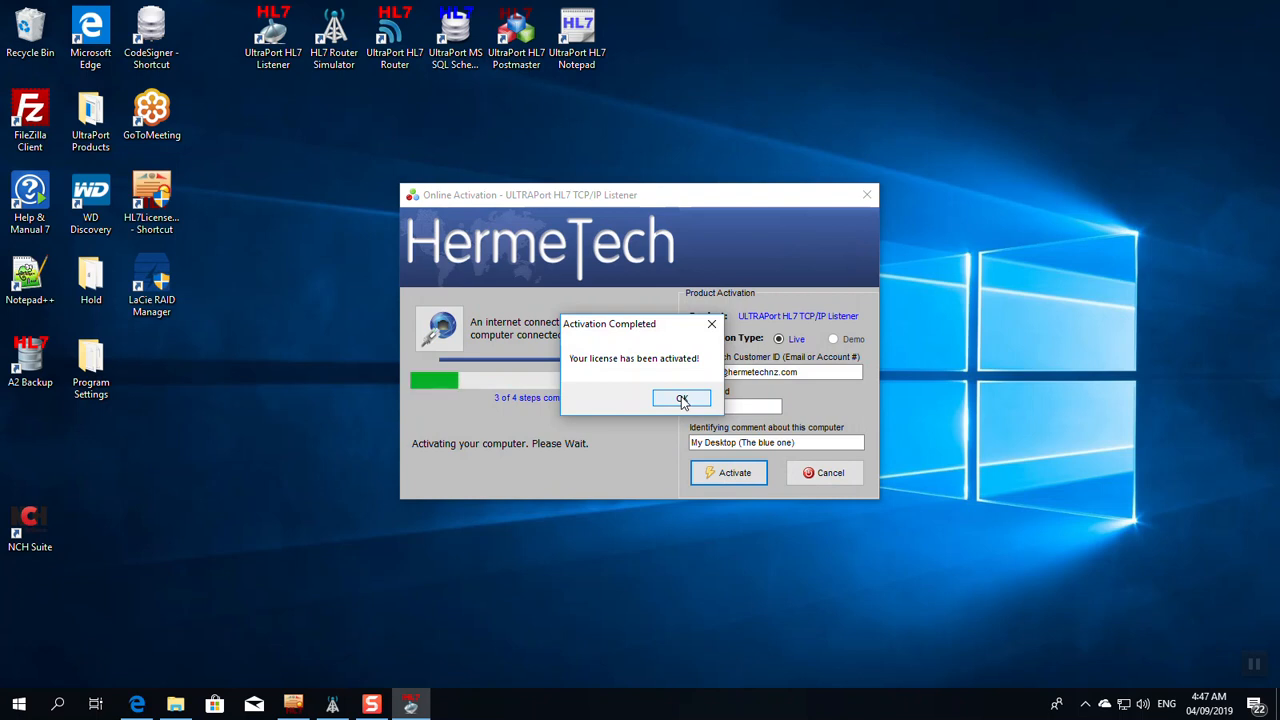
click(680, 398)
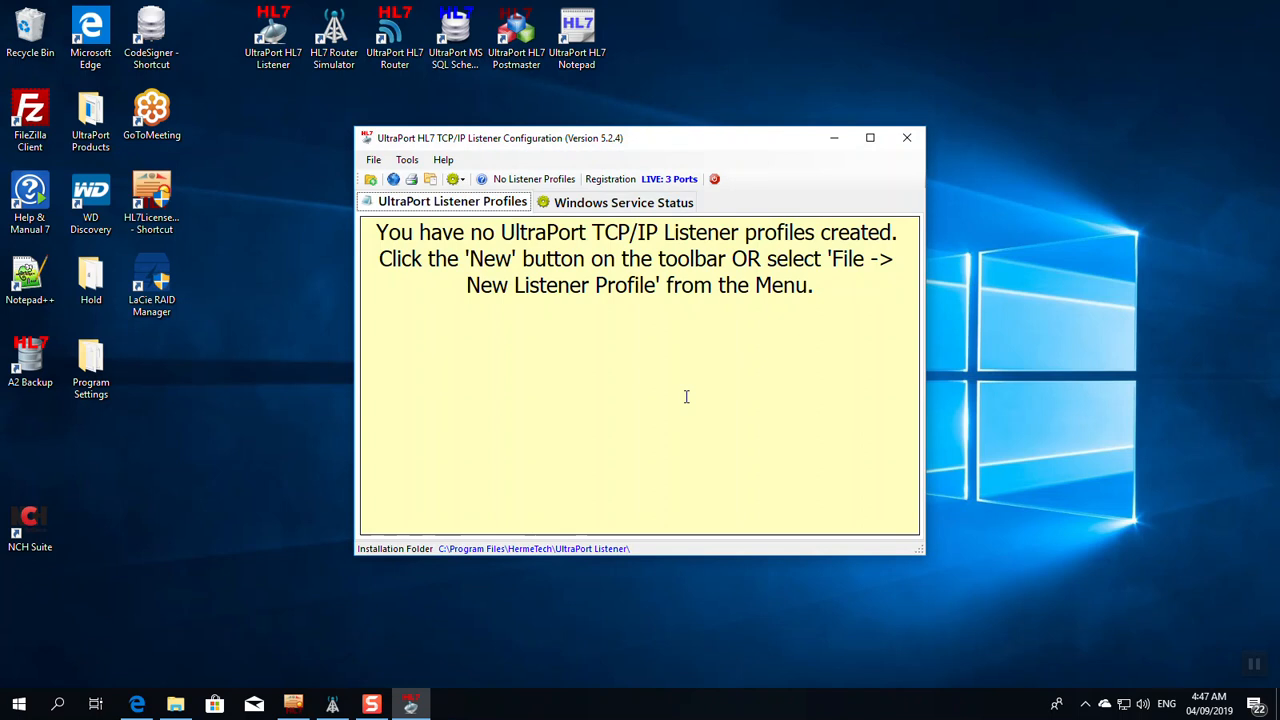
mouse_move(406, 218)
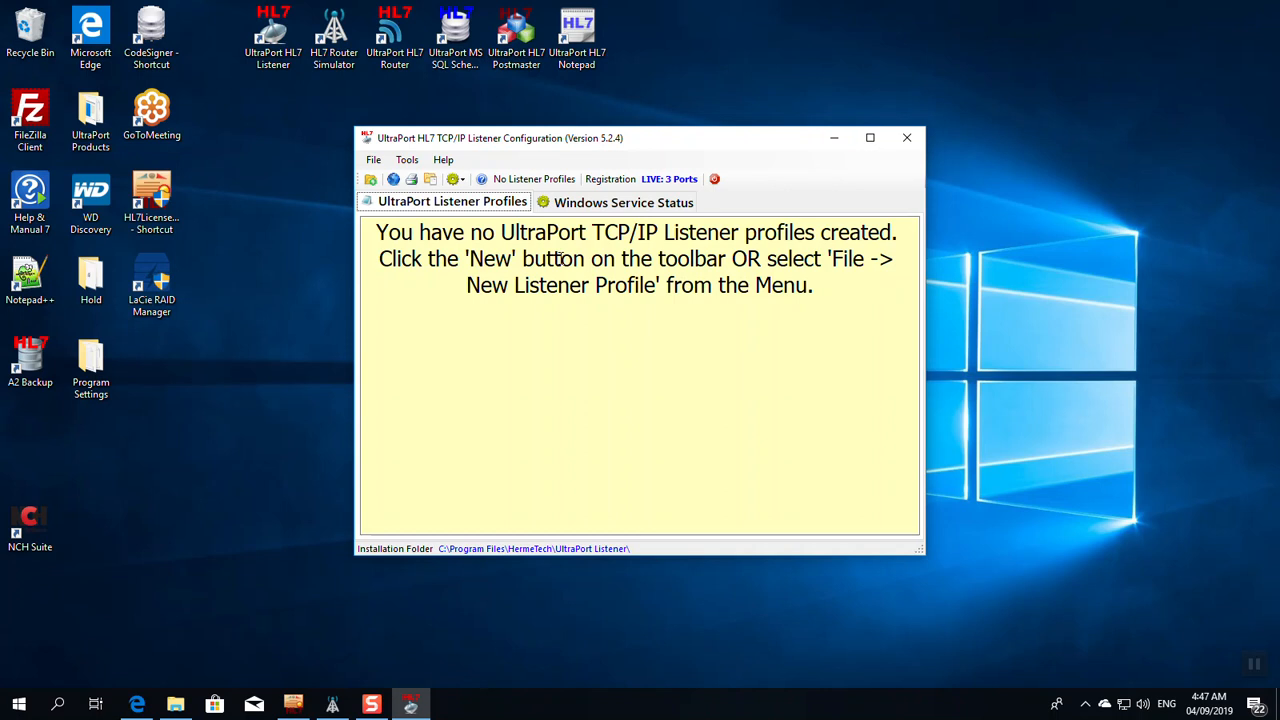
mouse_move(668, 186)
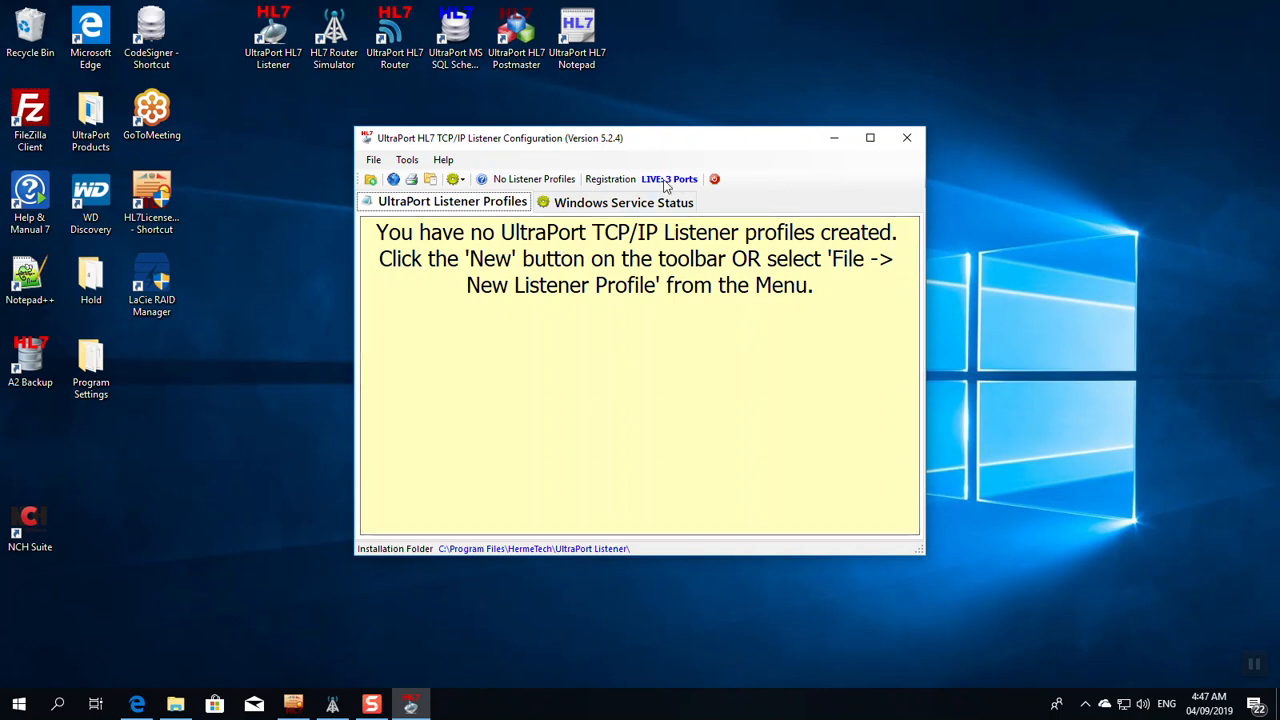
mouse_move(690, 188)
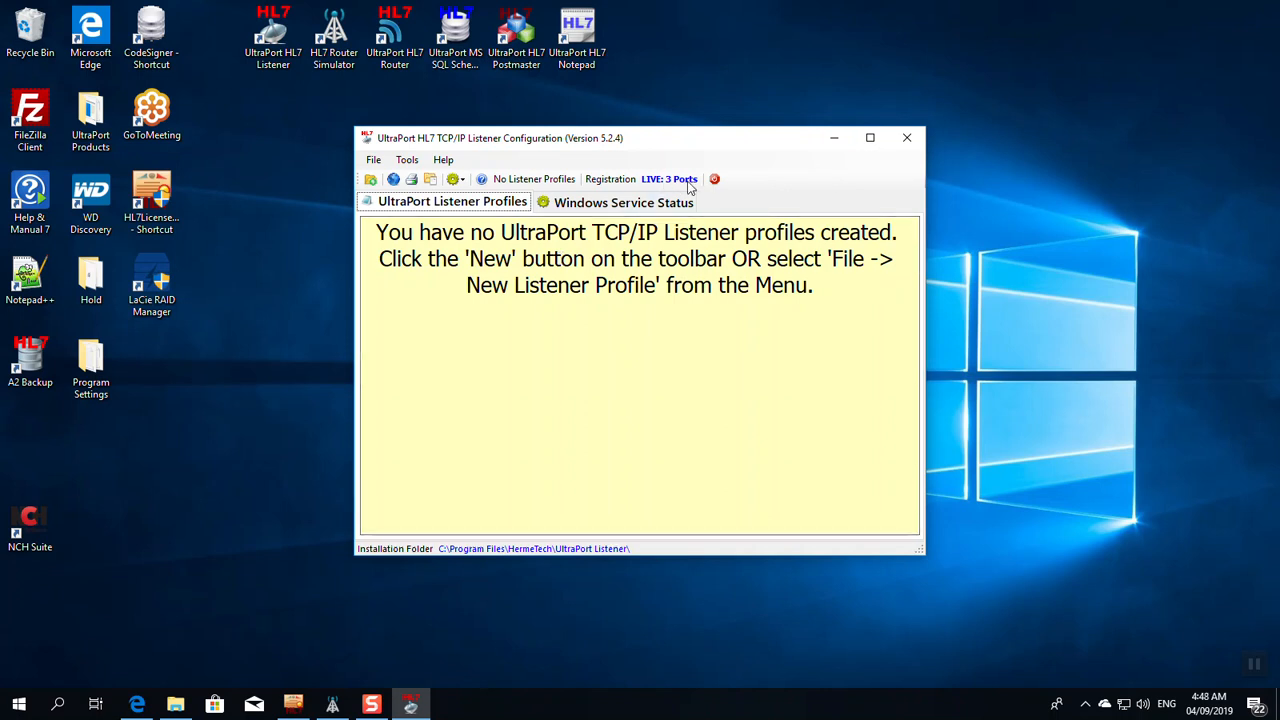
mouse_move(692, 252)
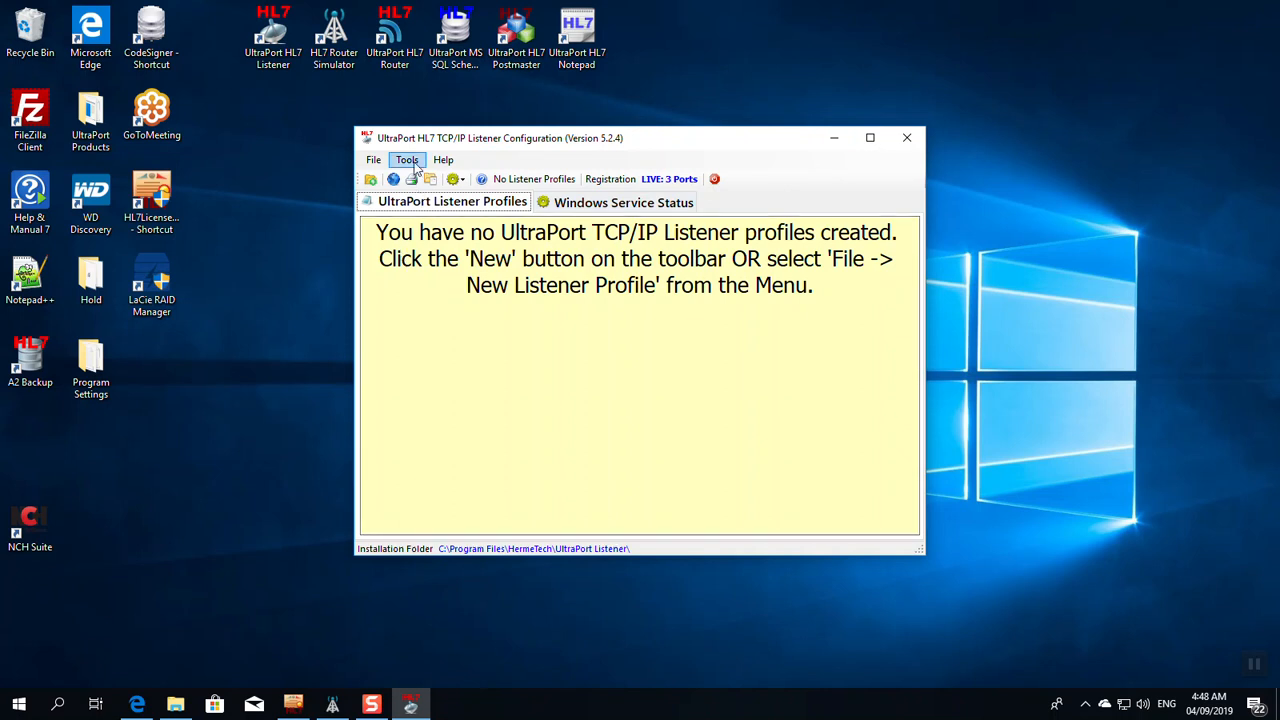
click(406, 160)
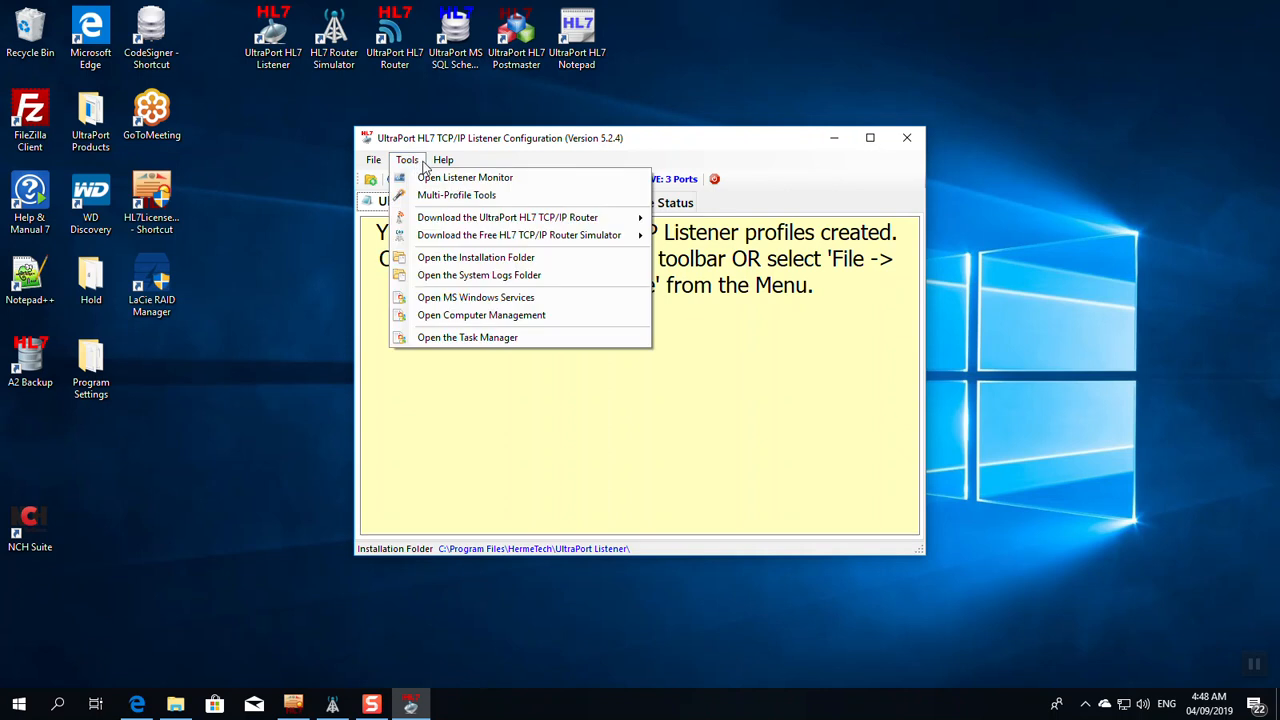
mouse_move(518, 234)
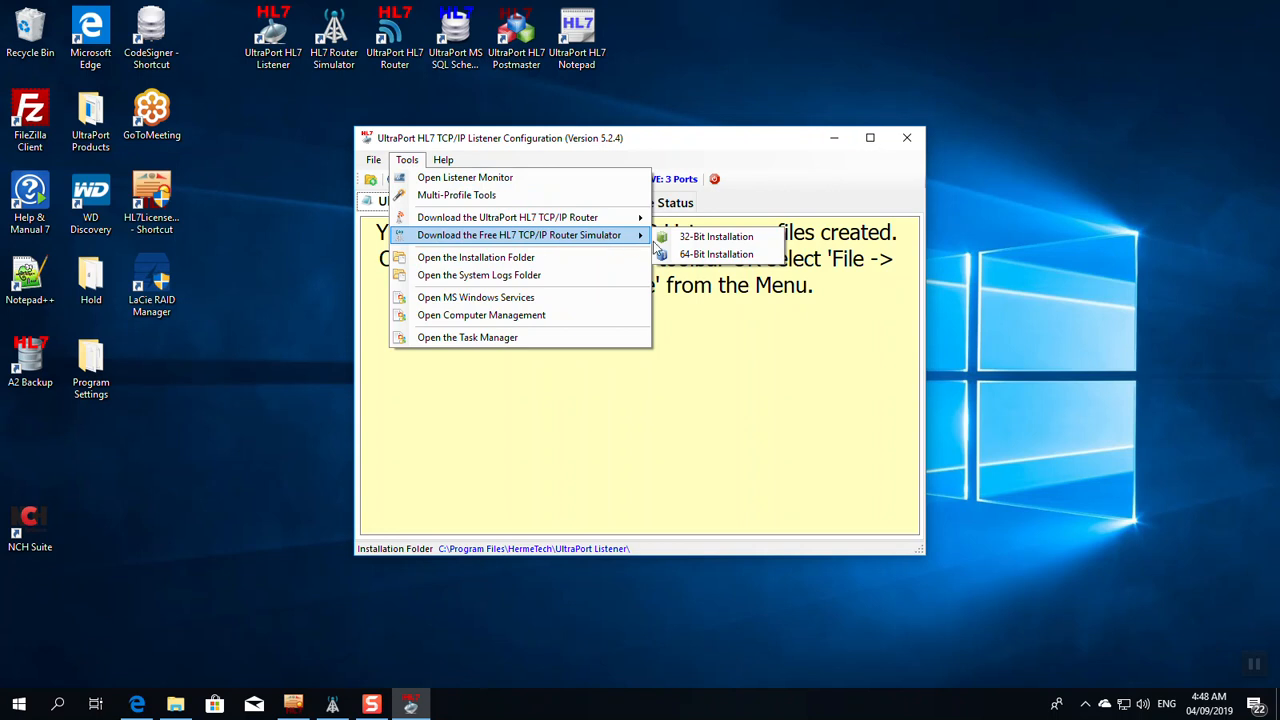
mouse_move(716, 254)
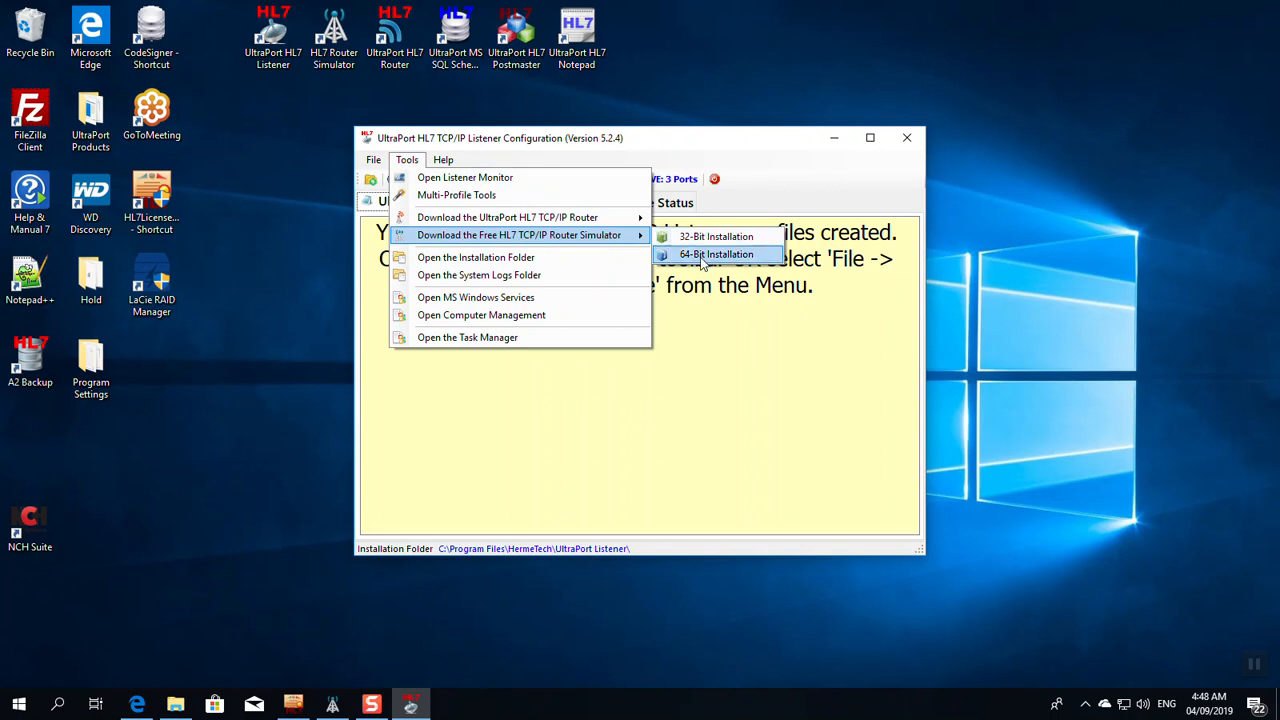
mouse_move(500, 244)
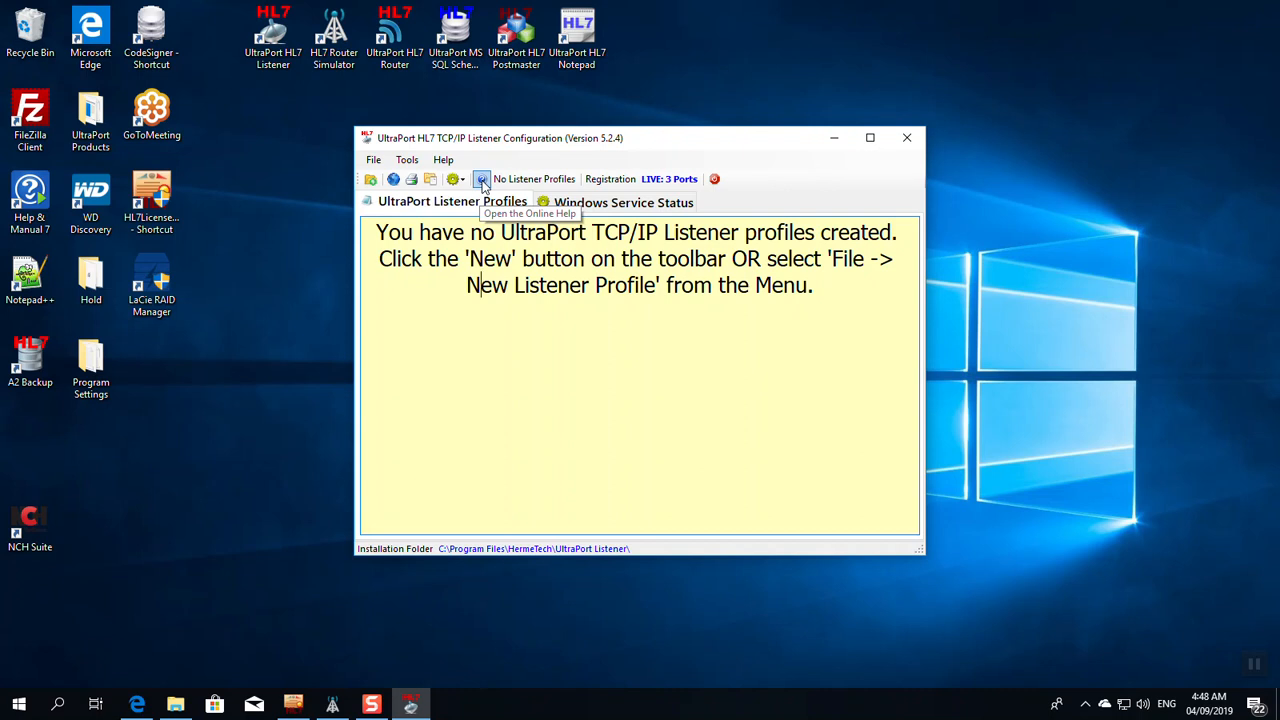
click(482, 180)
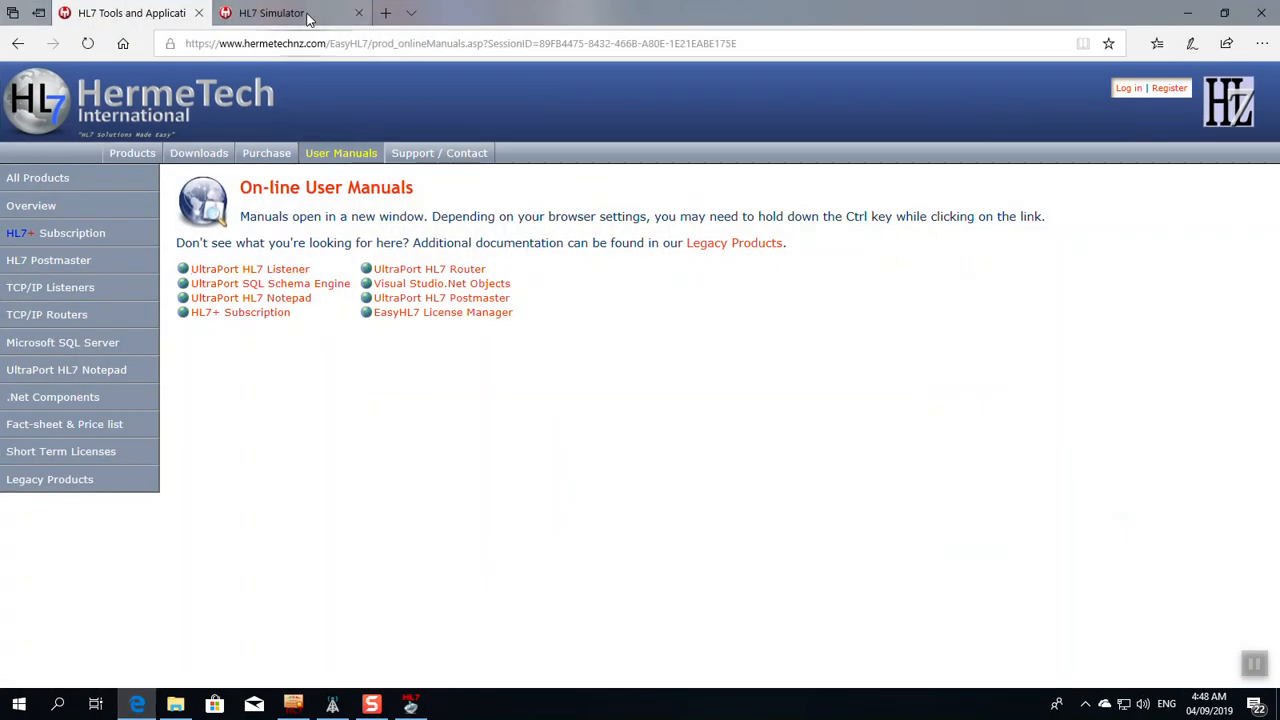
click(272, 12)
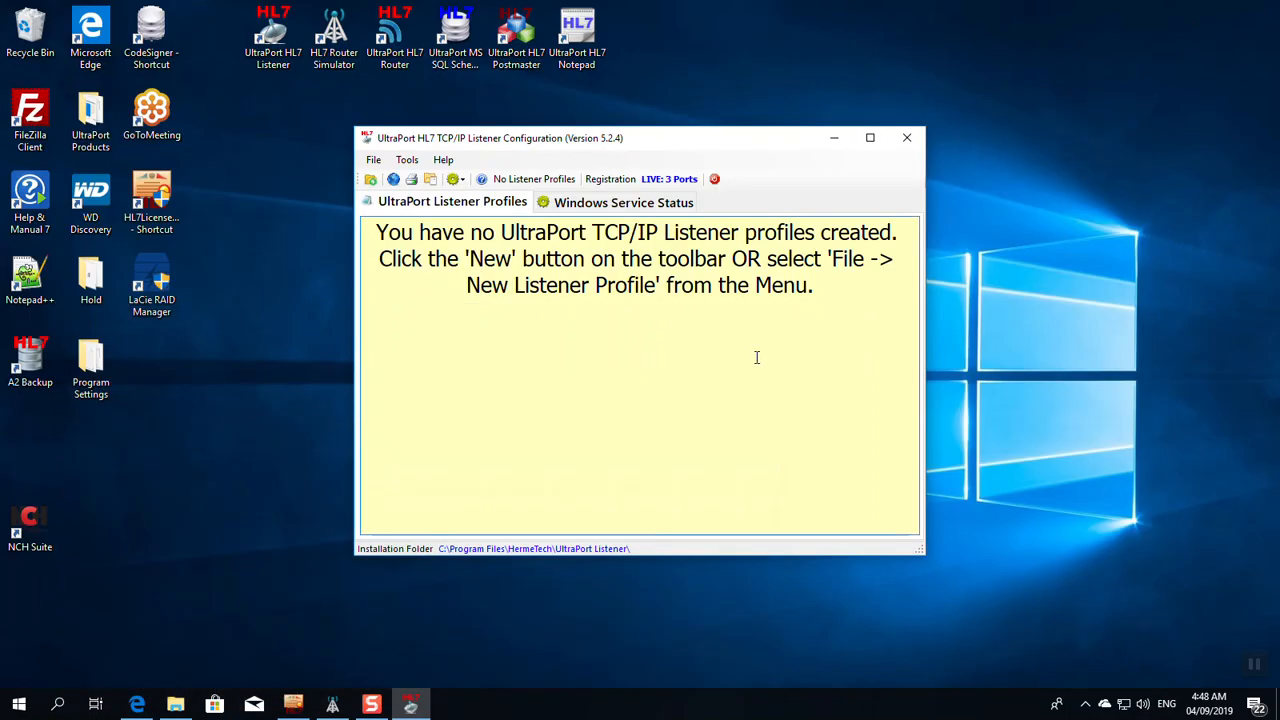
mouse_move(392, 180)
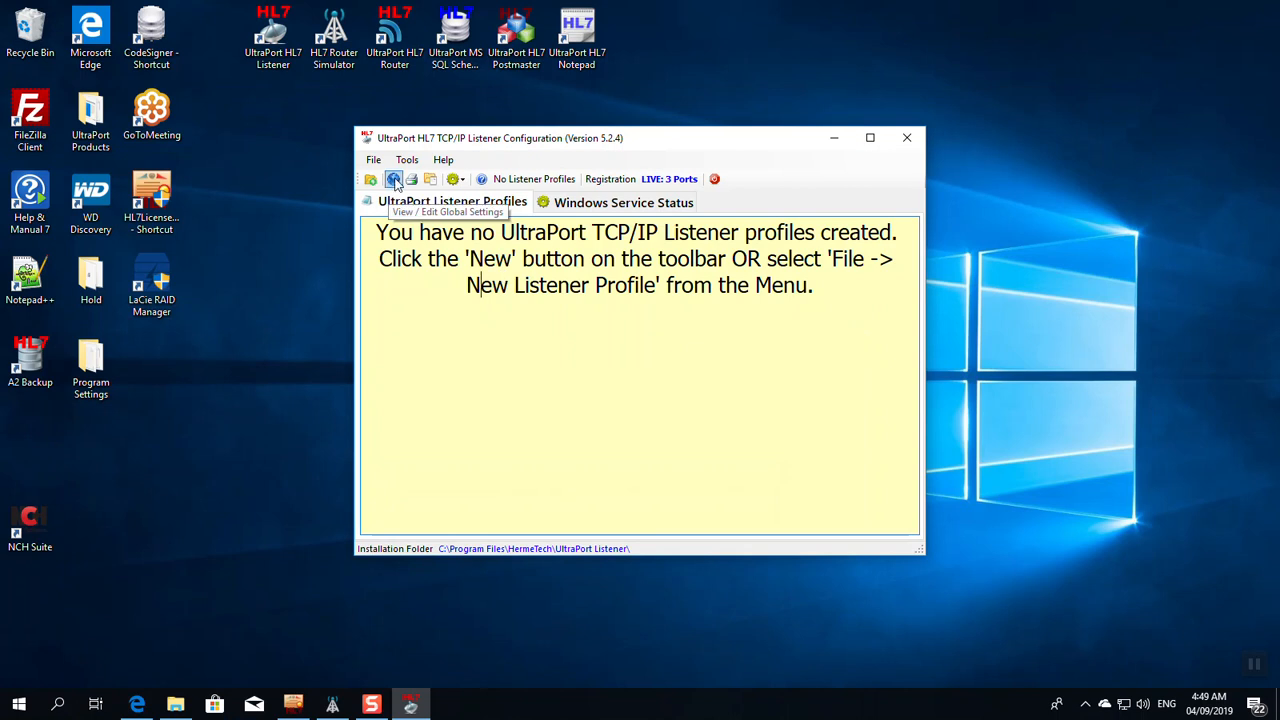
Bring up Global Settings and toggle Archive Acknowledgements Sent on, then back off.
click(394, 180)
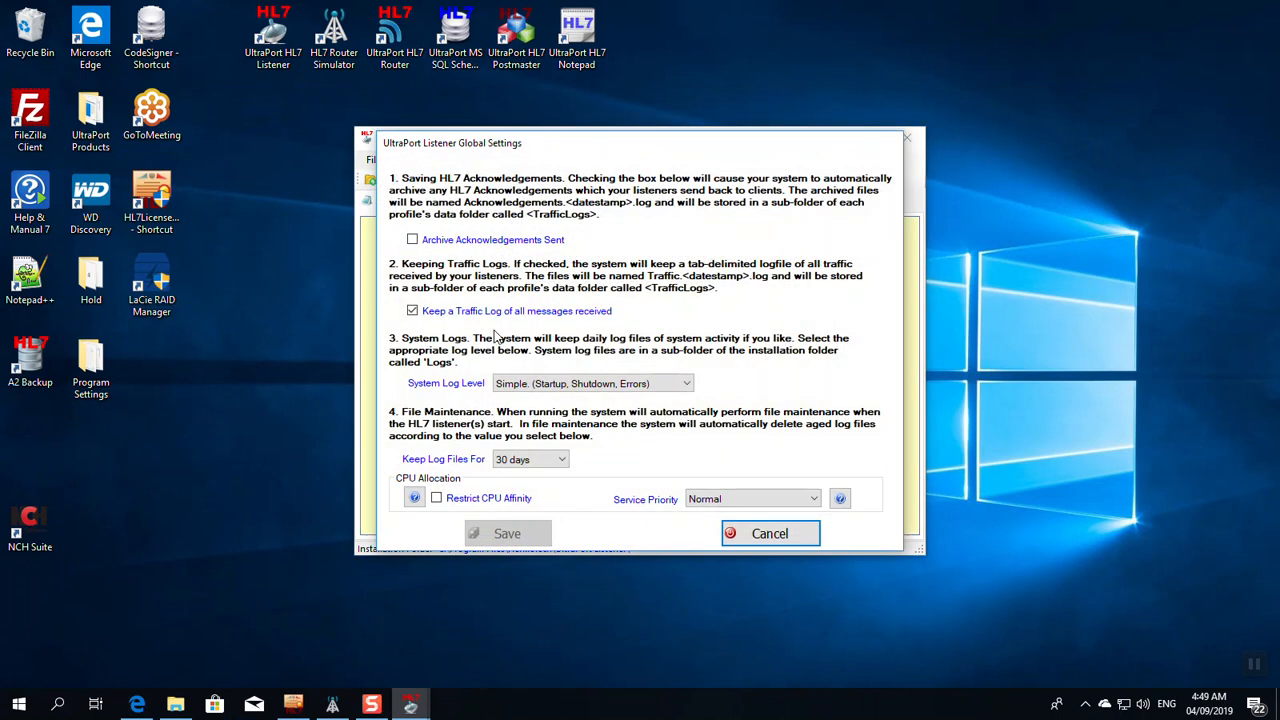
mouse_move(520, 308)
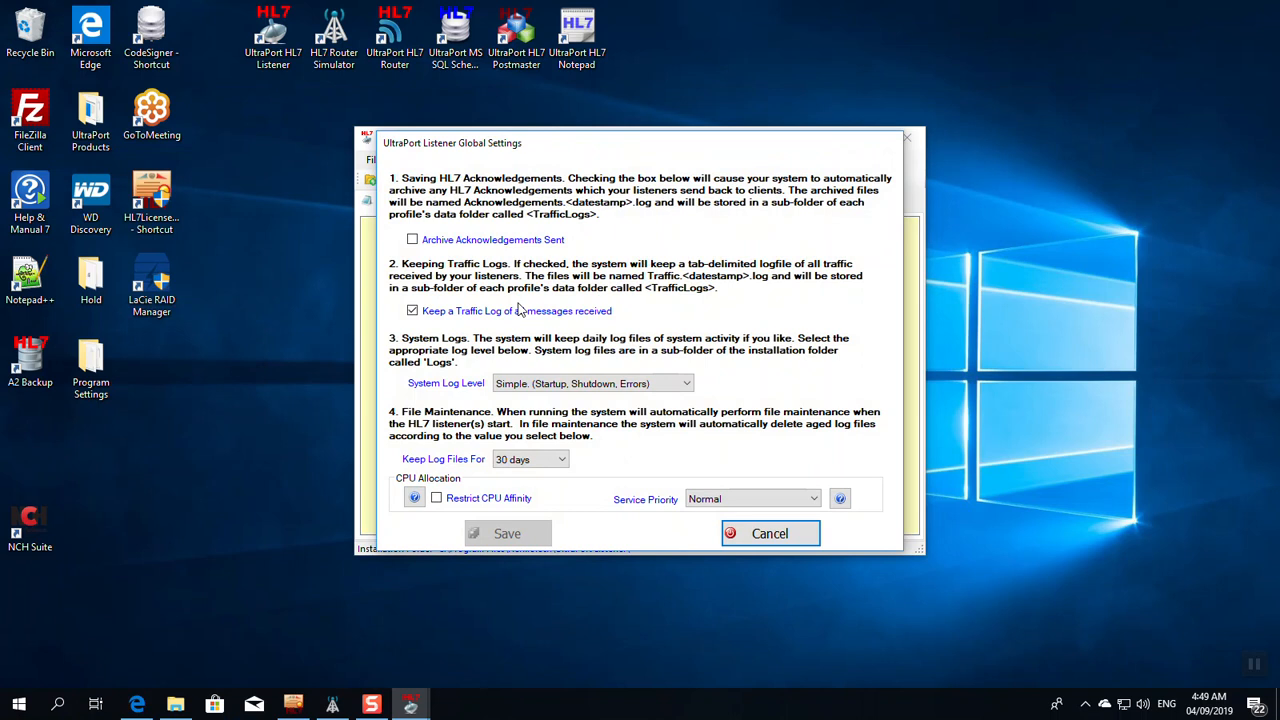
mouse_move(400, 180)
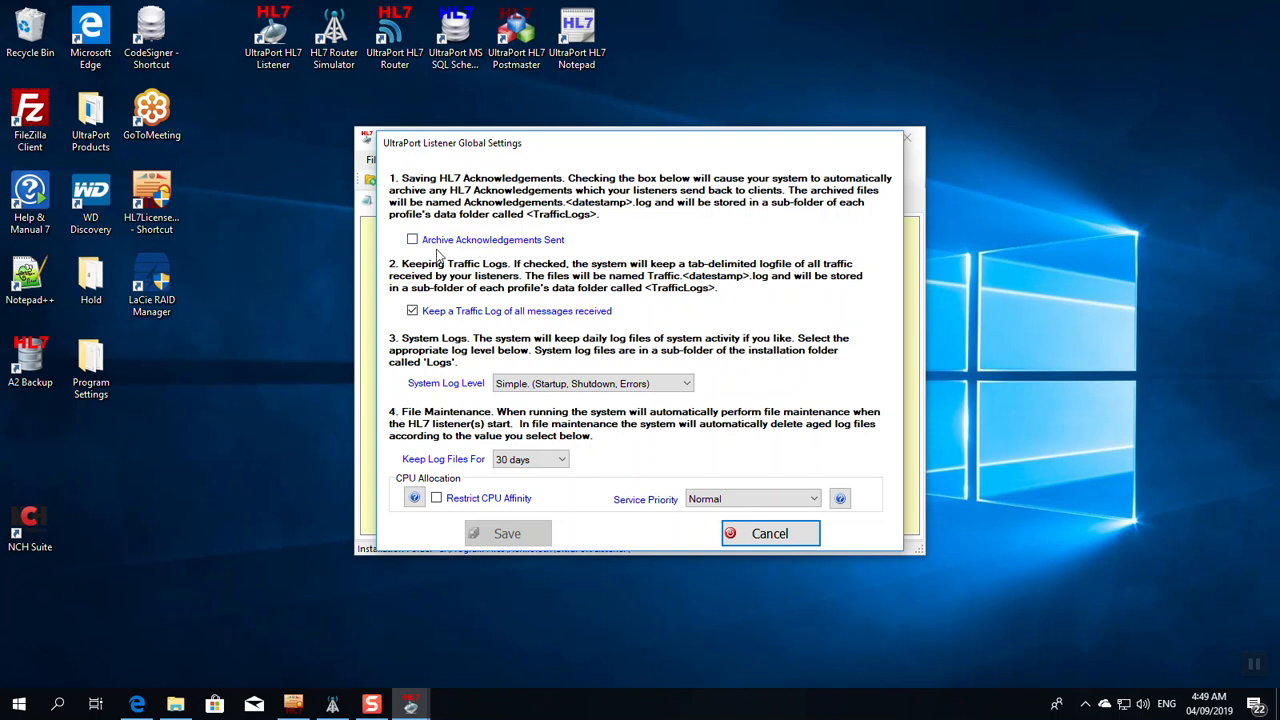
click(412, 240)
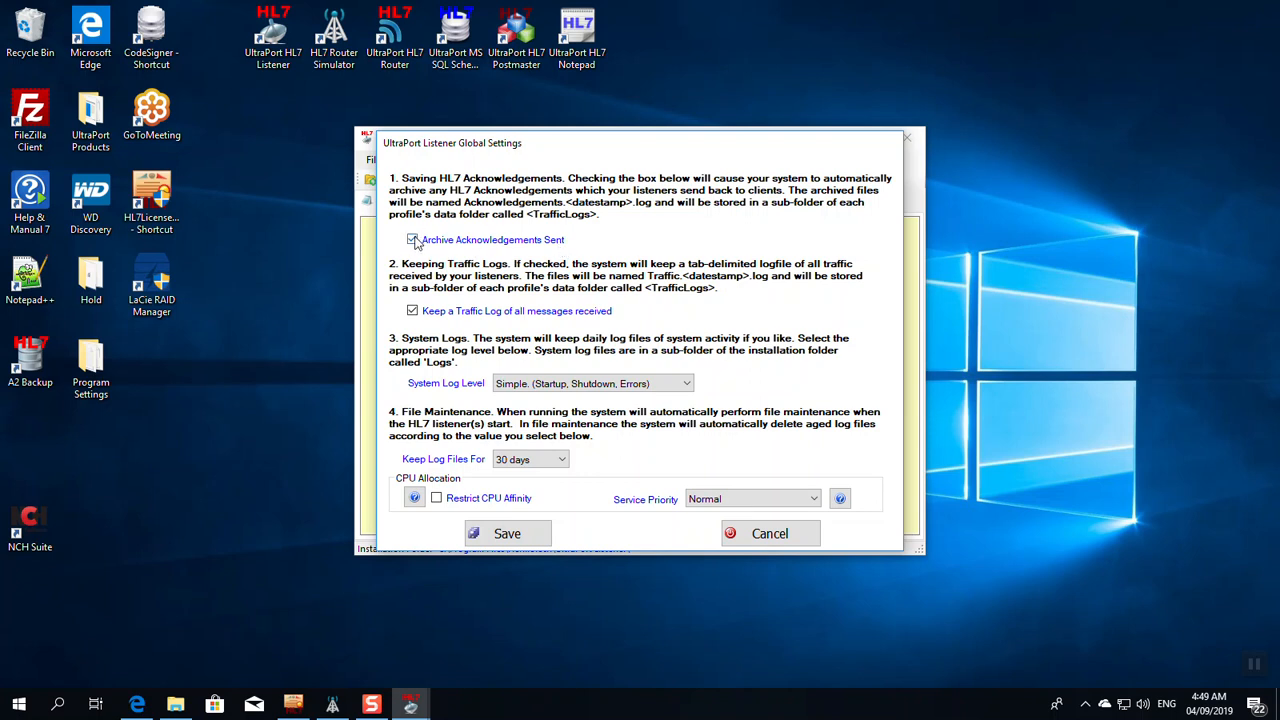
click(412, 240)
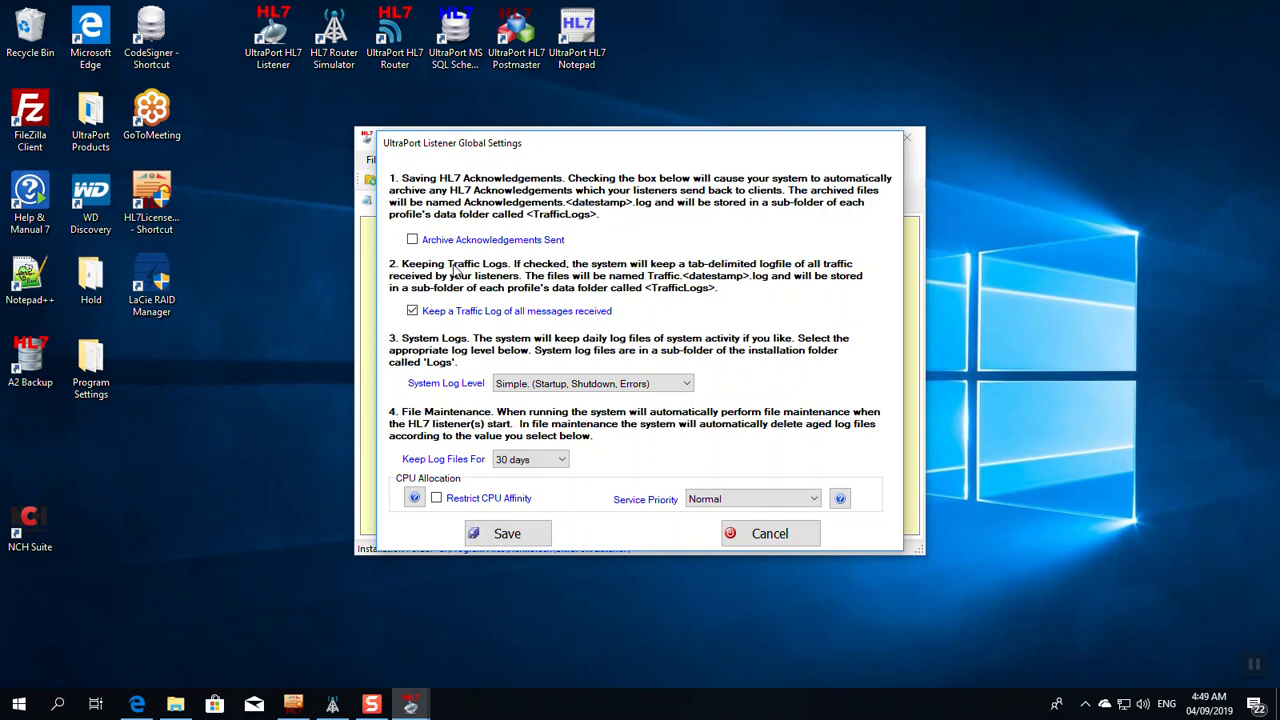
mouse_move(550, 276)
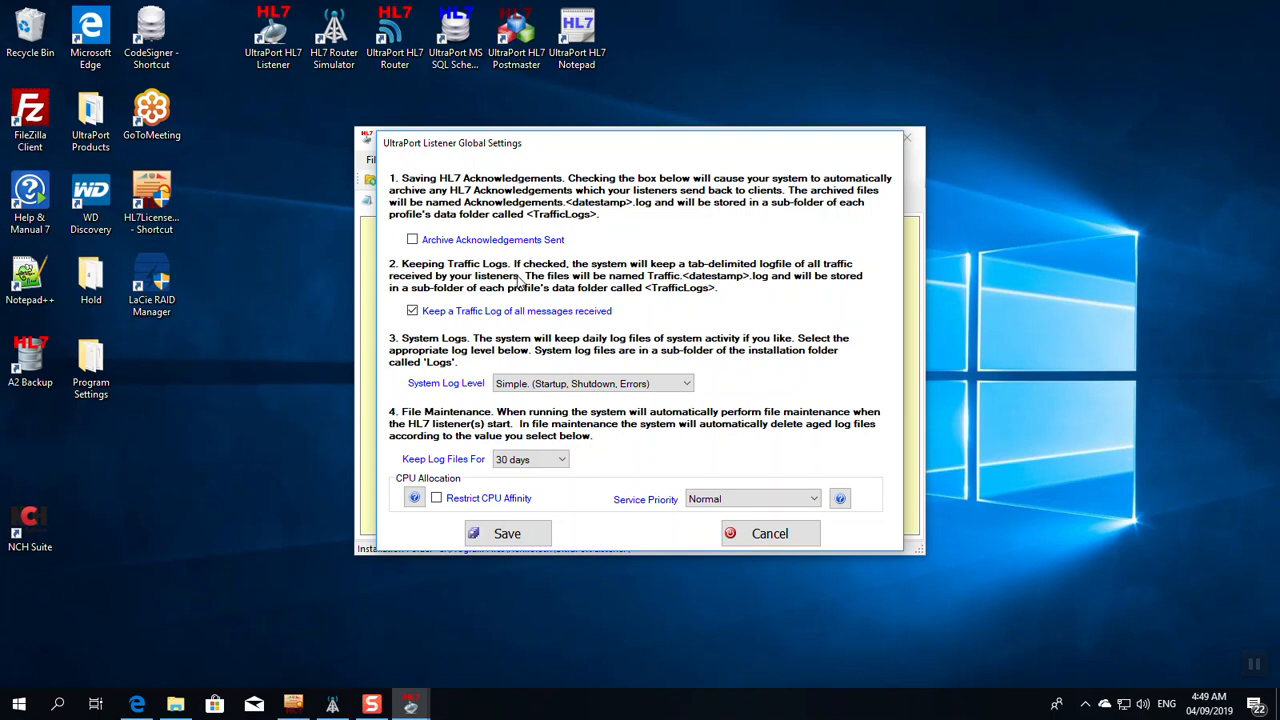
mouse_move(392, 276)
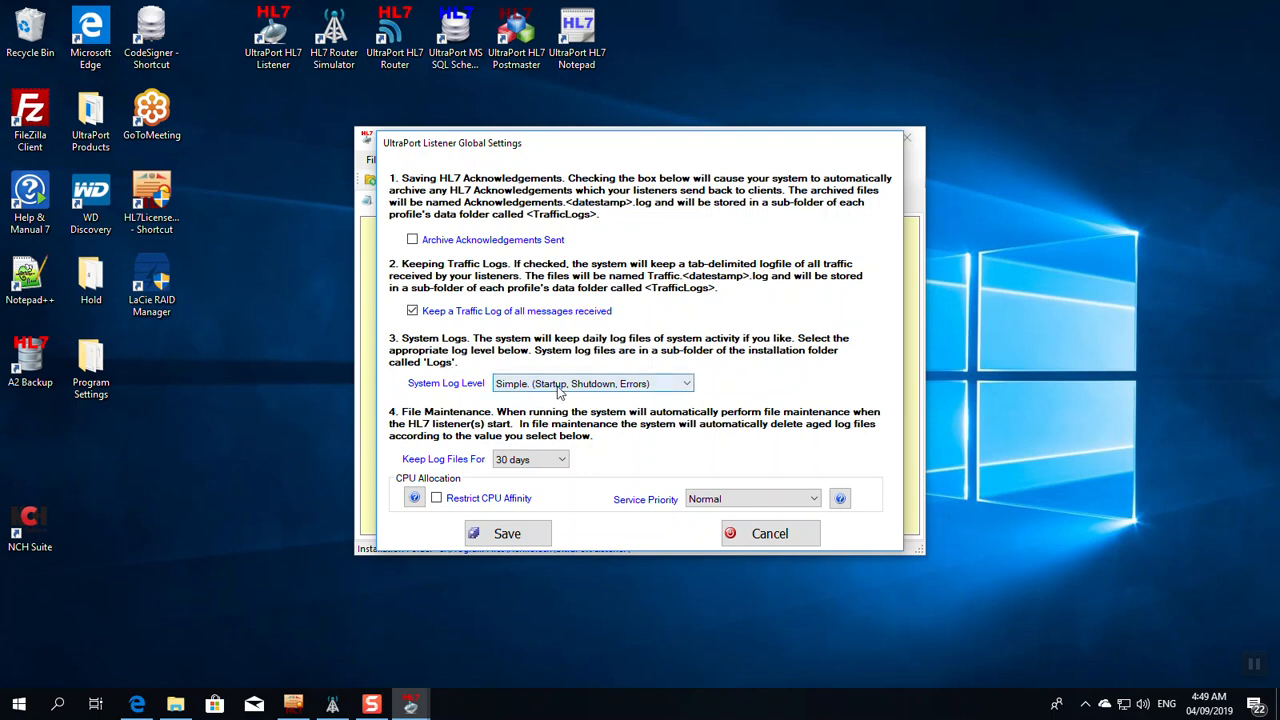
Review the System Log Level choices and set Keep Log Files For to 30 days.
click(684, 384)
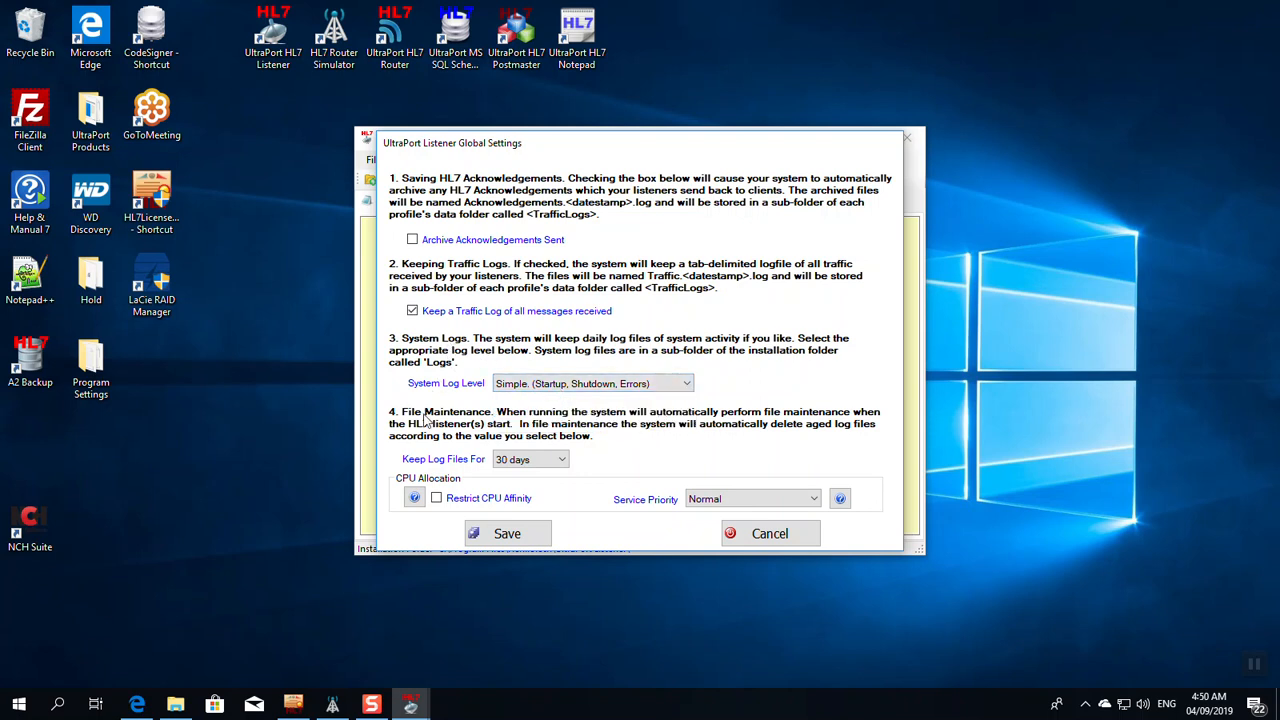
mouse_move(584, 436)
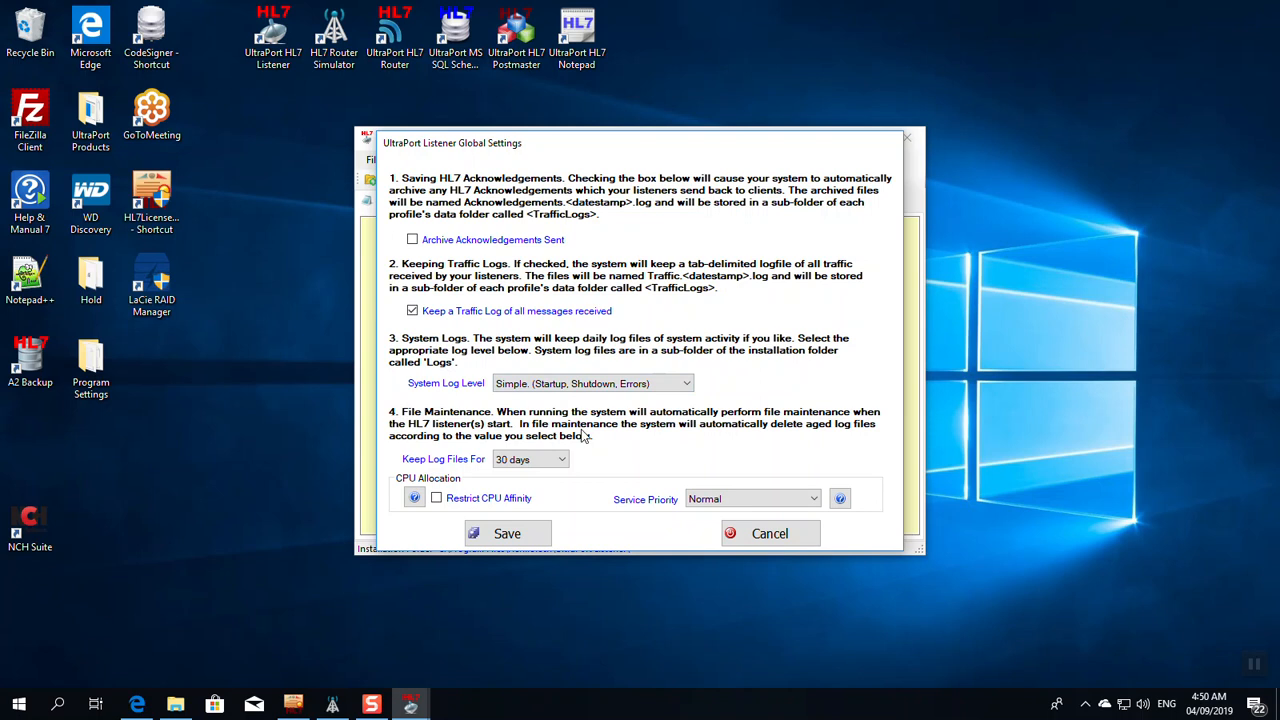
mouse_move(540, 432)
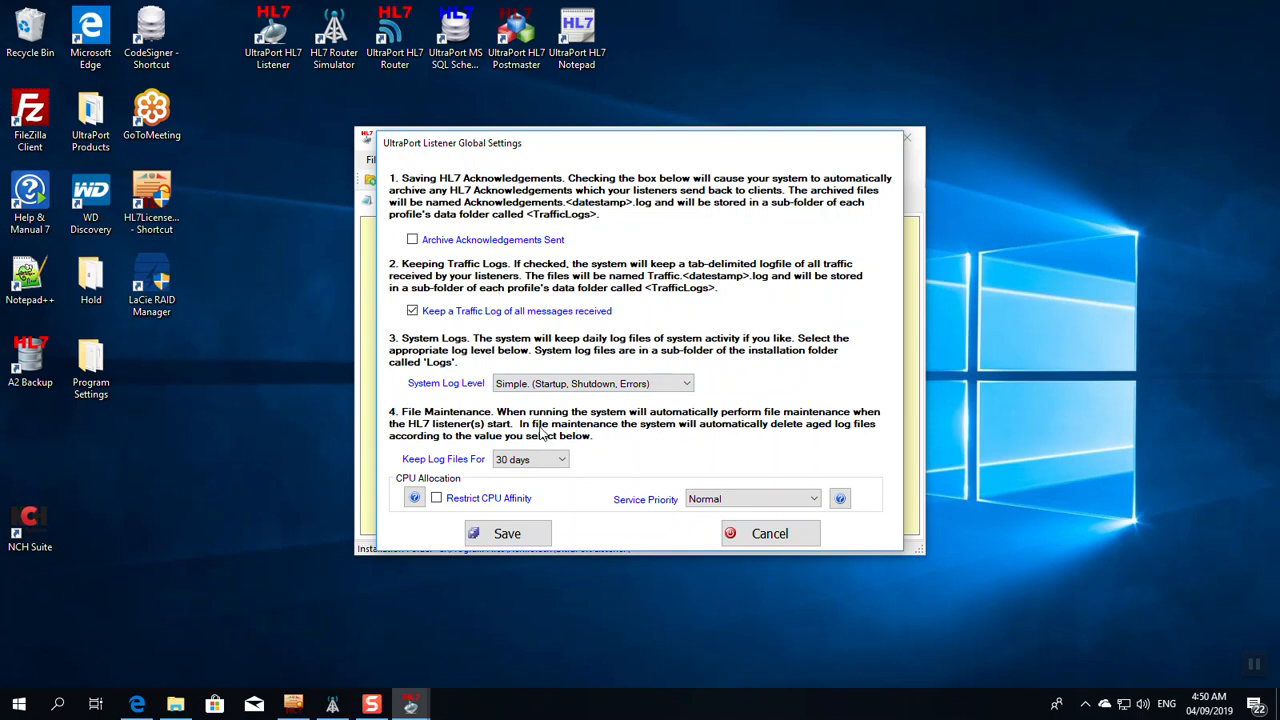
click(532, 458)
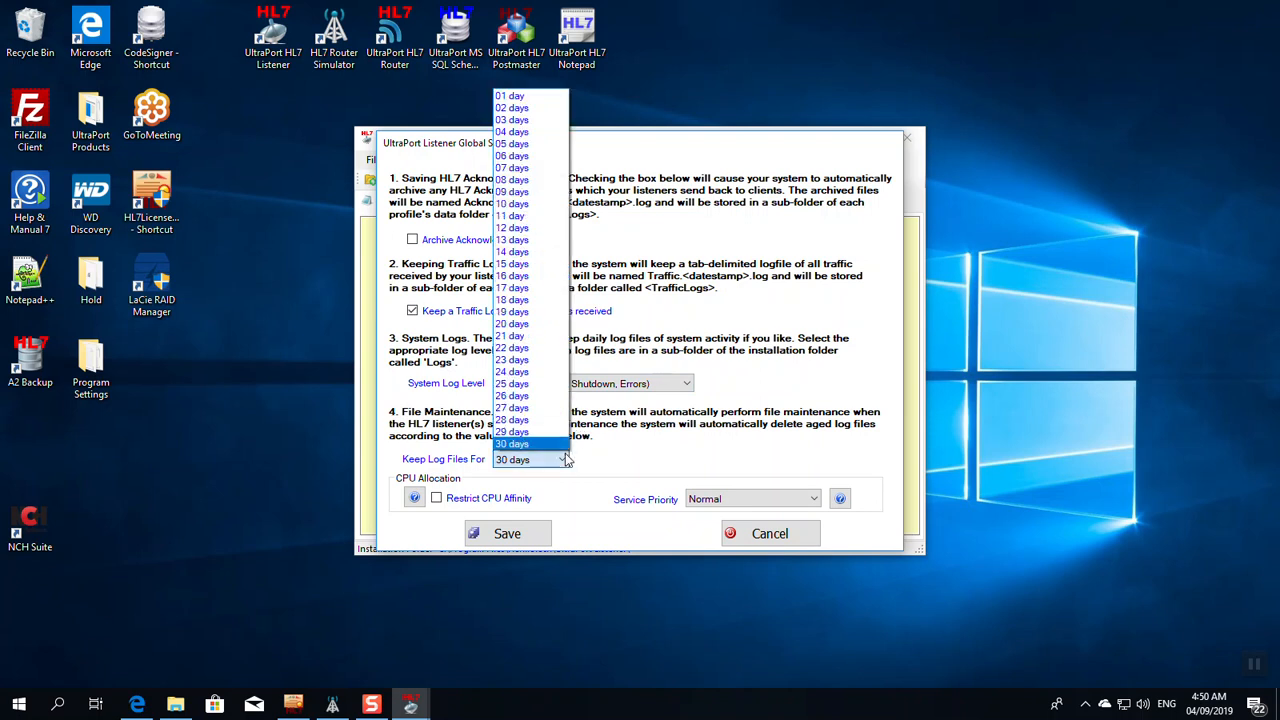
click(512, 458)
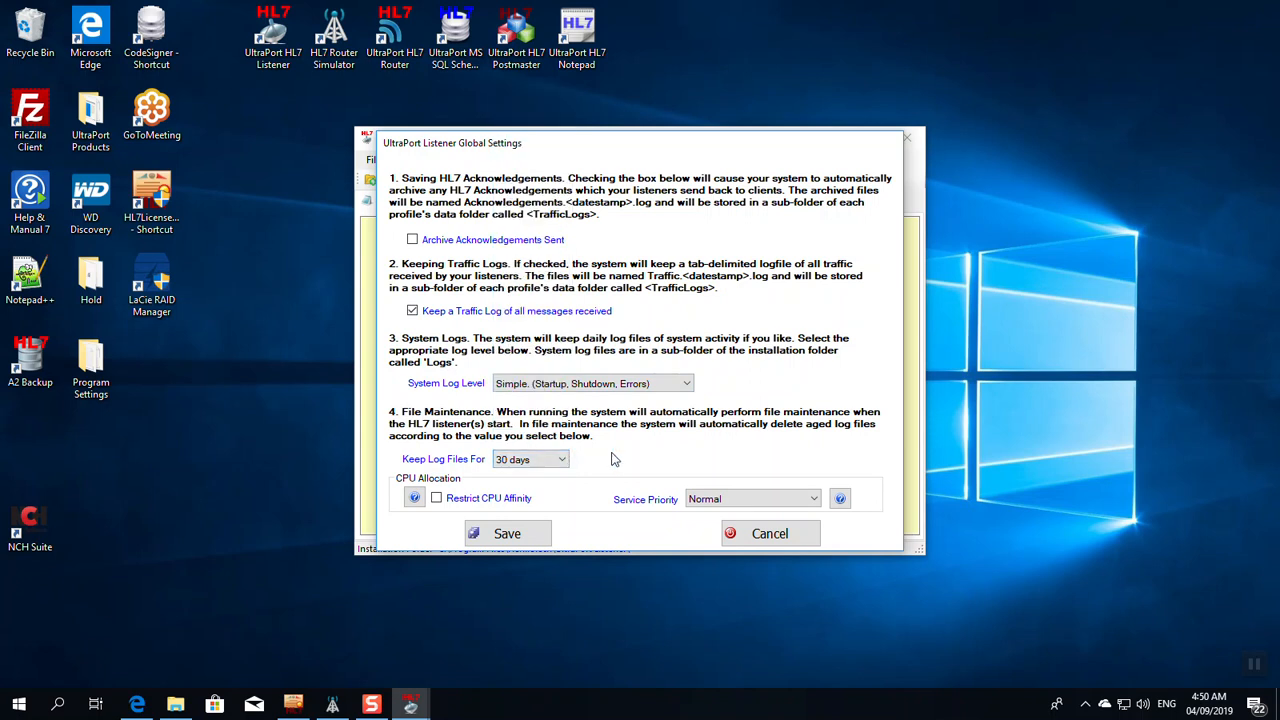
mouse_move(428, 492)
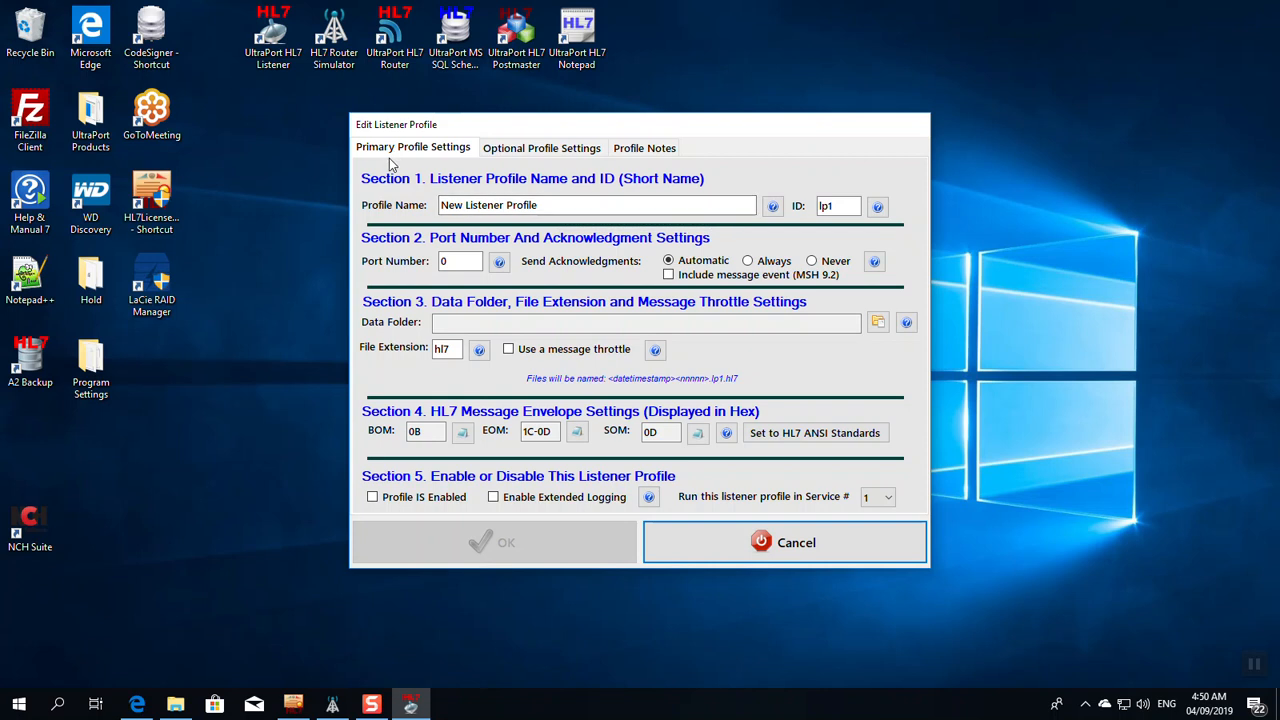
mouse_move(428, 188)
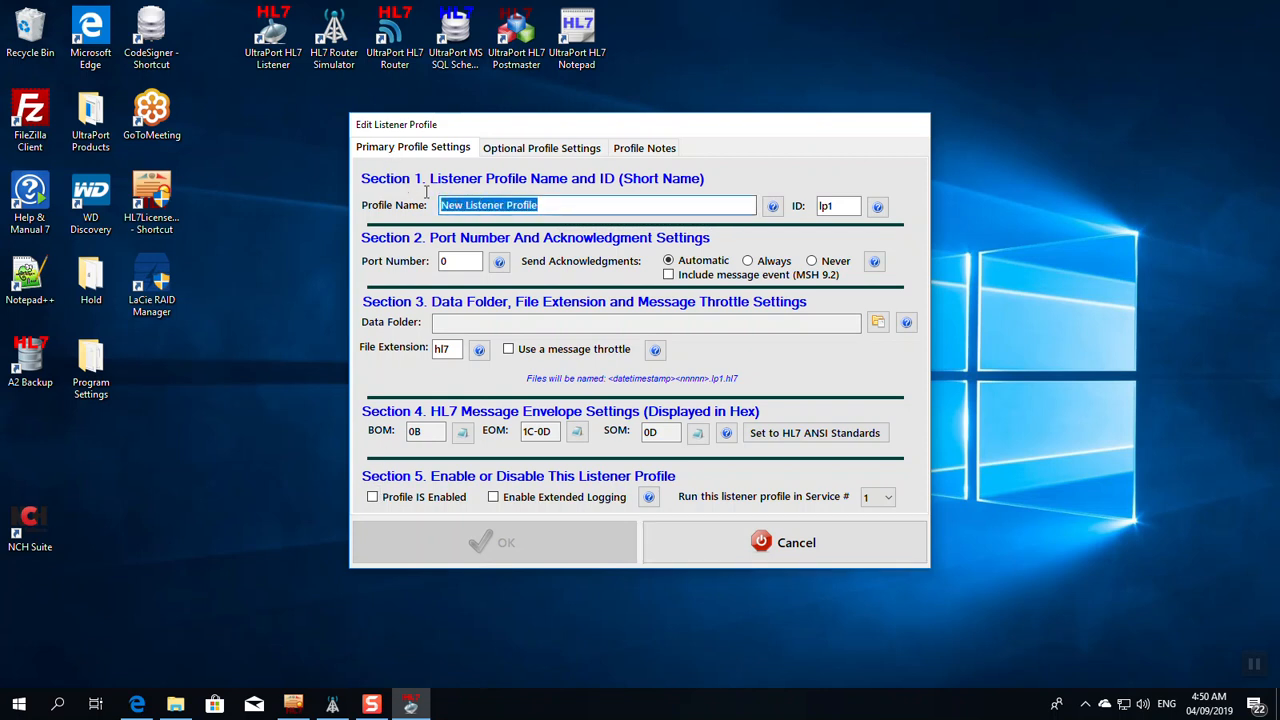
mouse_move(618, 250)
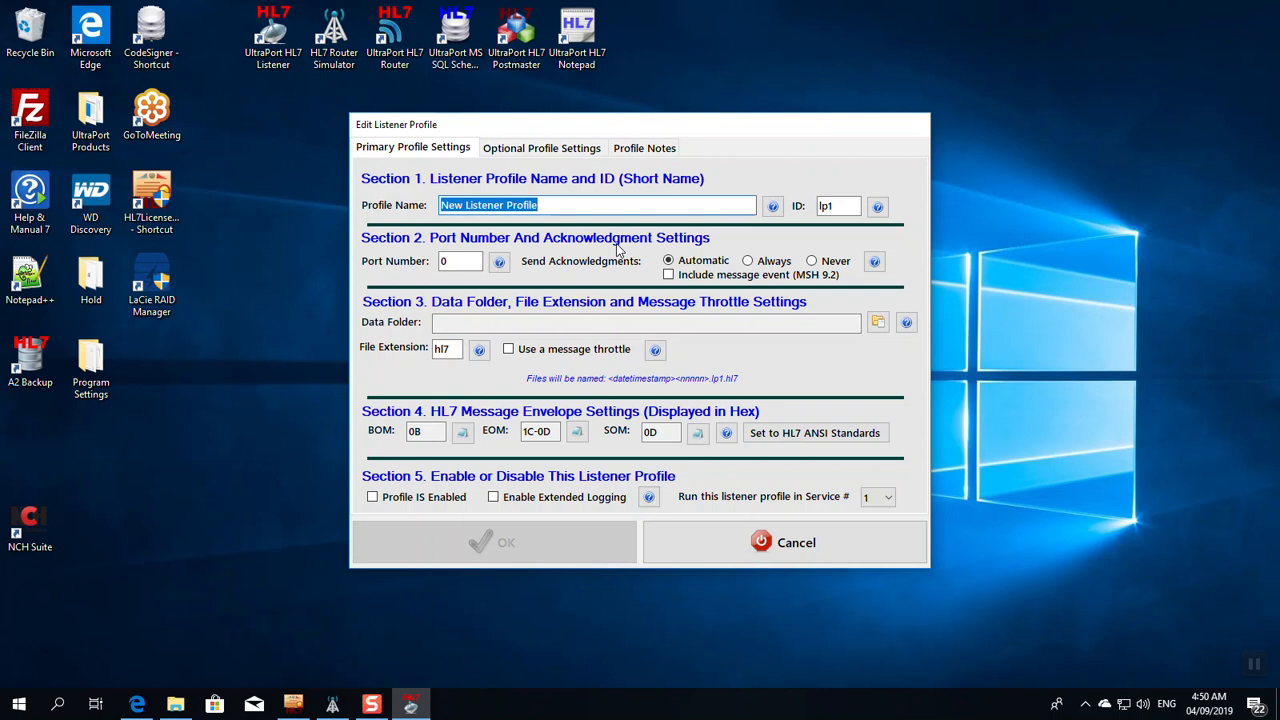
Name the profile 'Listener Profile 1' and set its Port Number to 5000.
text(Listener)
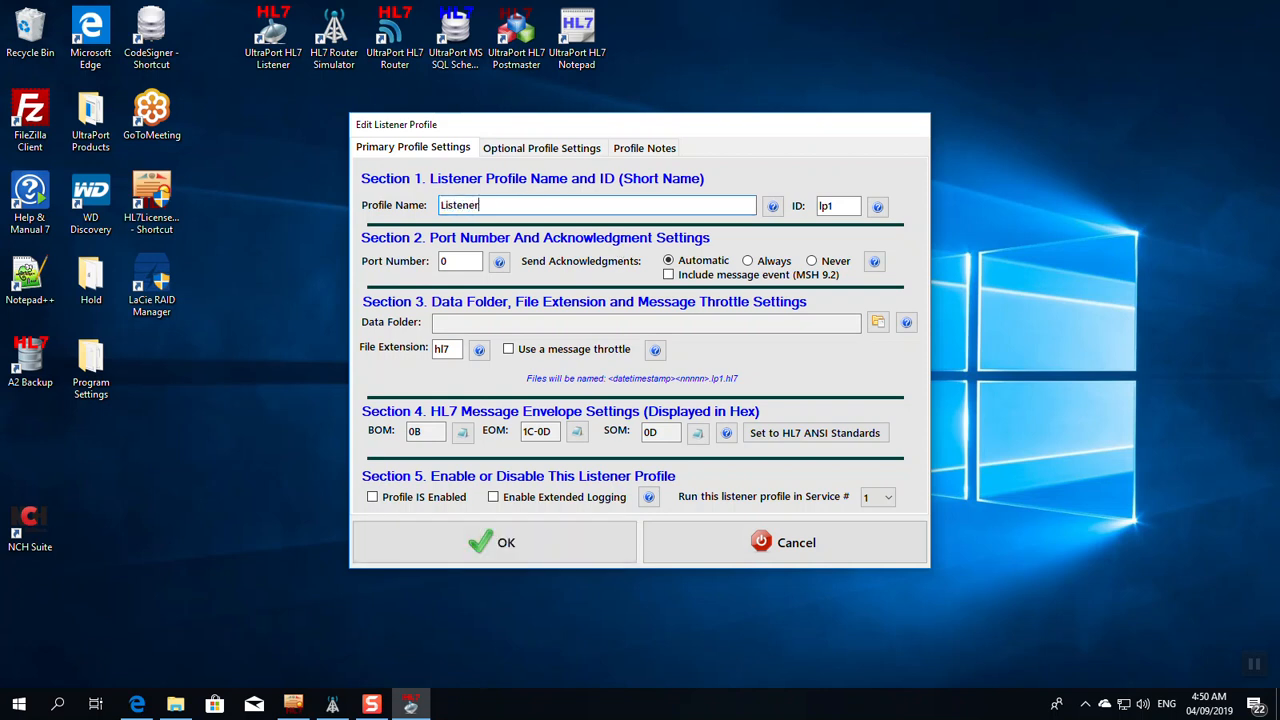
text(Profile)
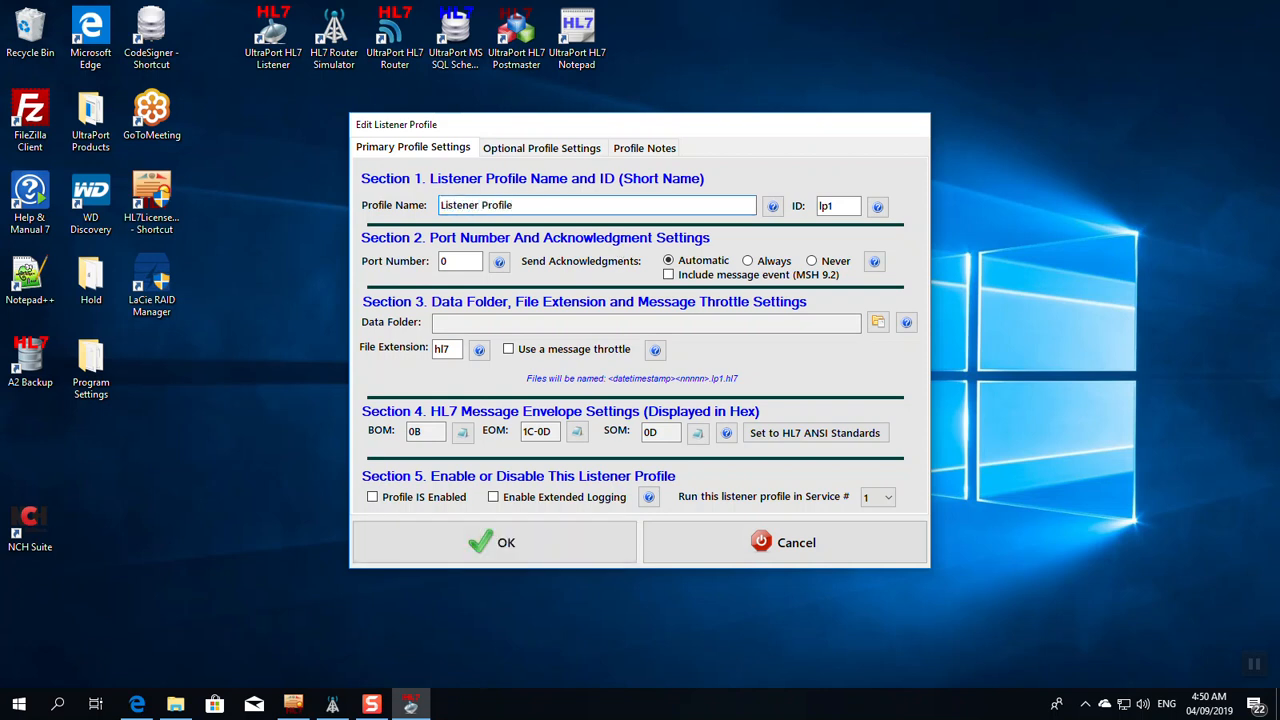
text(1)
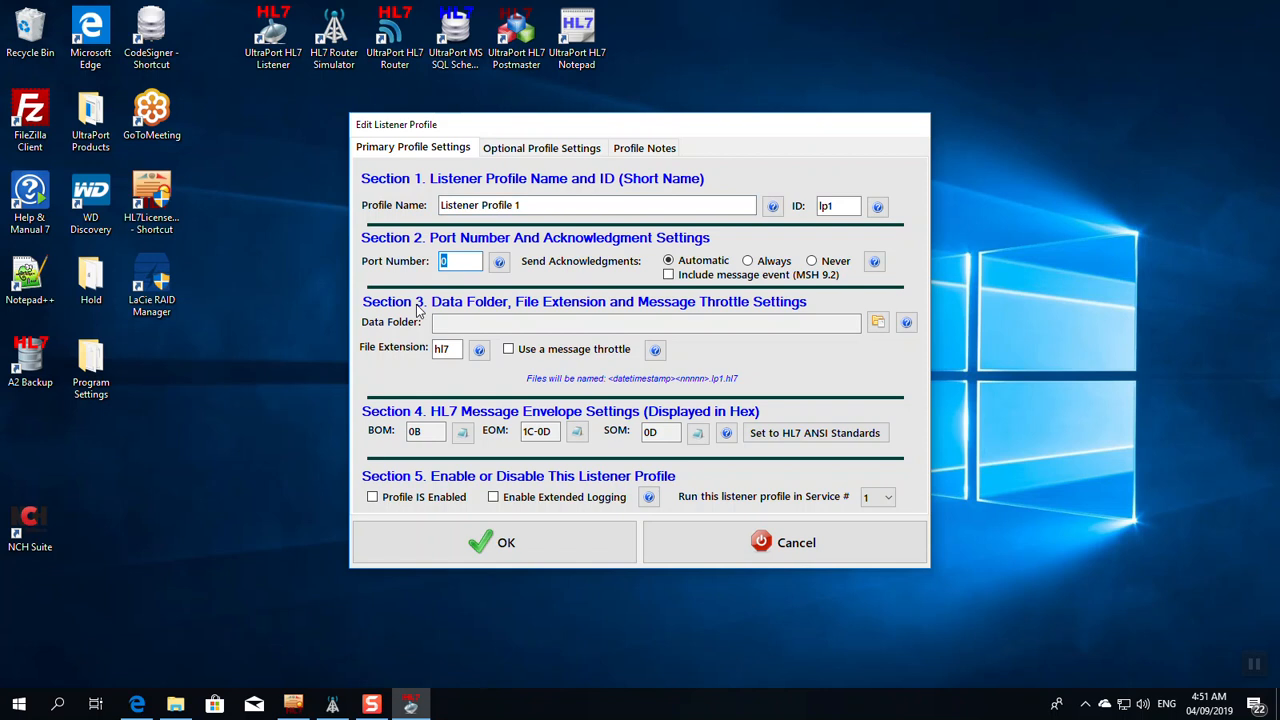
mouse_move(550, 284)
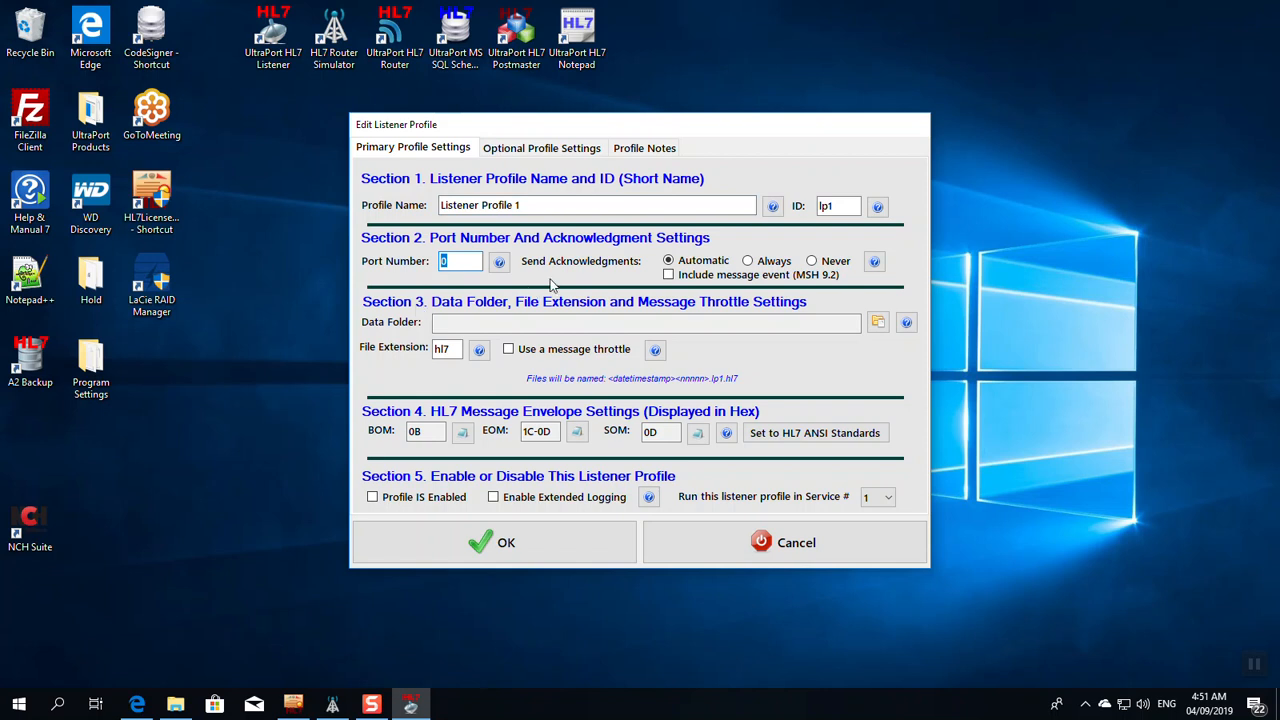
text(5)
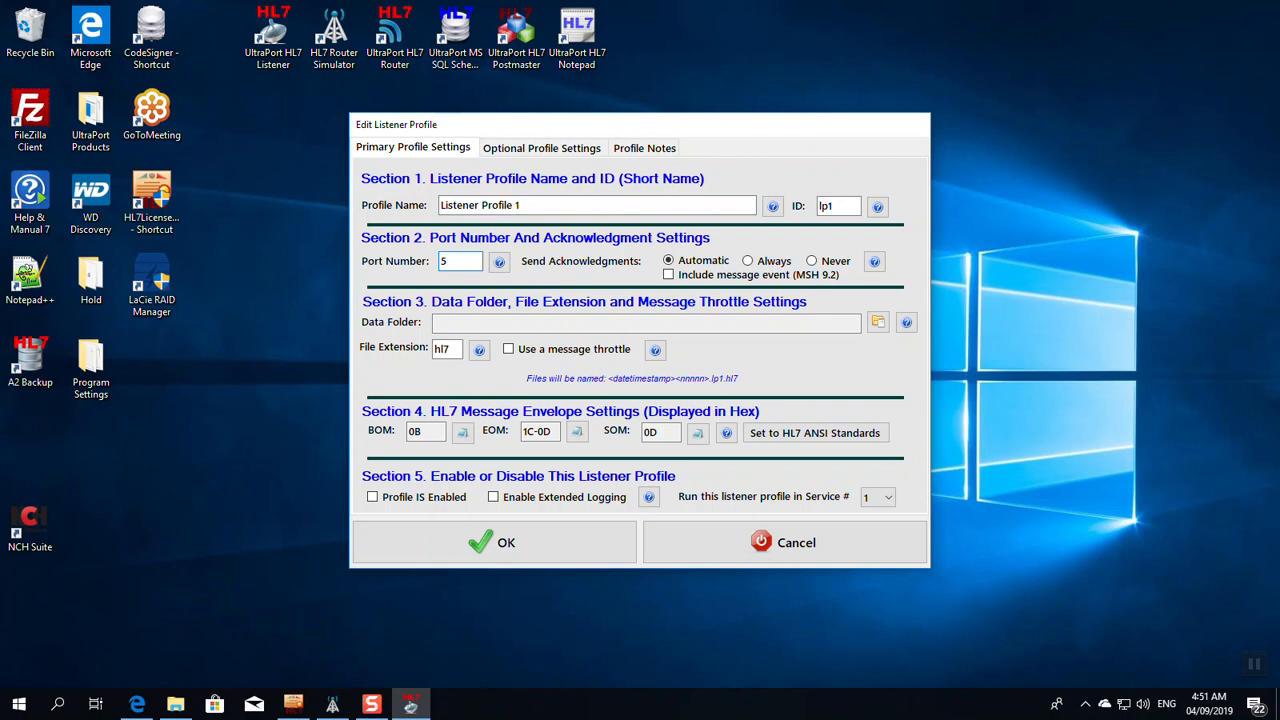
text(000)
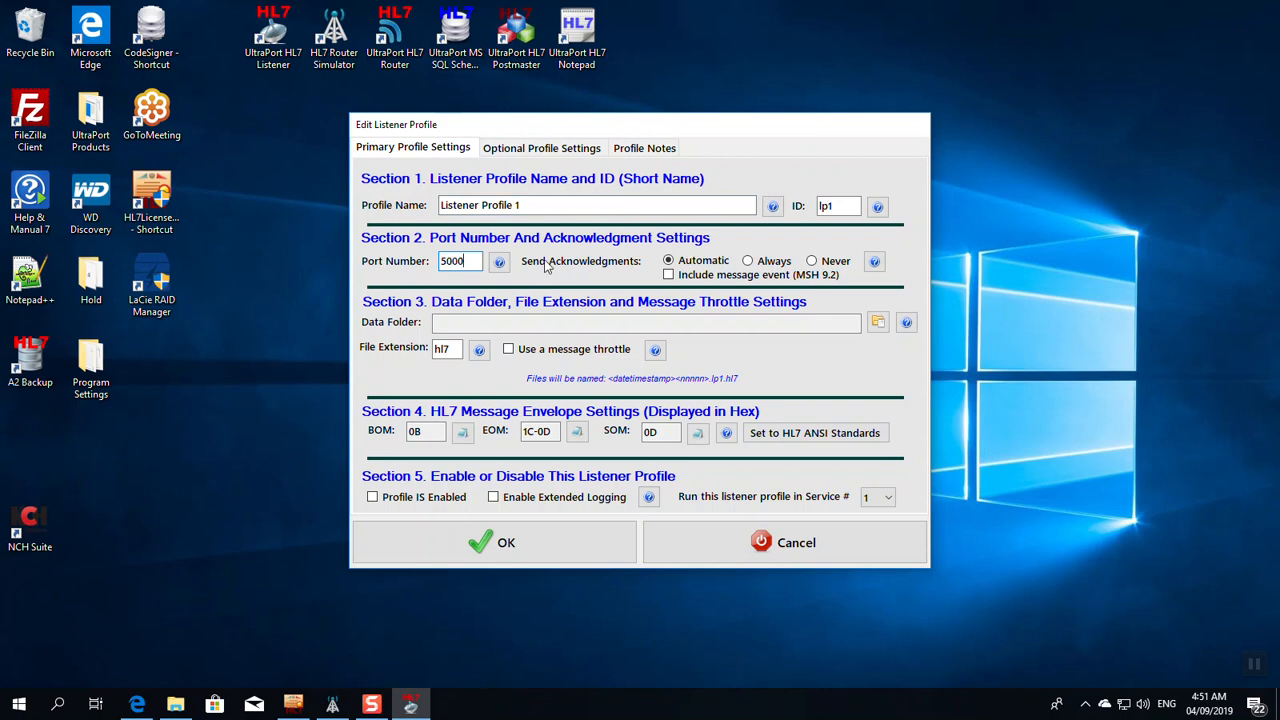
mouse_move(592, 268)
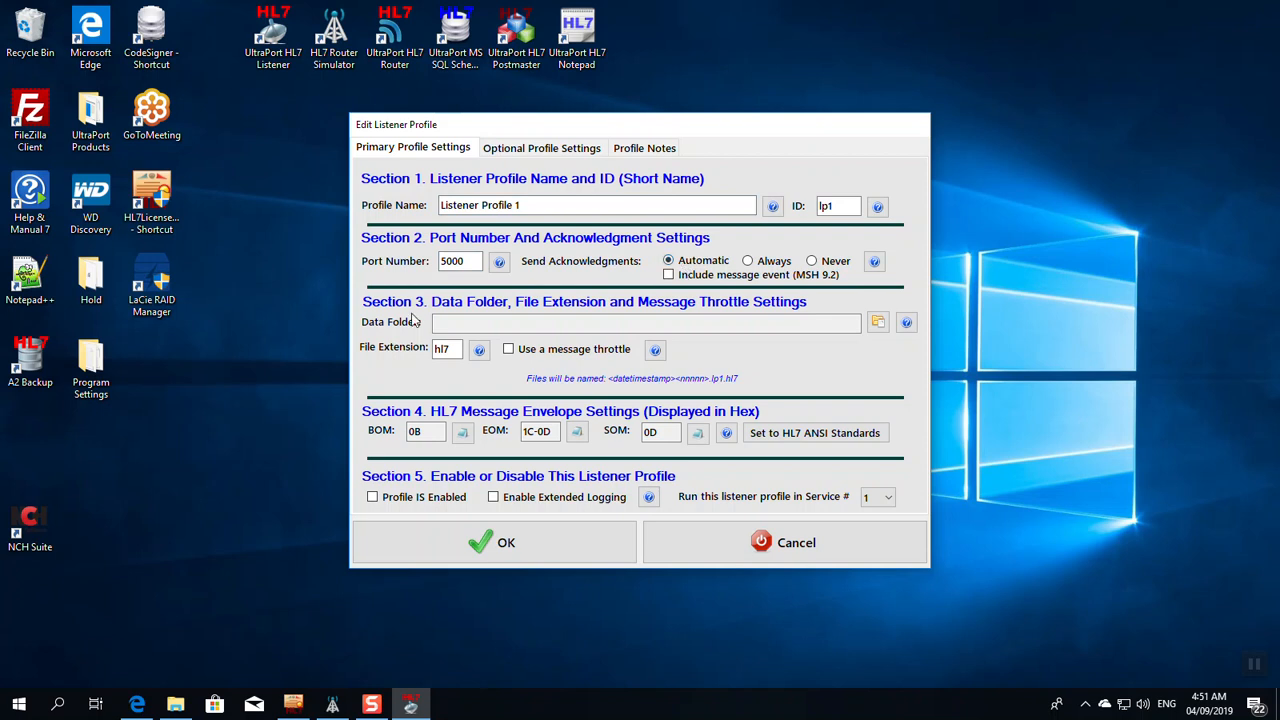
mouse_move(520, 312)
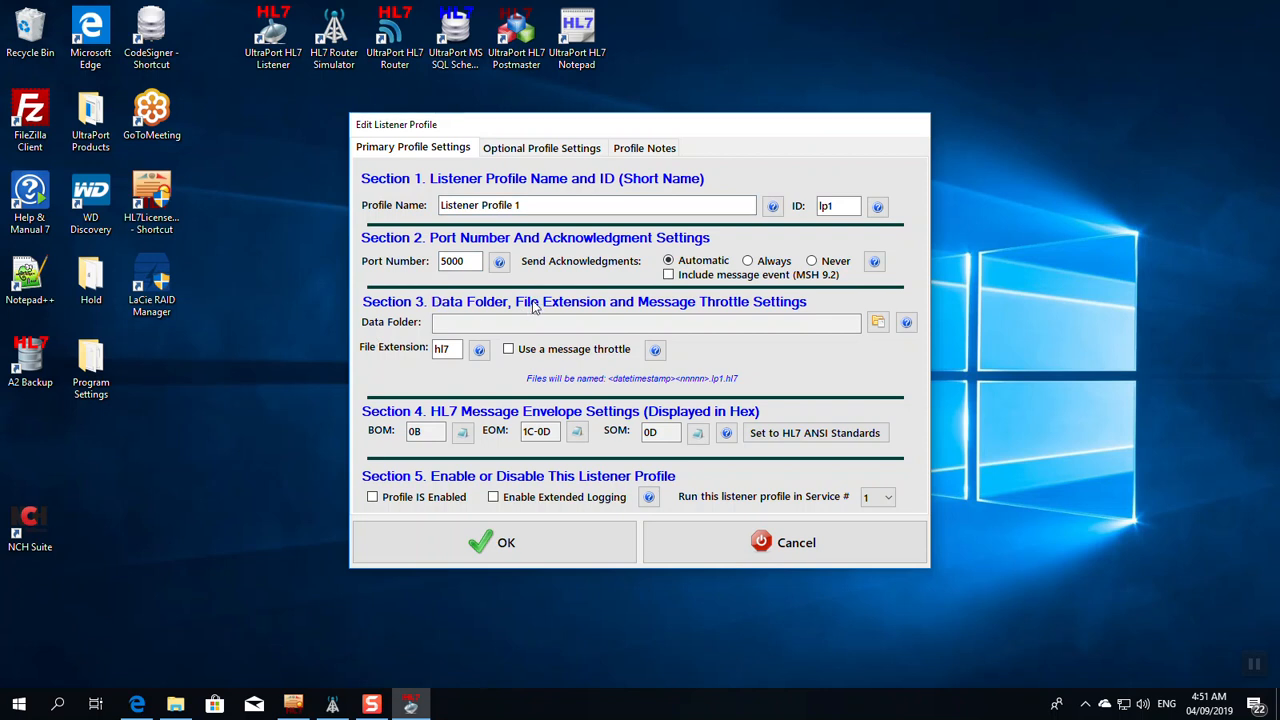
Browse This PC > Local Disk (C:) > HL7Messages and set Inbox1 as the Data Folder, keeping extension hl7.
click(644, 322)
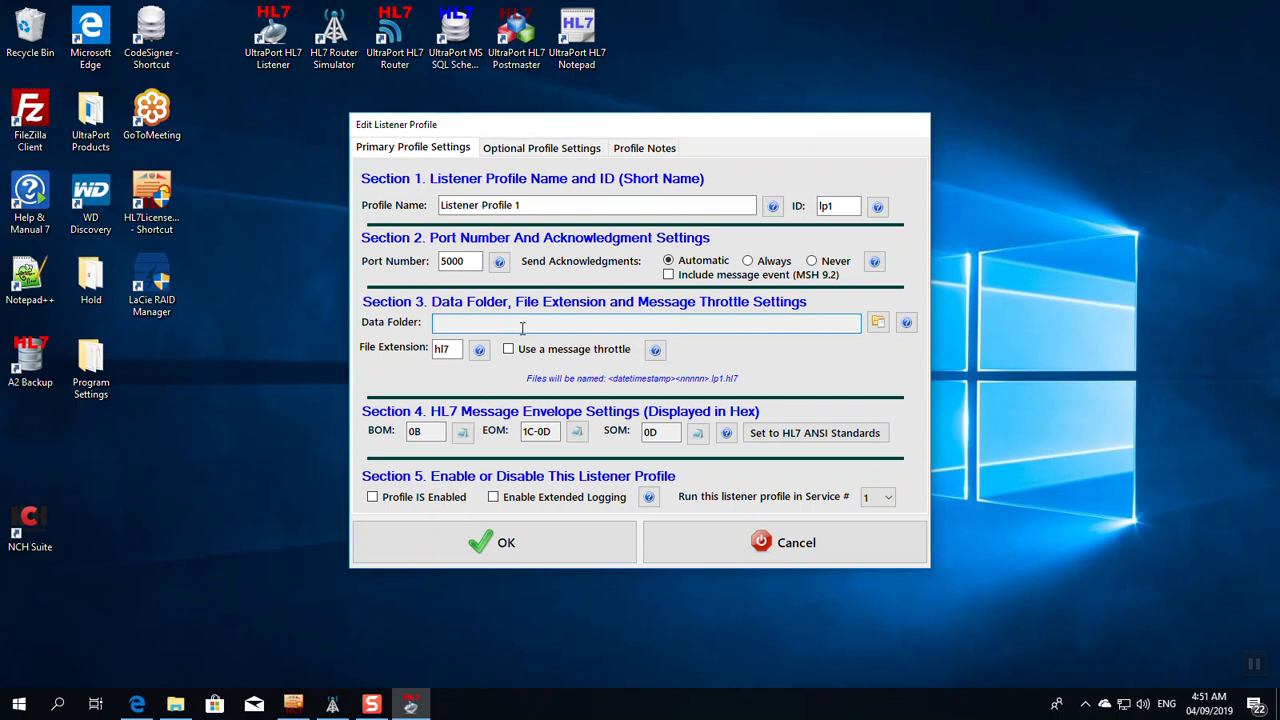
mouse_move(774, 322)
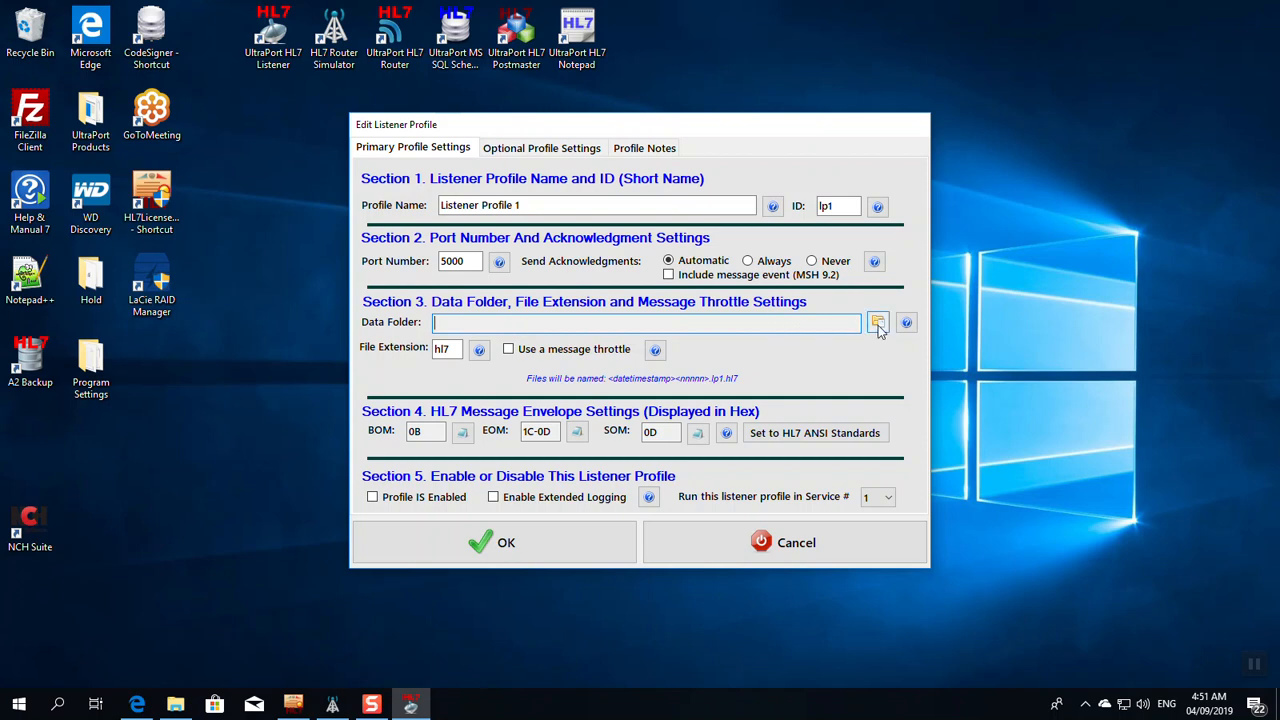
click(878, 322)
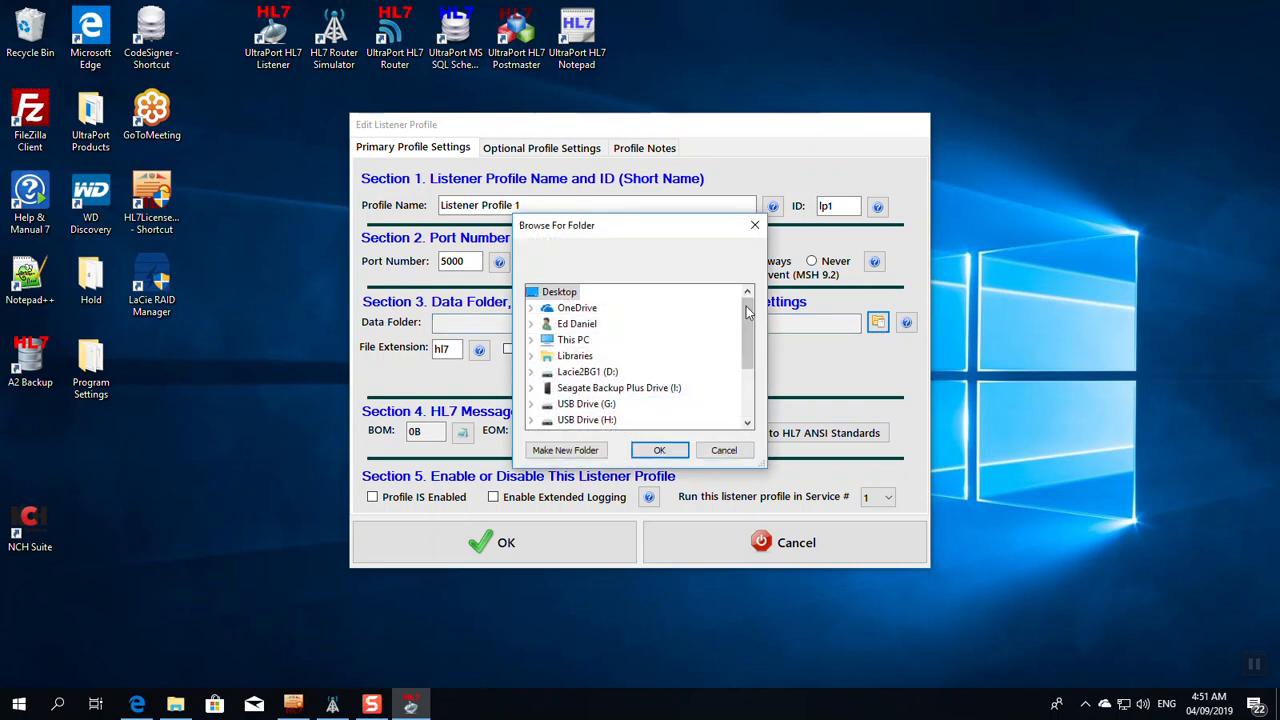
mouse_move(572, 340)
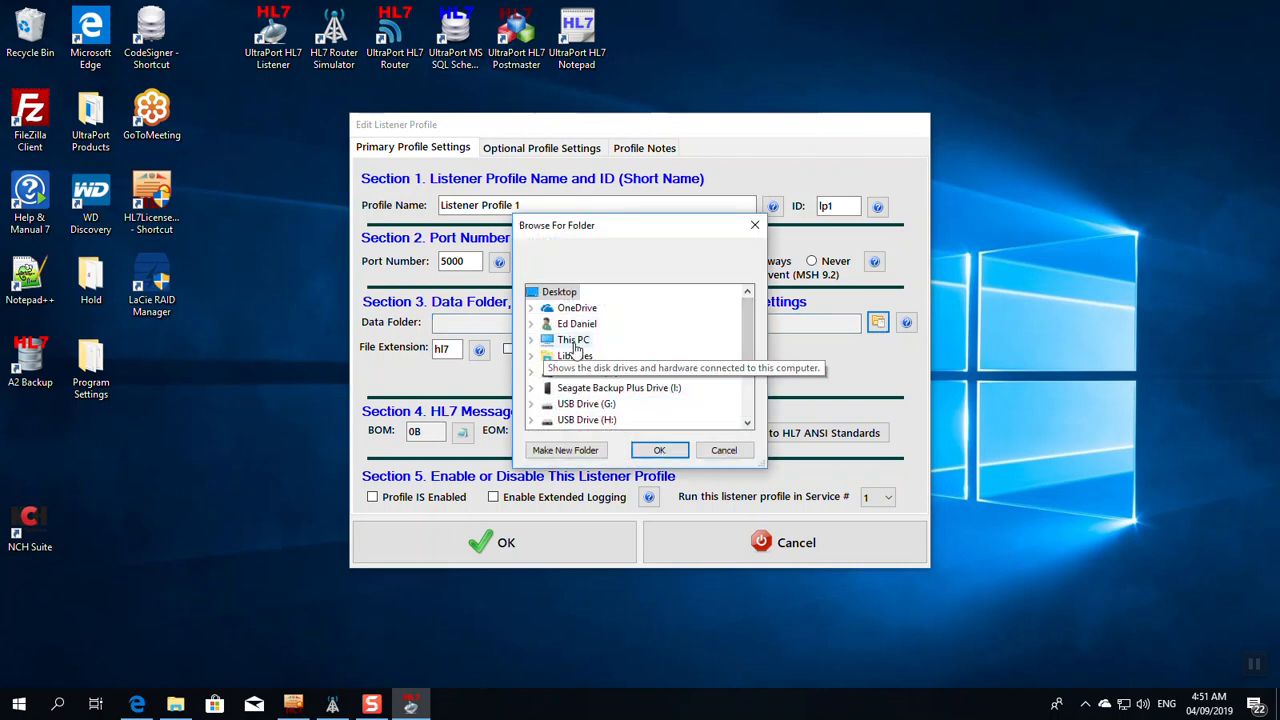
click(532, 340)
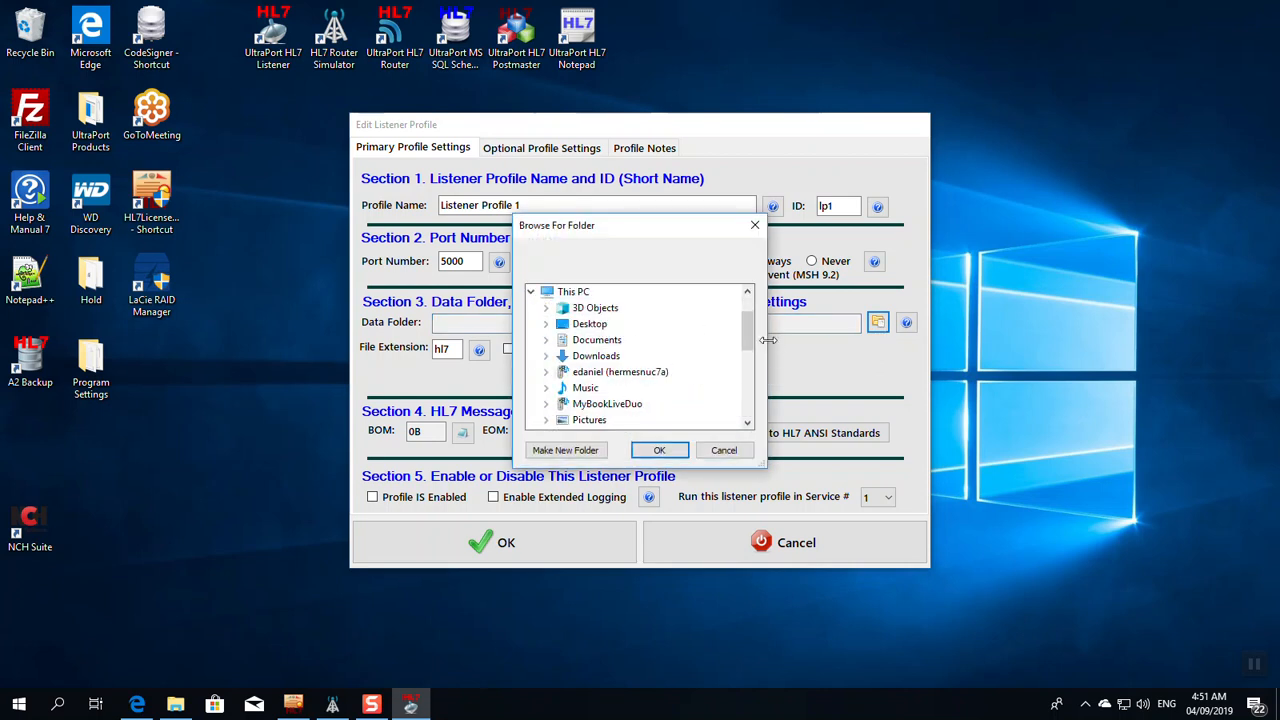
scroll(down, 3)
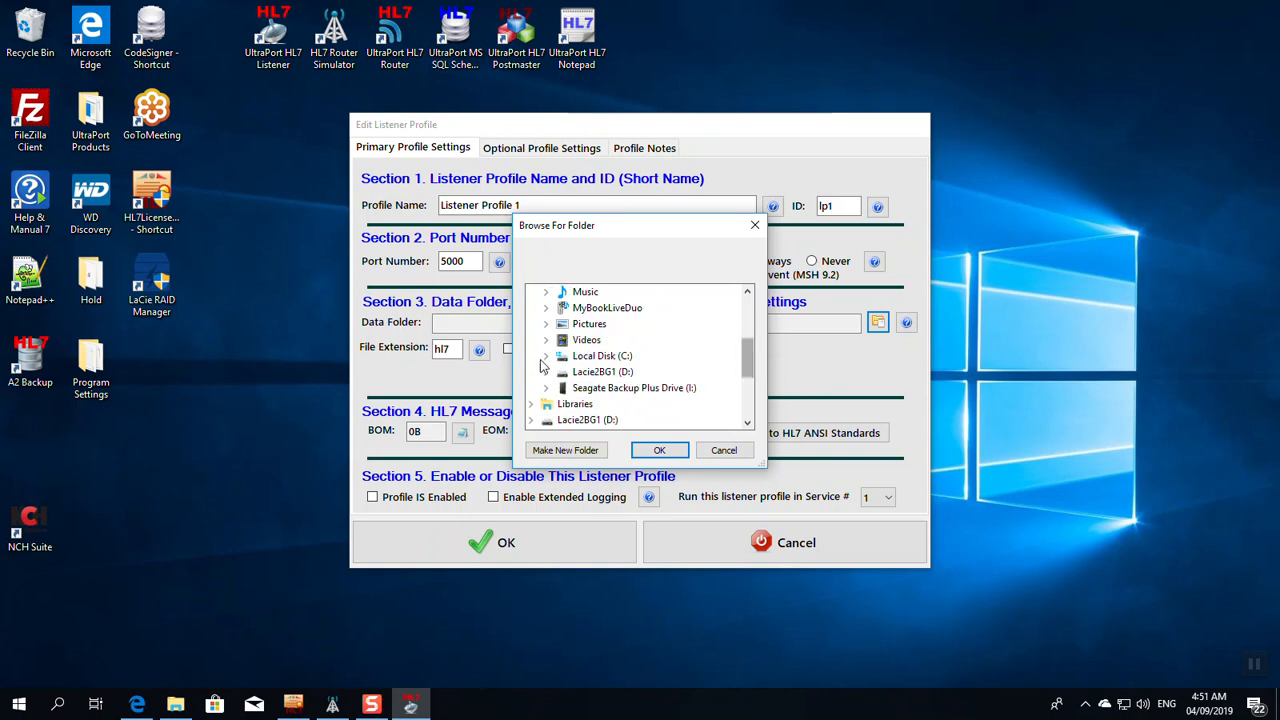
click(548, 356)
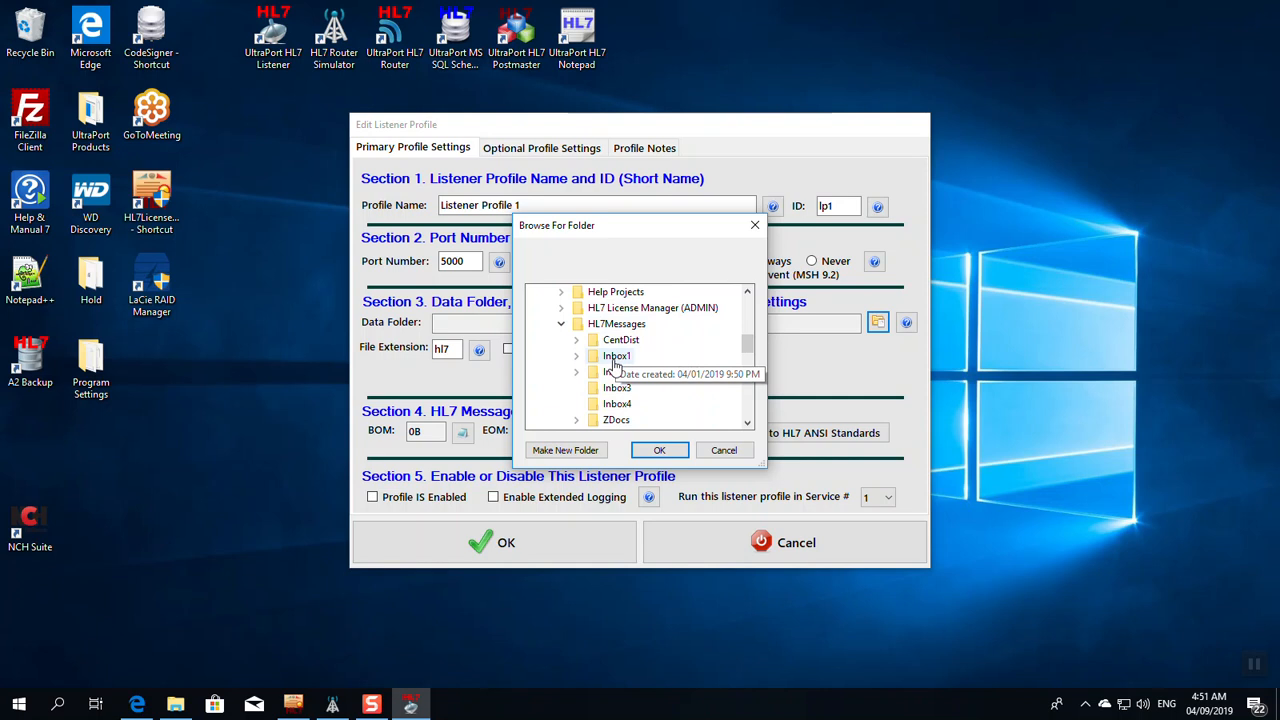
click(660, 450)
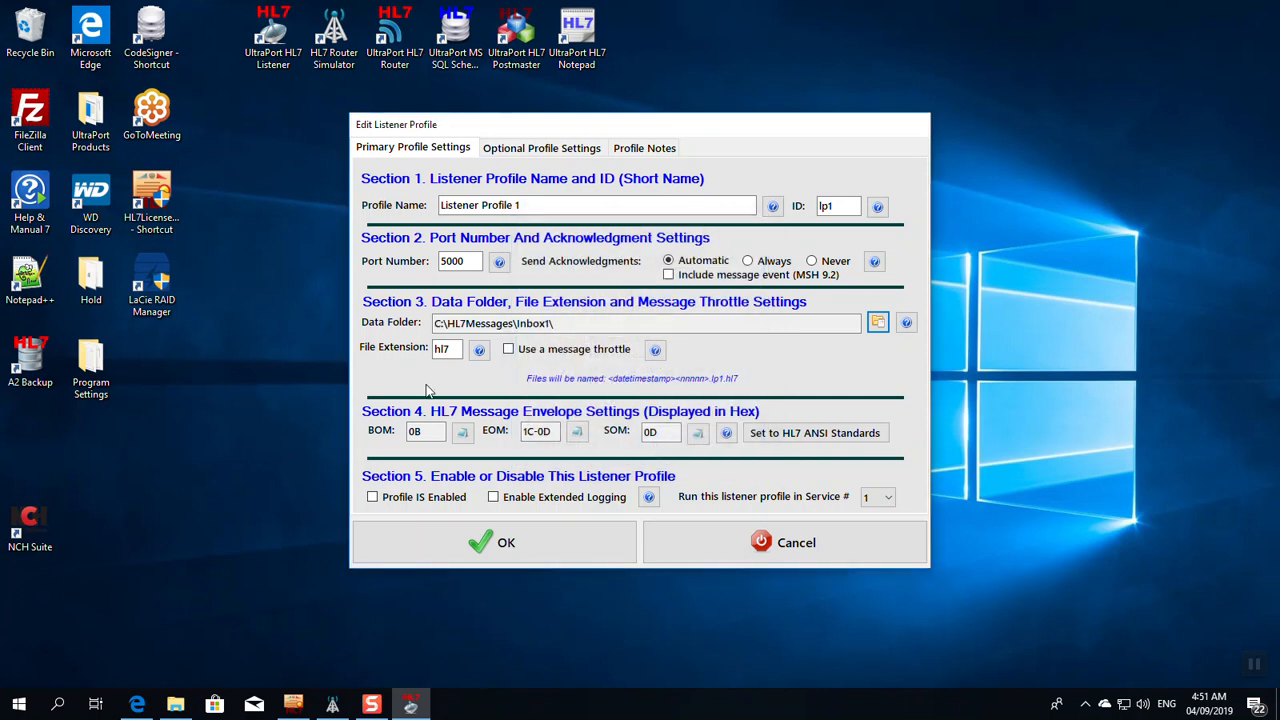
triple_click(444, 348)
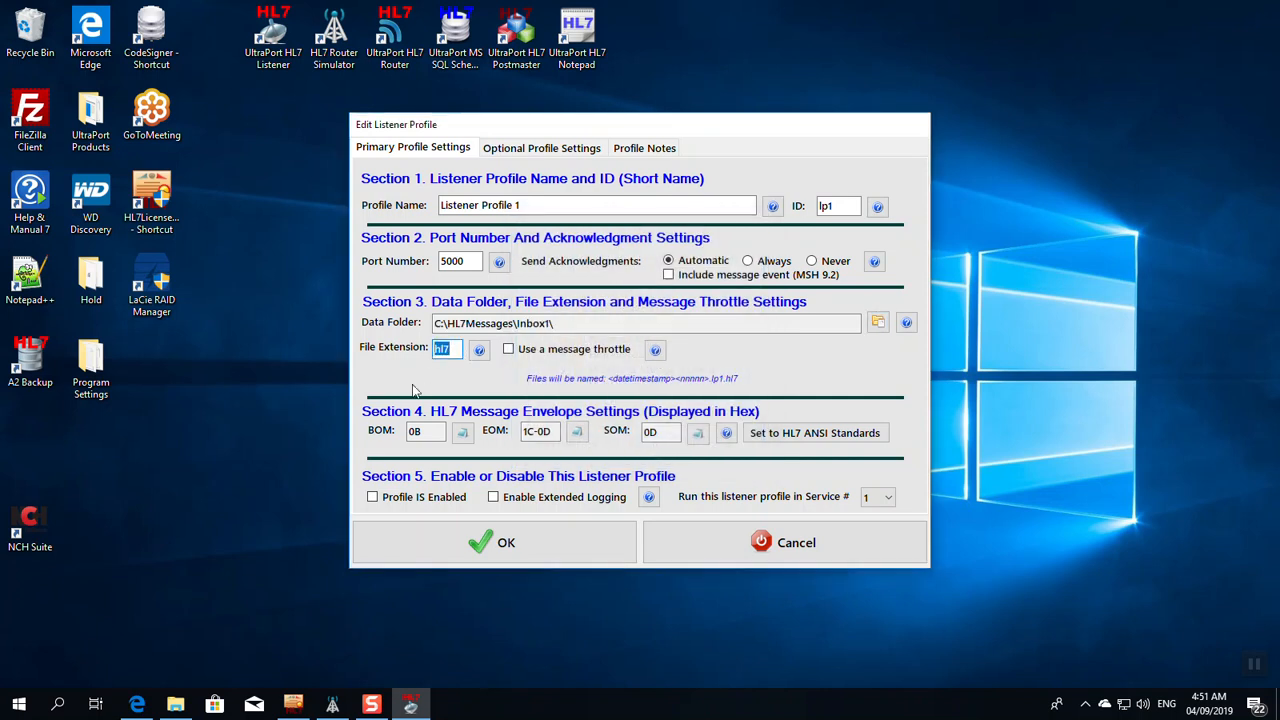
mouse_move(598, 384)
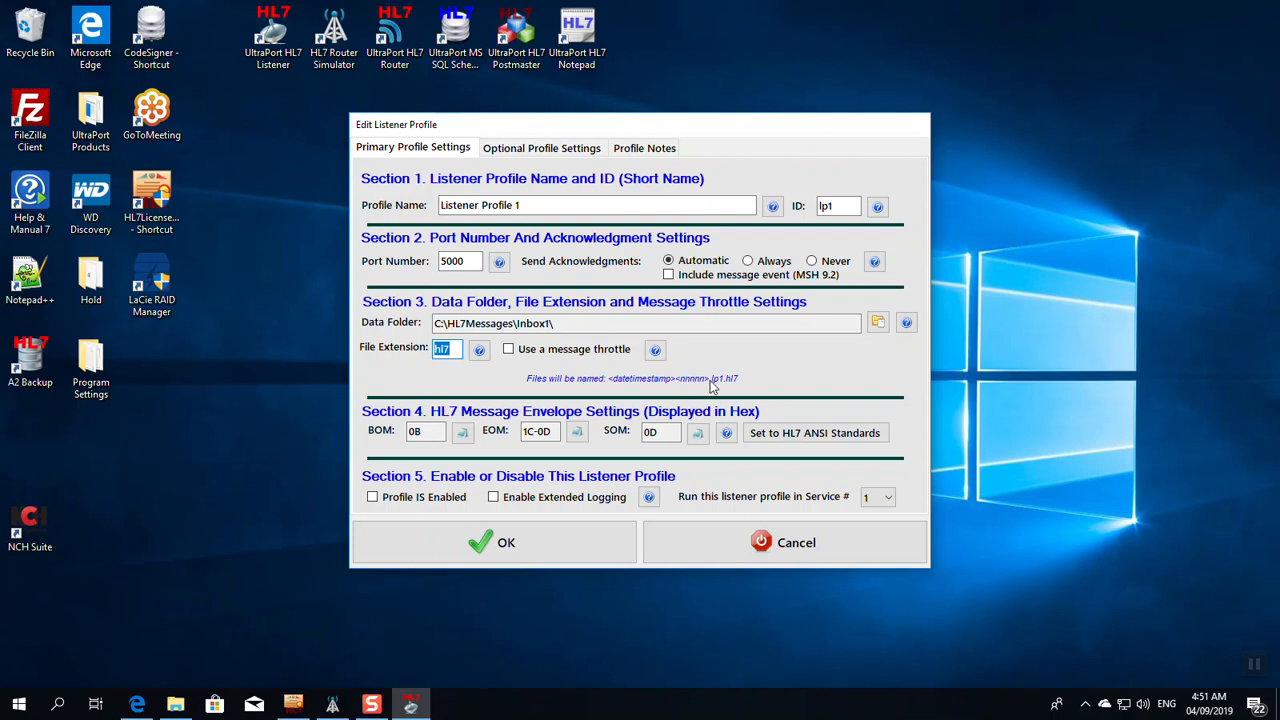
mouse_move(644, 390)
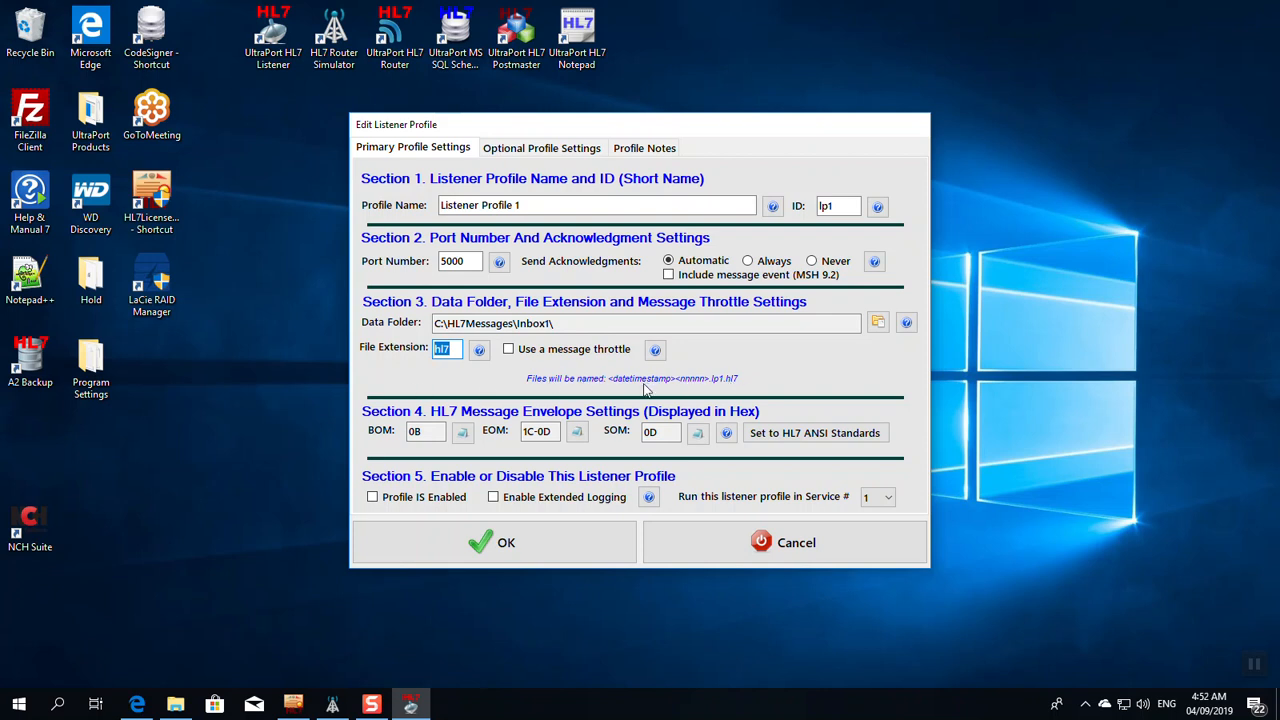
mouse_move(692, 388)
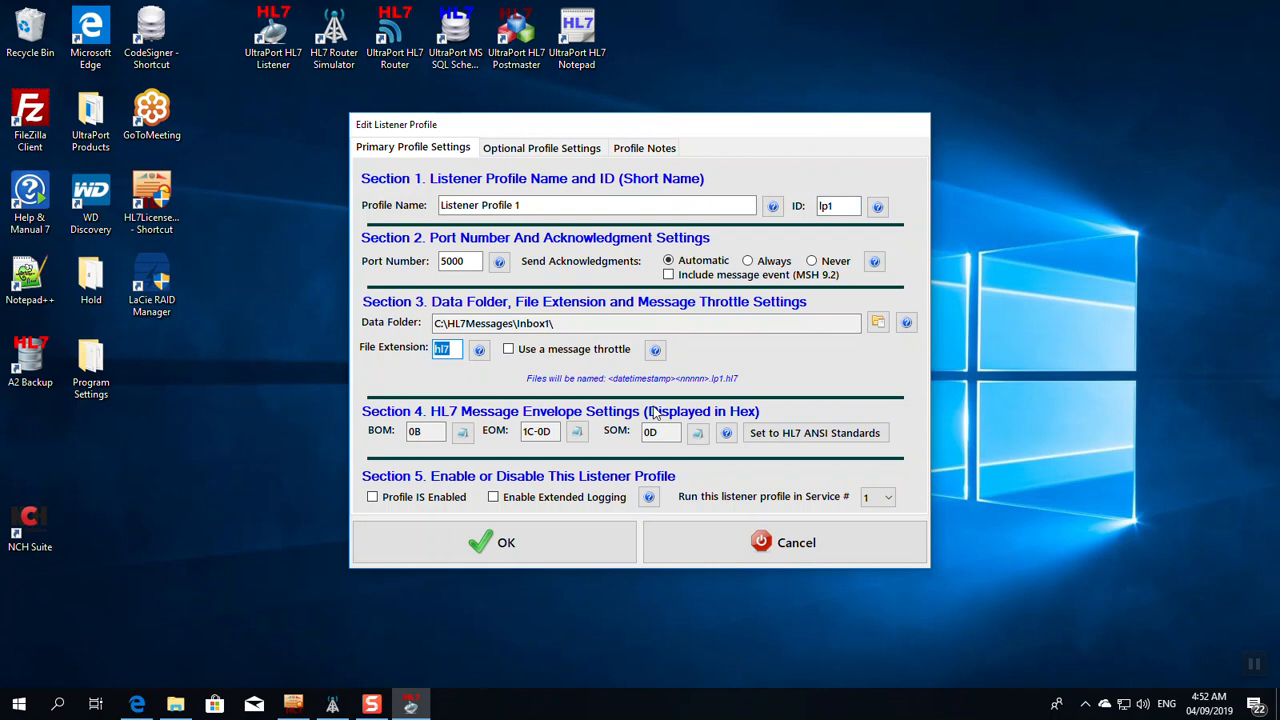
mouse_move(660, 460)
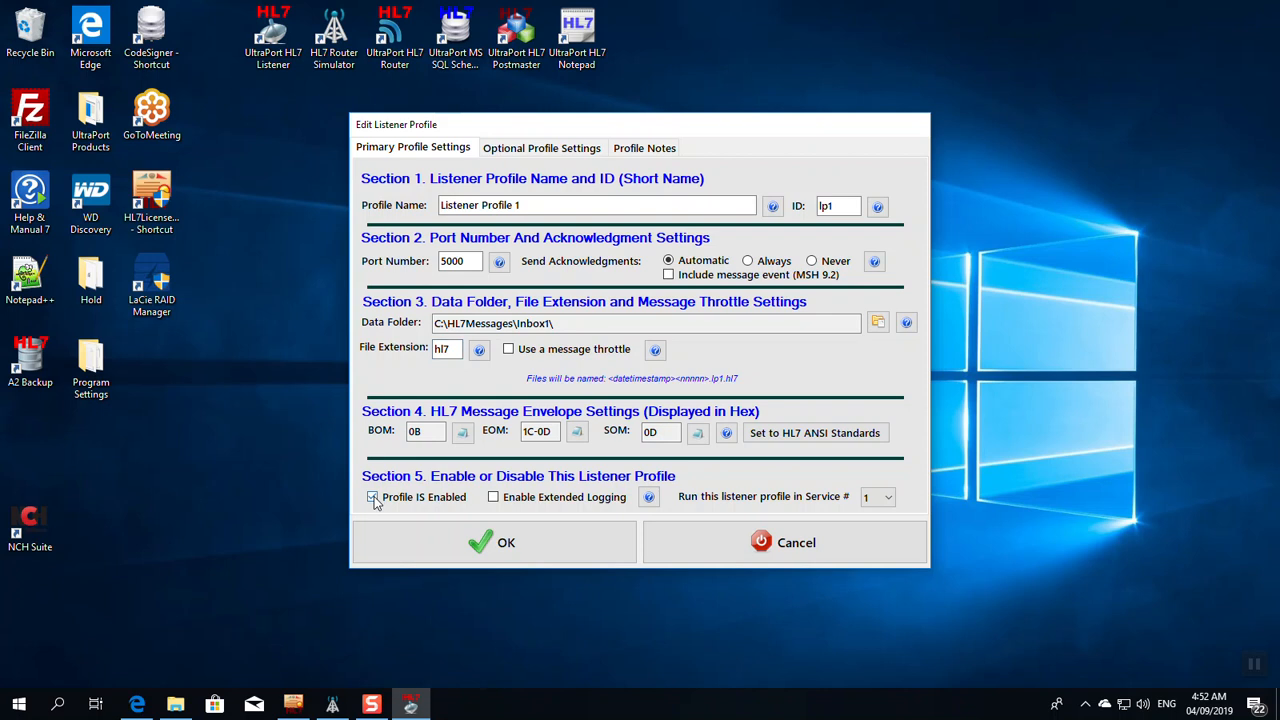
Enable the profile, assign it to Service Instance 1 and save Listener Profile 1.
click(372, 496)
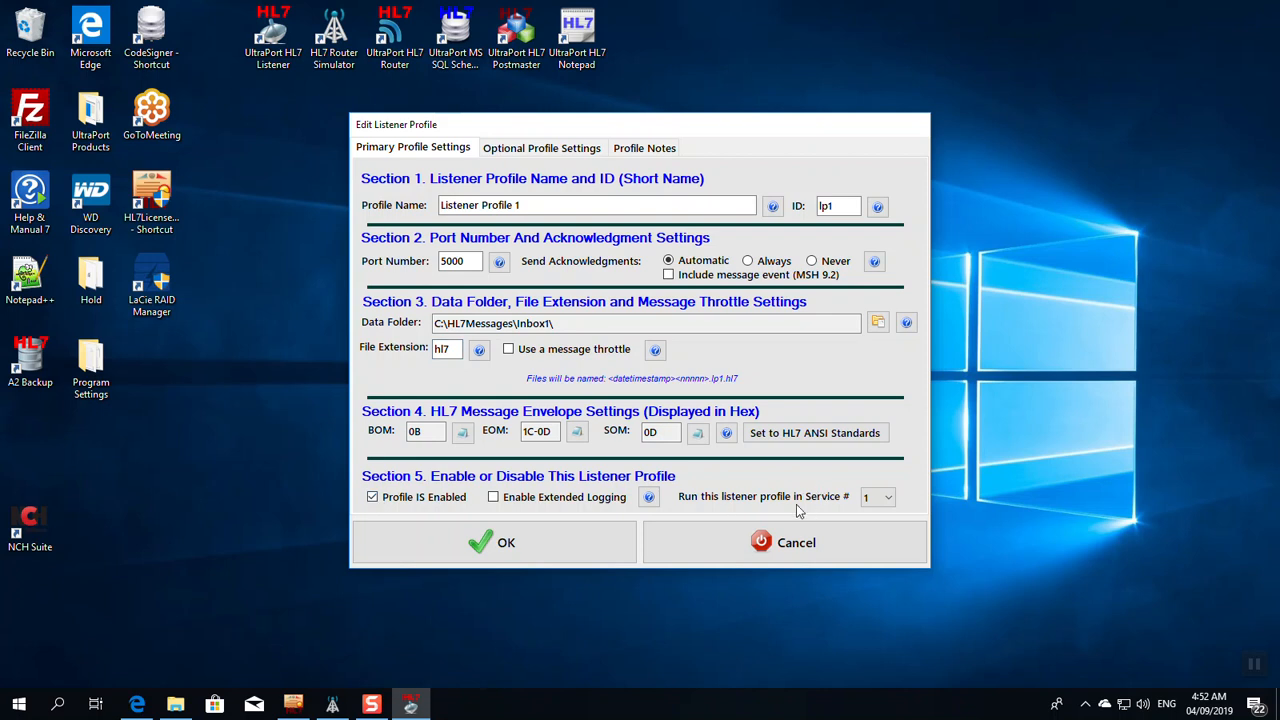
mouse_move(832, 502)
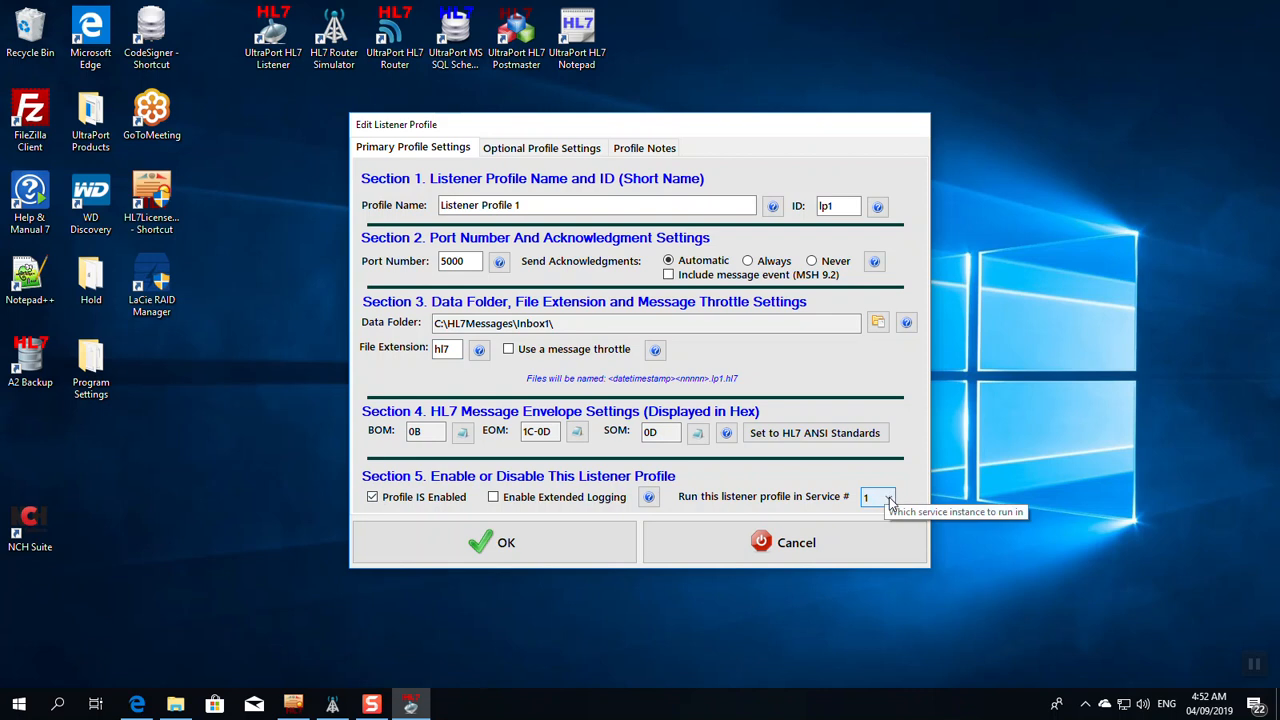
click(888, 496)
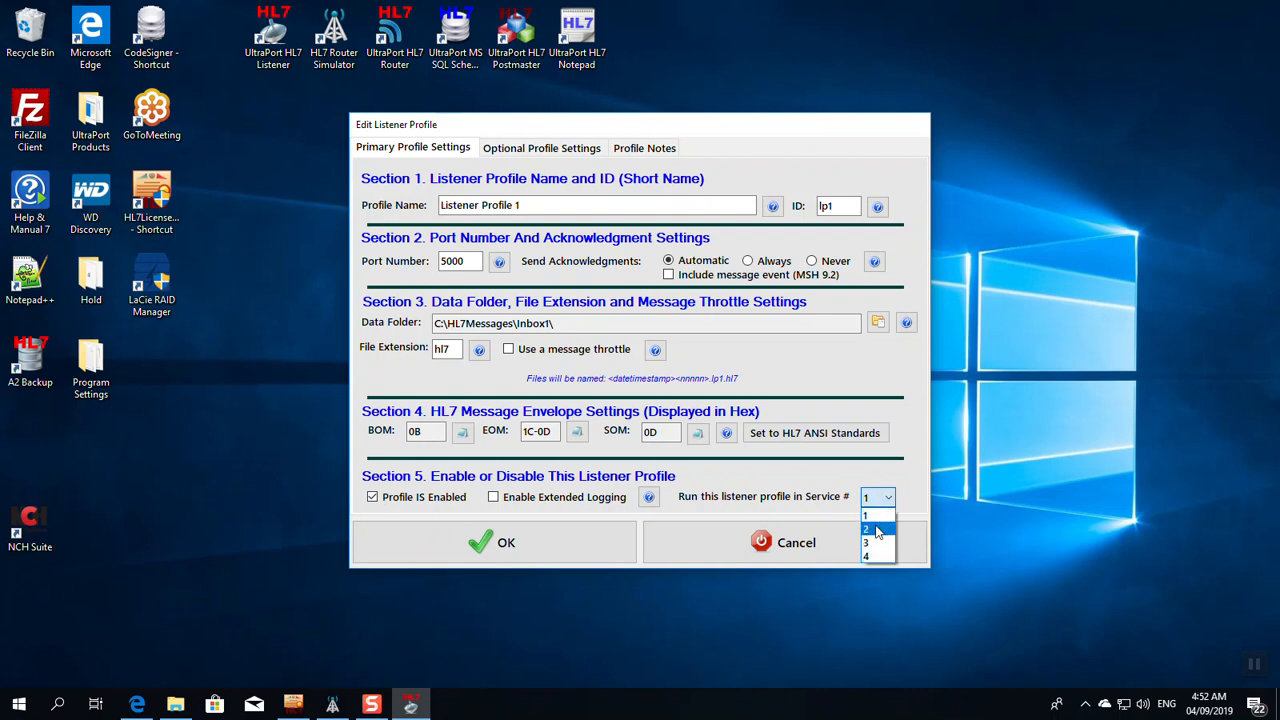
click(866, 496)
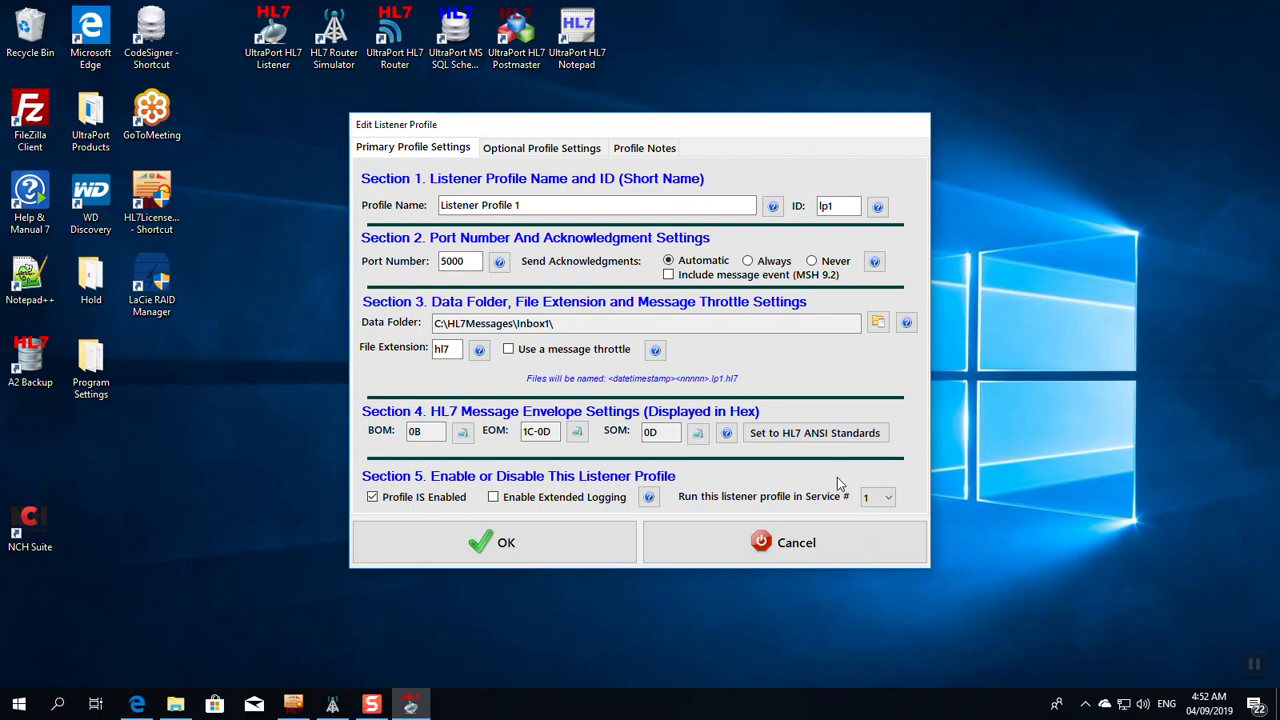
mouse_move(800, 500)
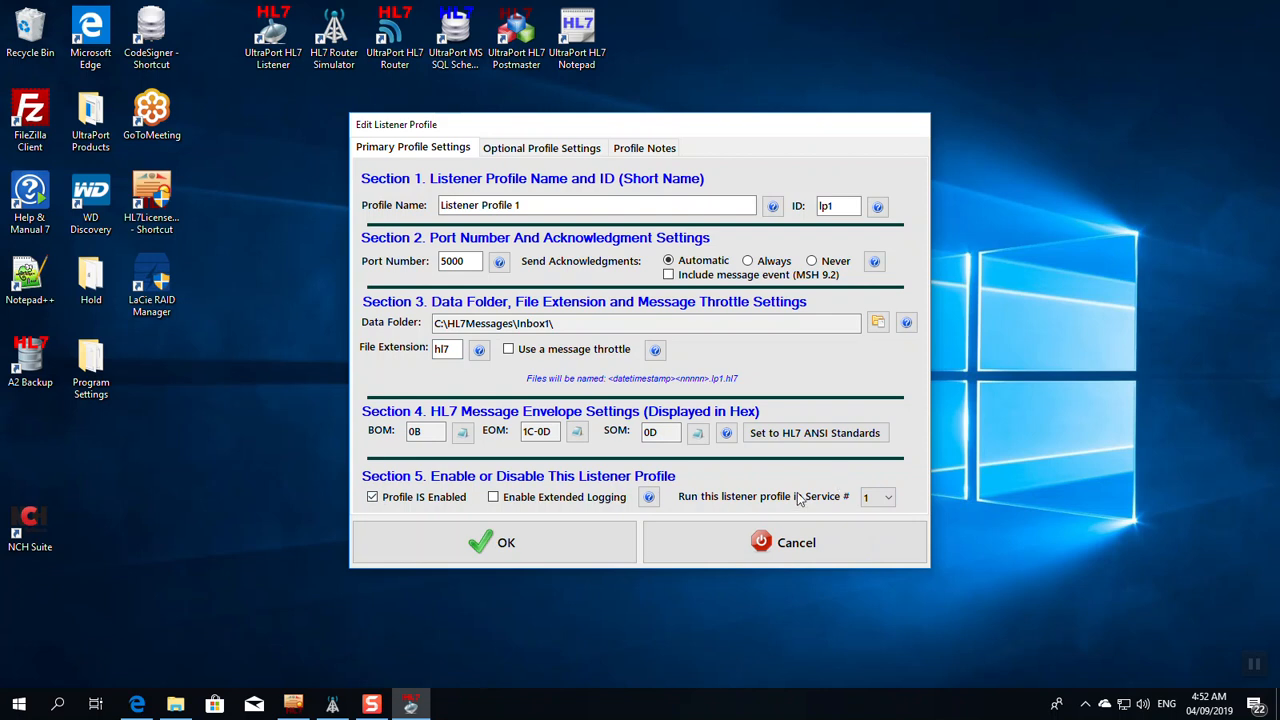
mouse_move(876, 496)
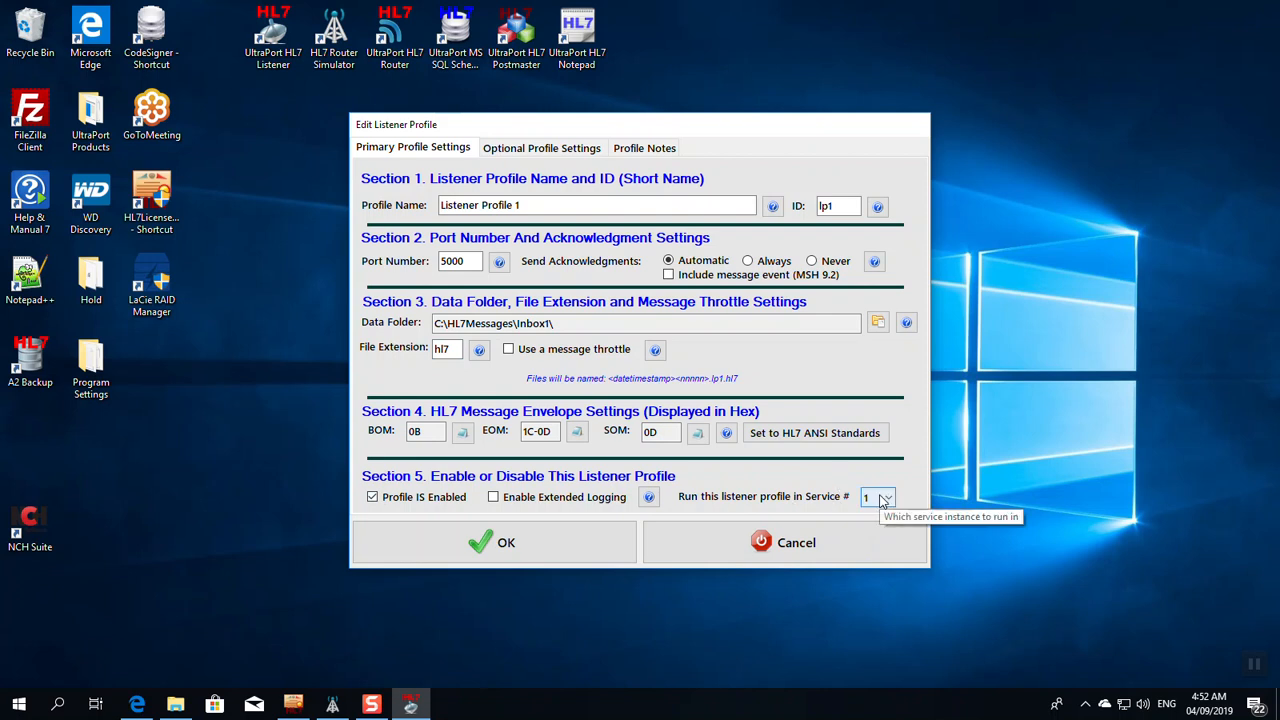
mouse_move(812, 478)
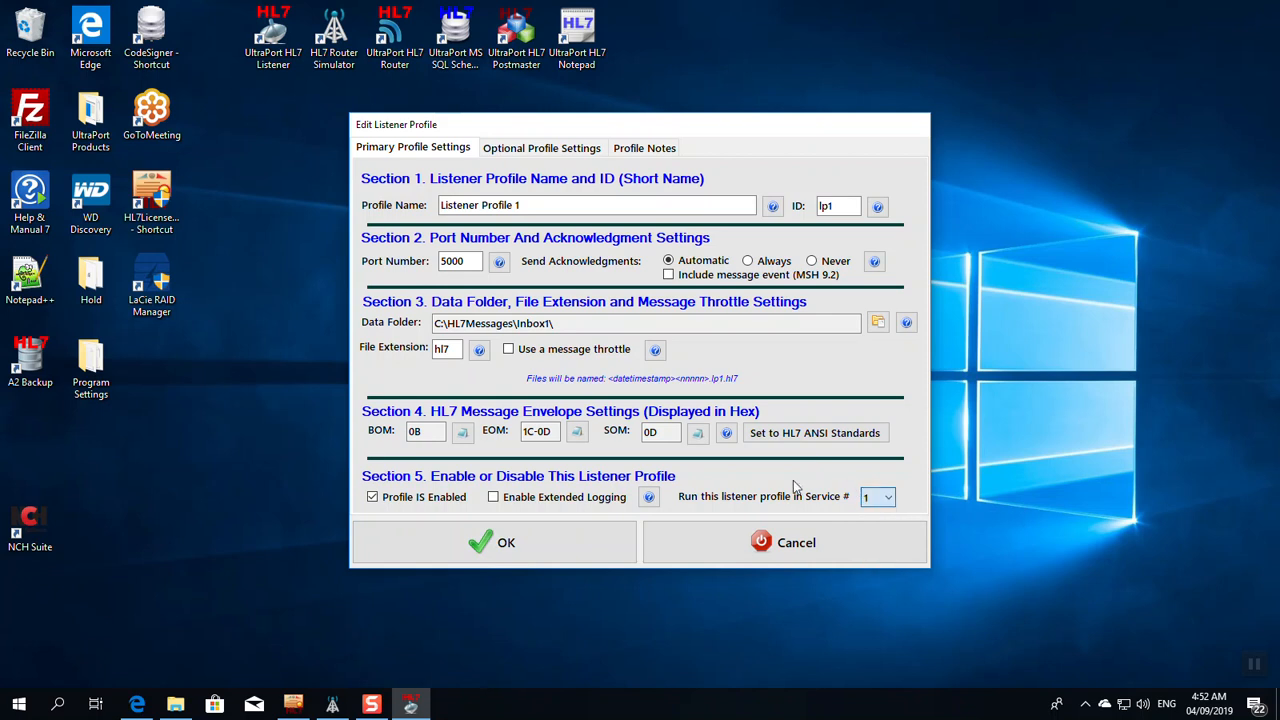
click(492, 542)
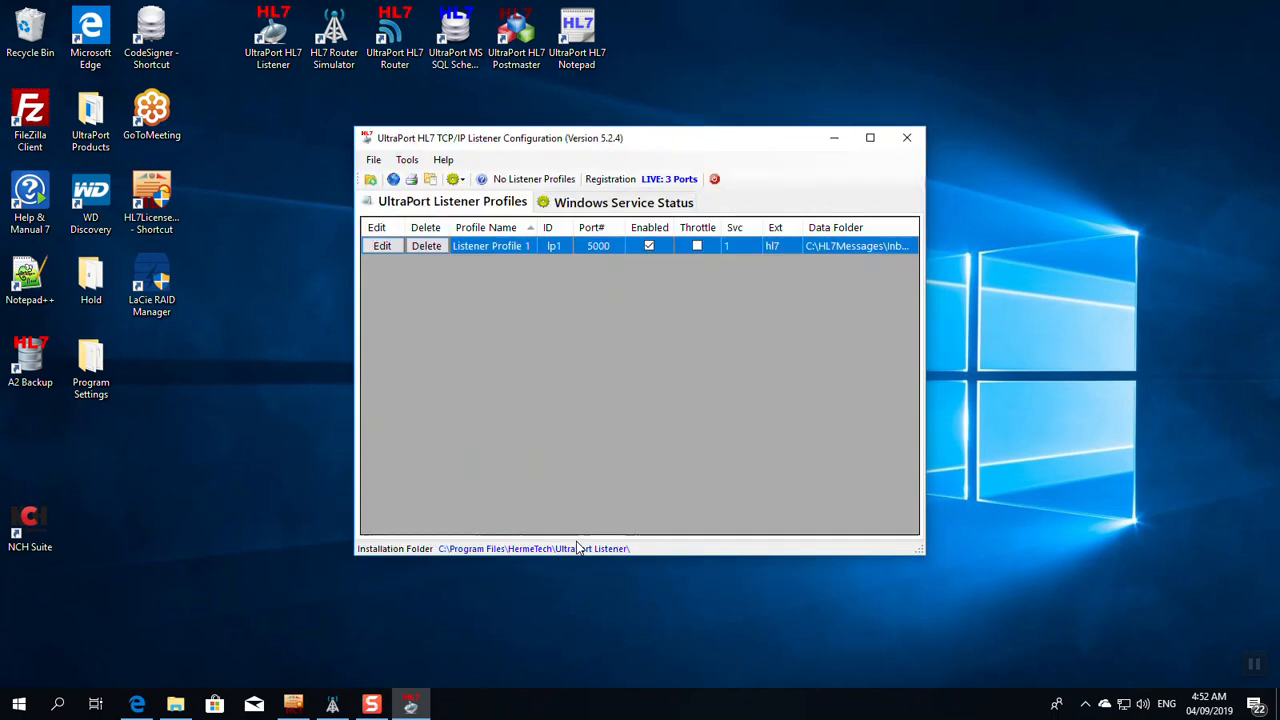
mouse_move(572, 386)
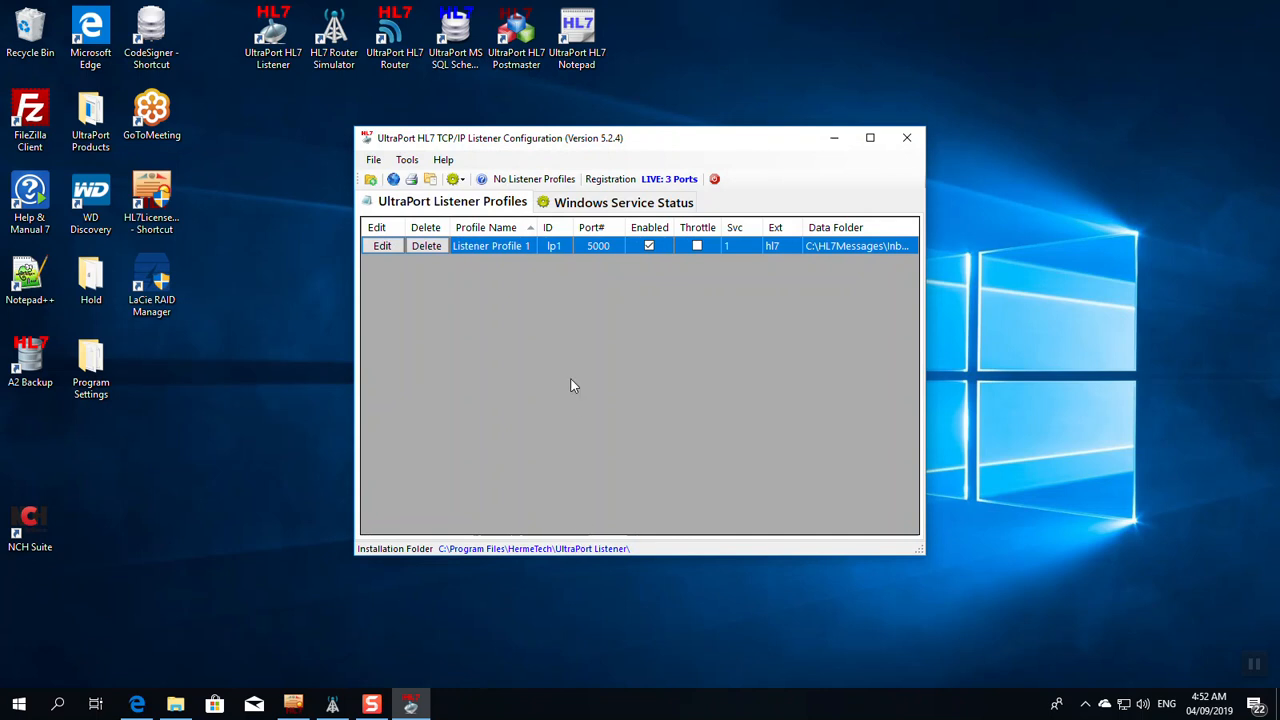
mouse_move(620, 200)
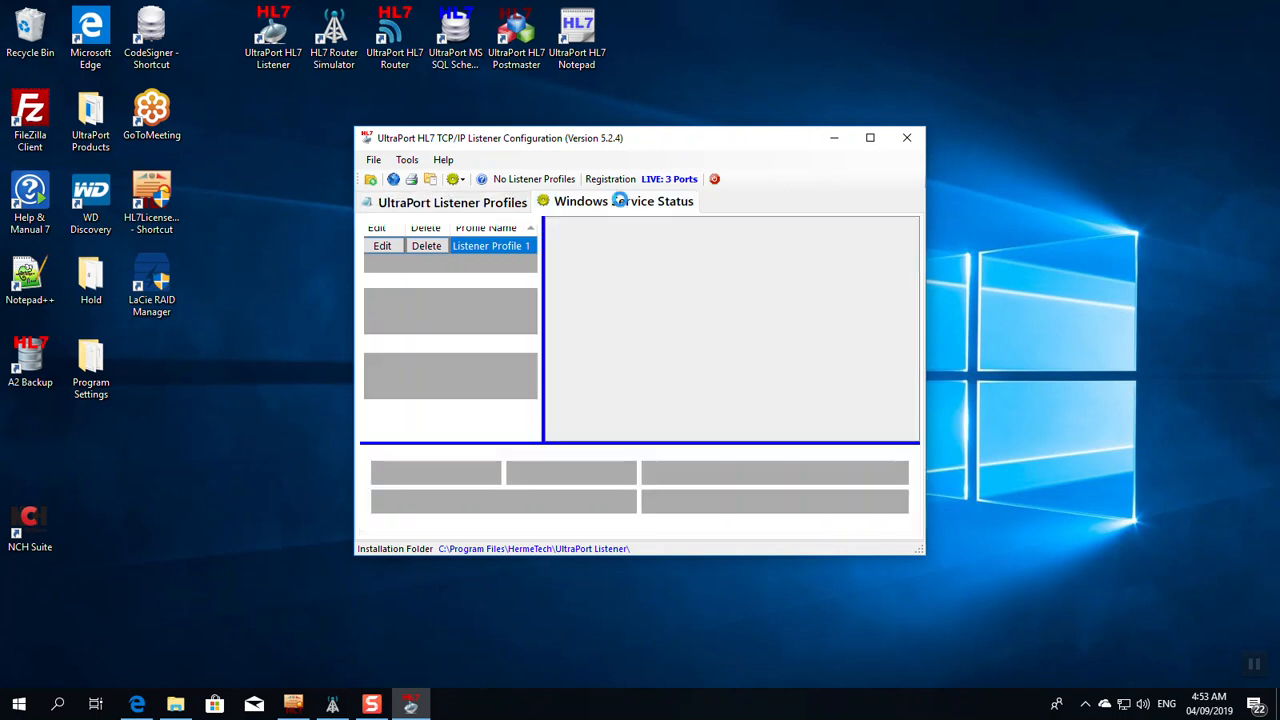
Show the Windows Service Status overview with service instances 1–4 not installed.
click(624, 200)
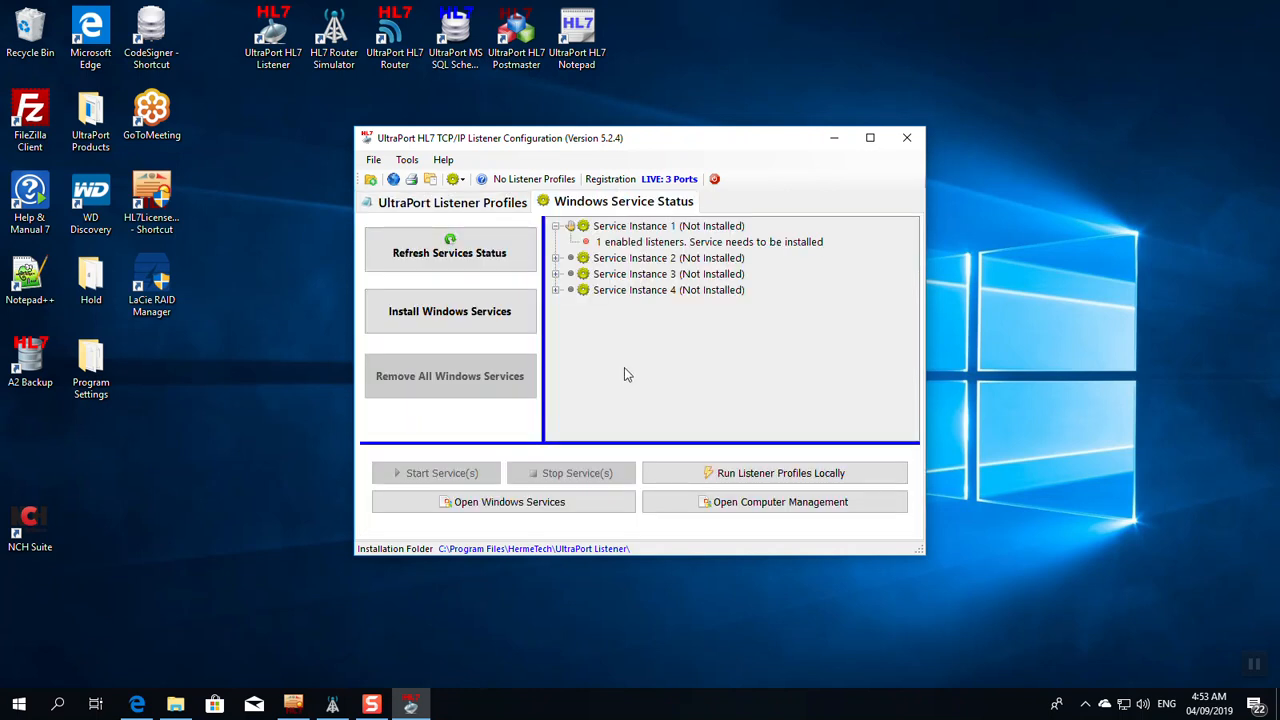
mouse_move(716, 420)
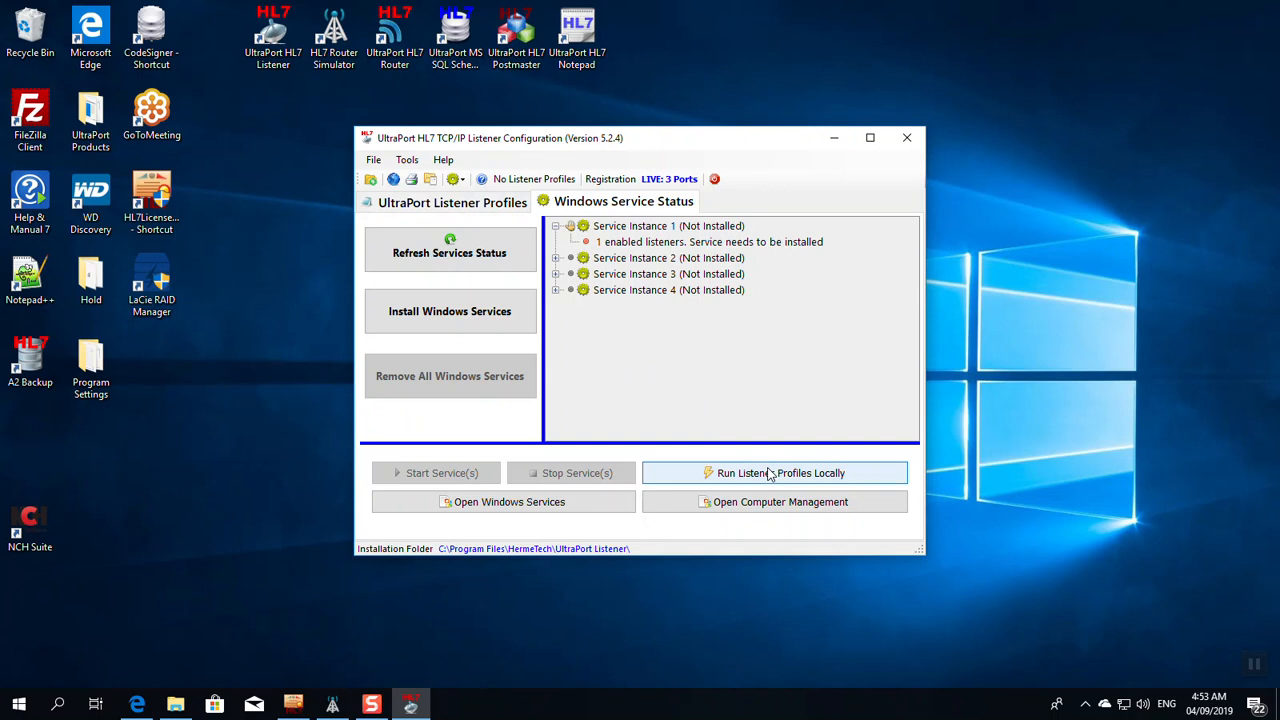
Run listener profiles locally and start Listener Profile 1 so it is online on port 5000.
click(780, 472)
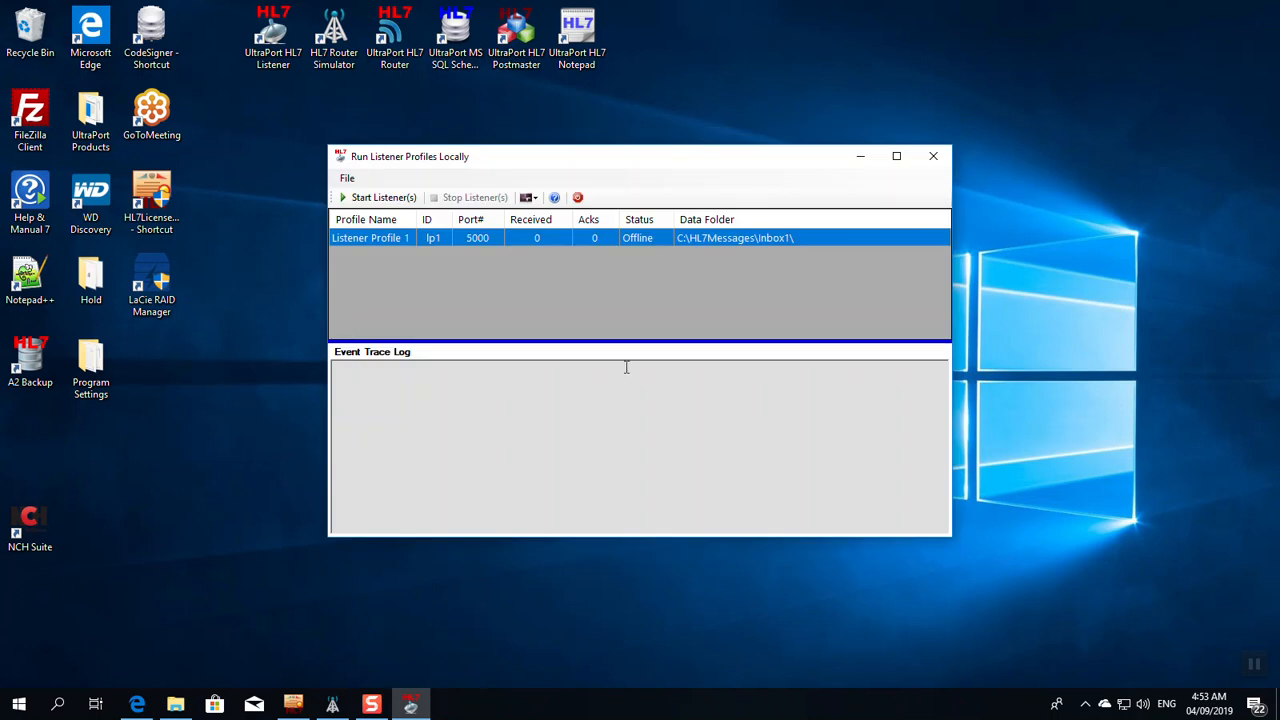
mouse_move(530, 156)
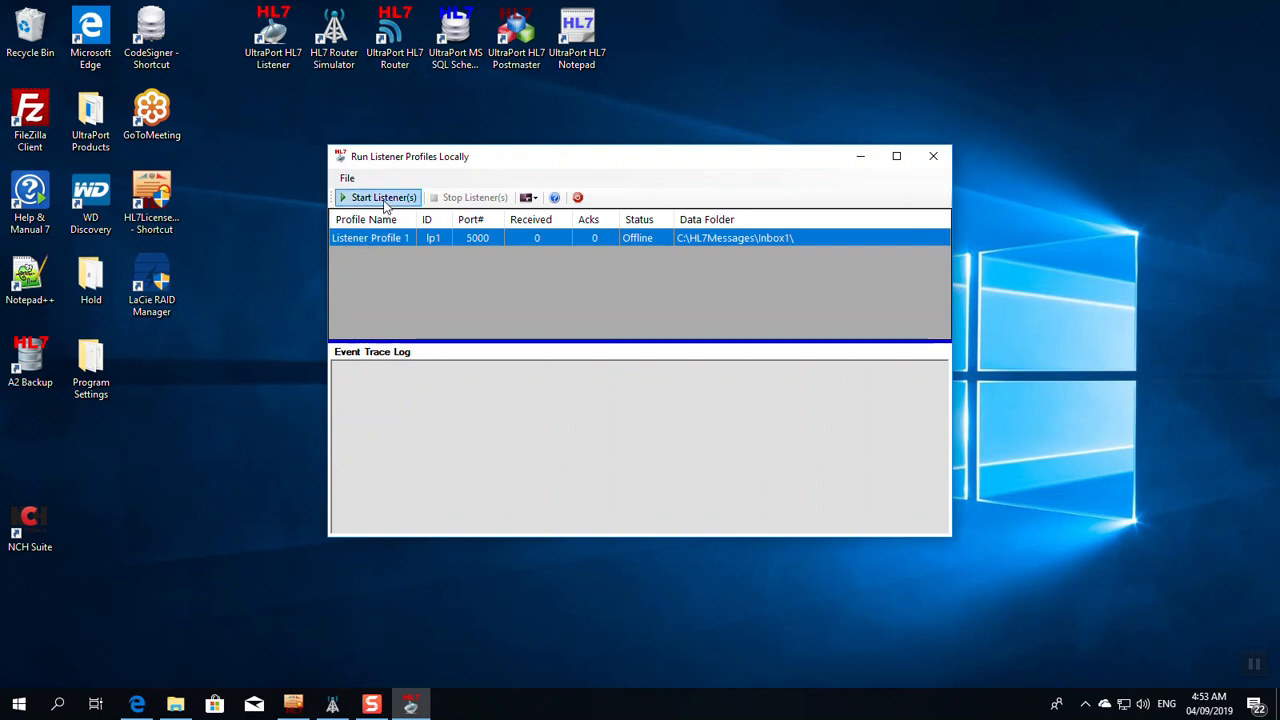
click(378, 198)
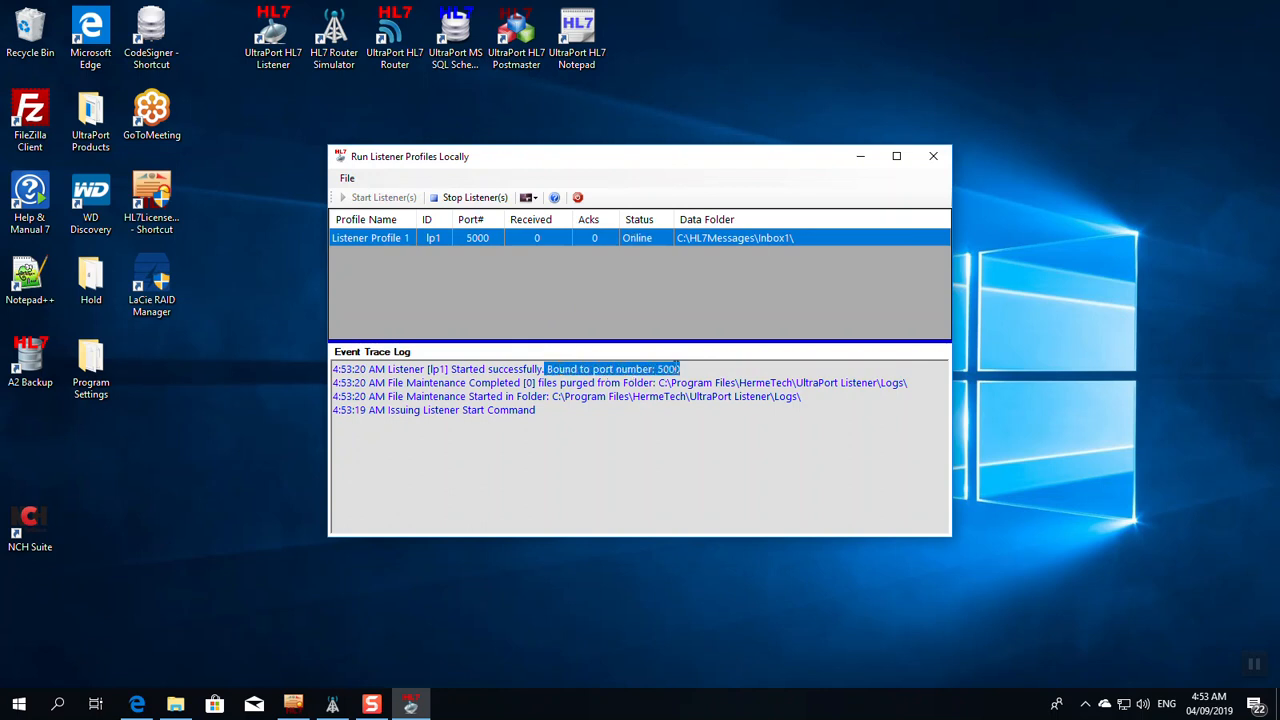
mouse_move(490, 280)
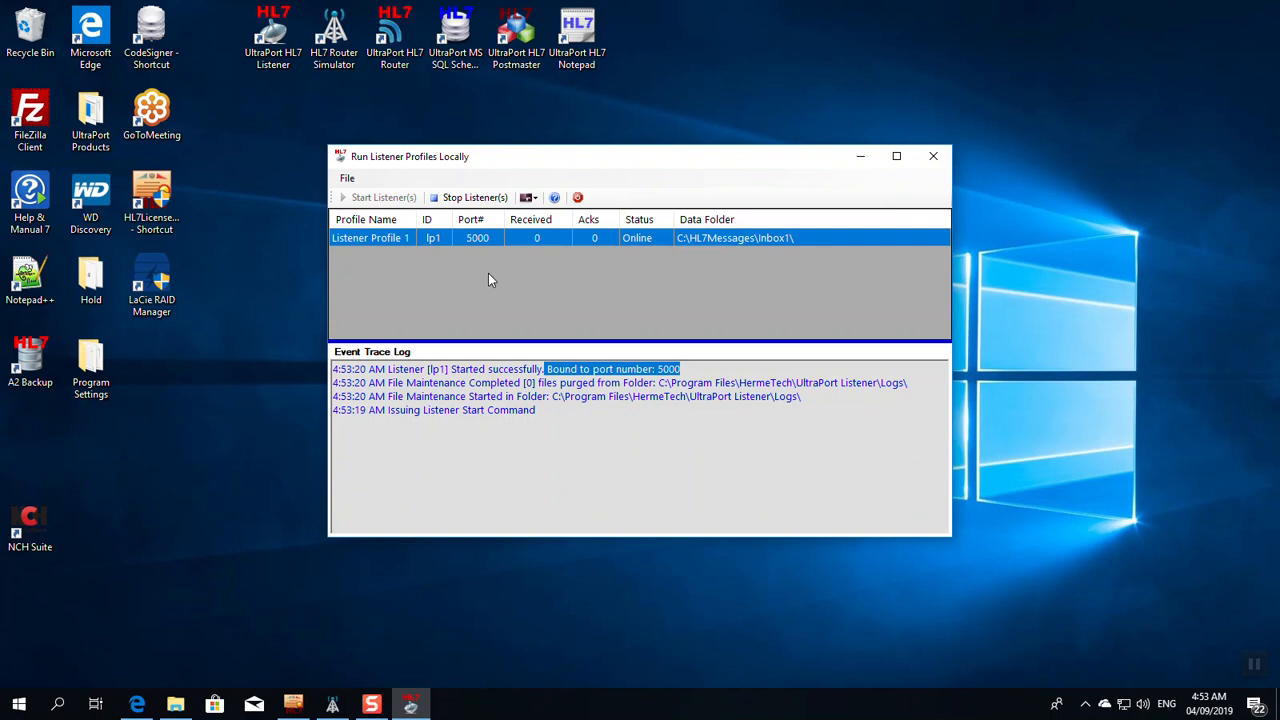
mouse_move(668, 186)
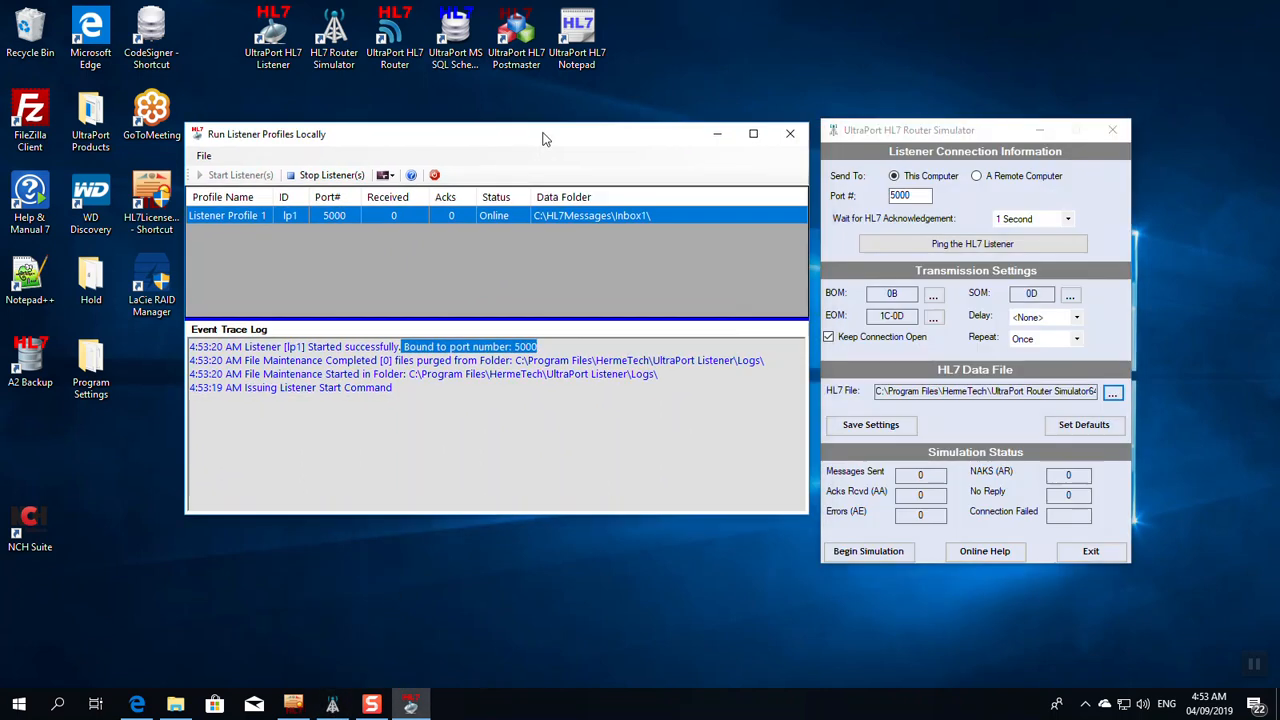
Choose This Computer as the Send To target, keeping Port # 5000.
click(900, 130)
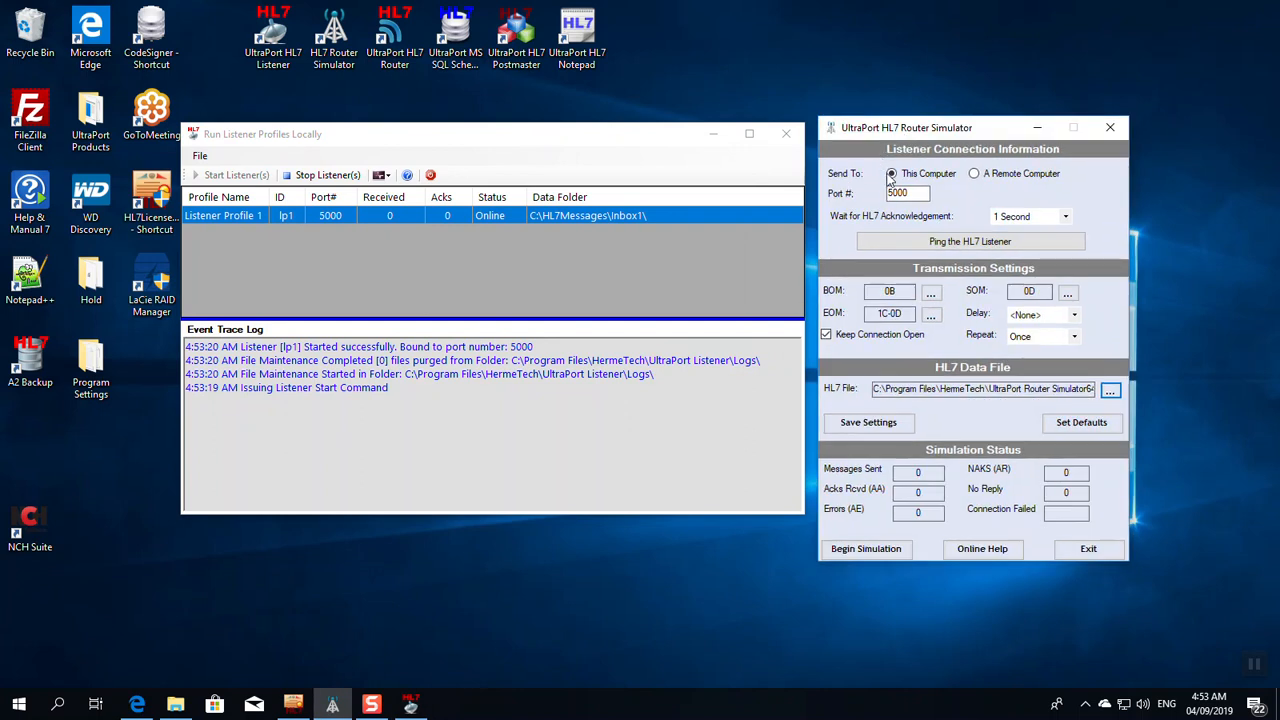
mouse_move(892, 174)
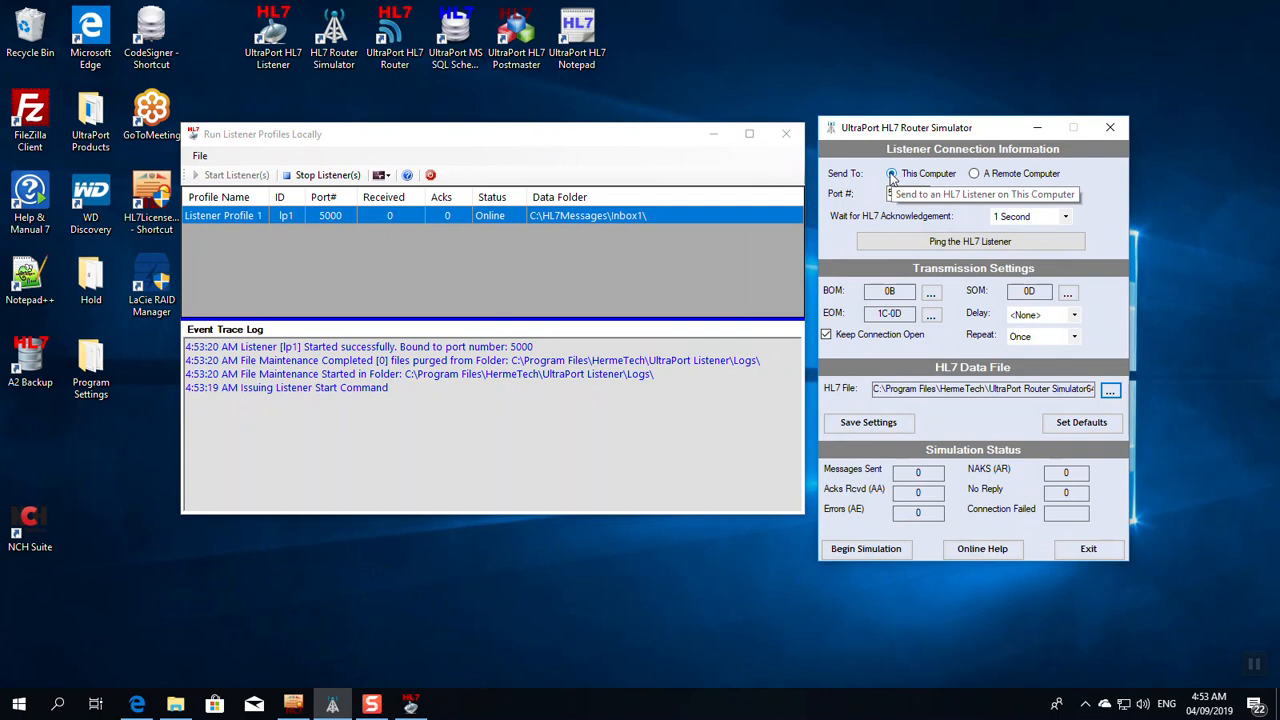
click(904, 192)
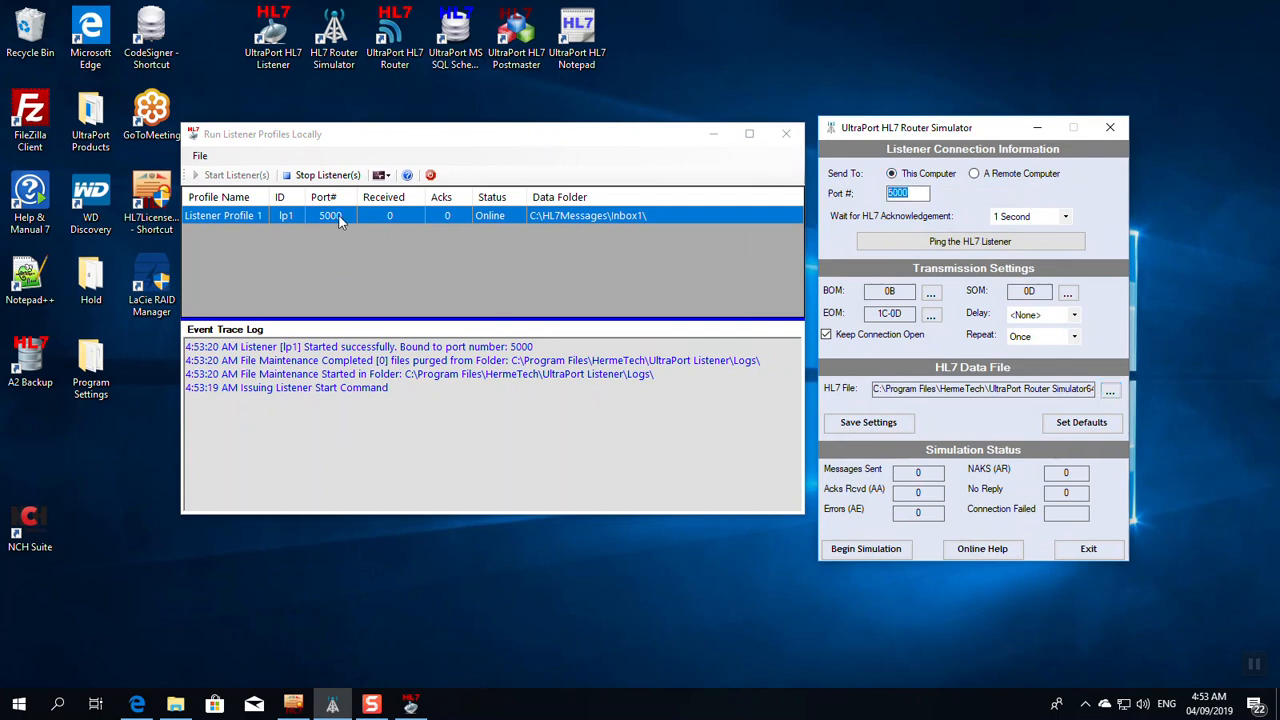
mouse_move(1032, 224)
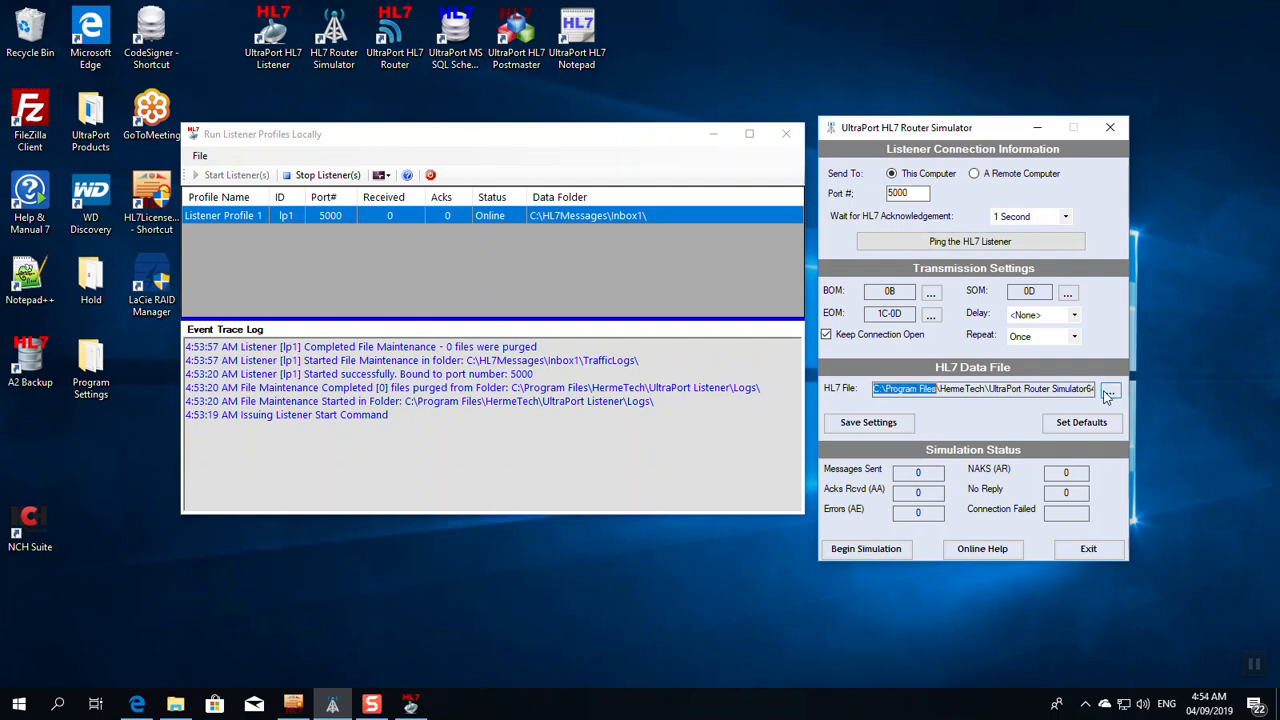
mouse_move(1110, 388)
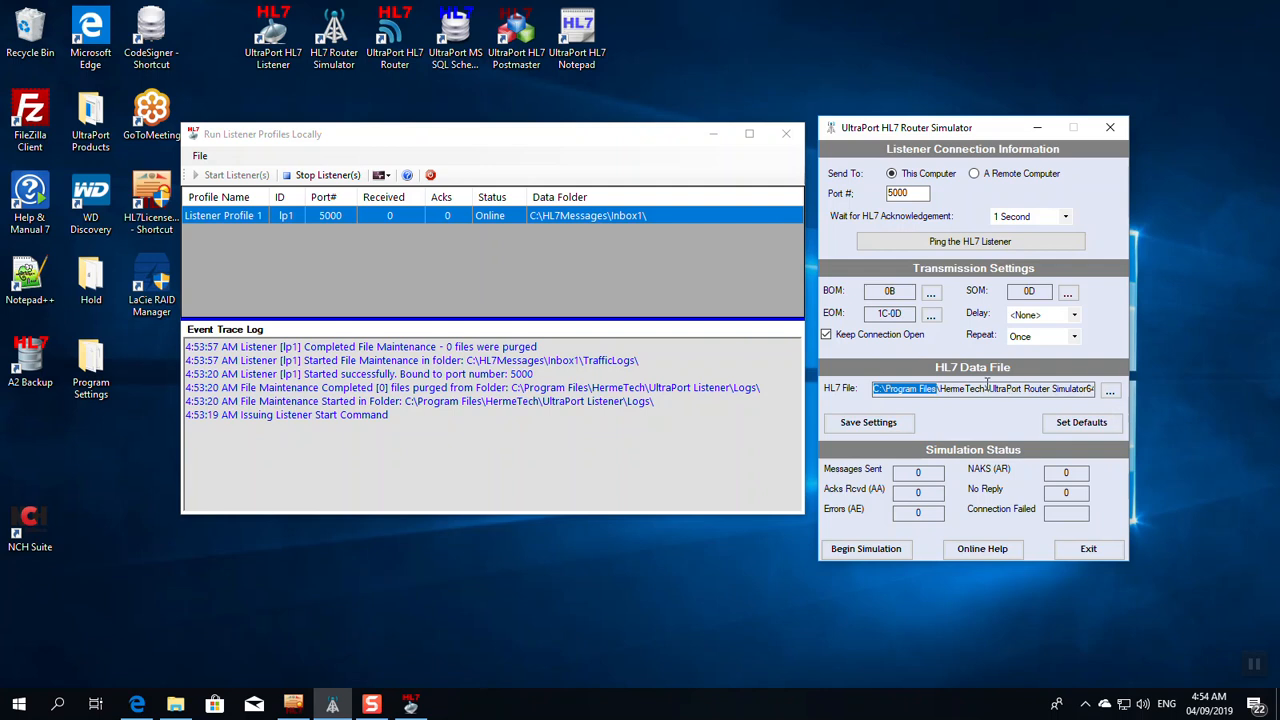
mouse_move(878, 508)
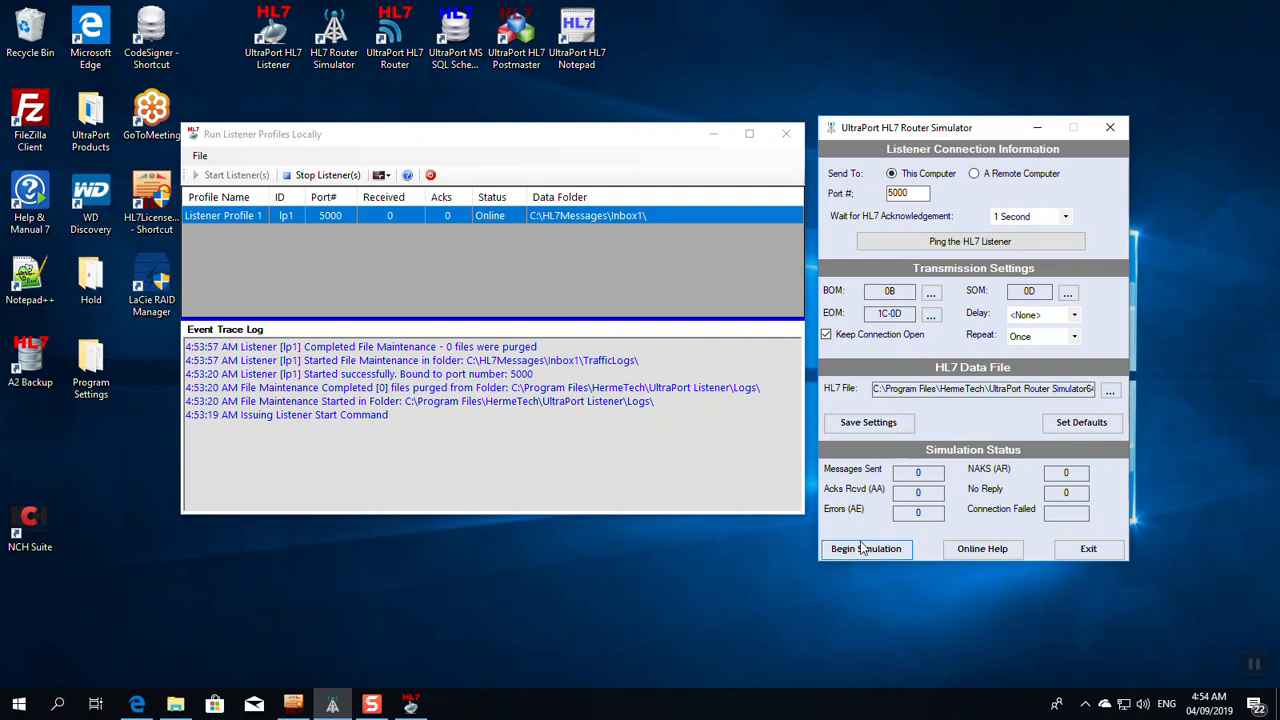
Begin the simulation and let the listener receive and acknowledge the messages.
click(864, 548)
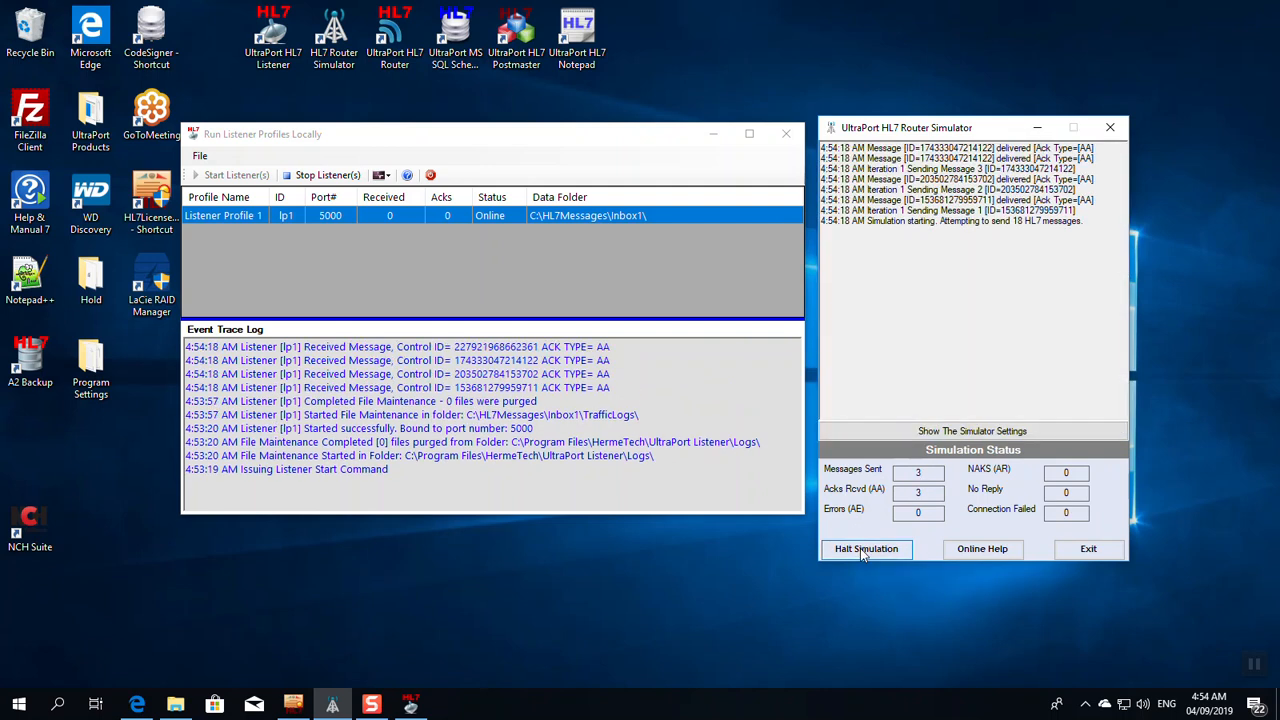
click(866, 548)
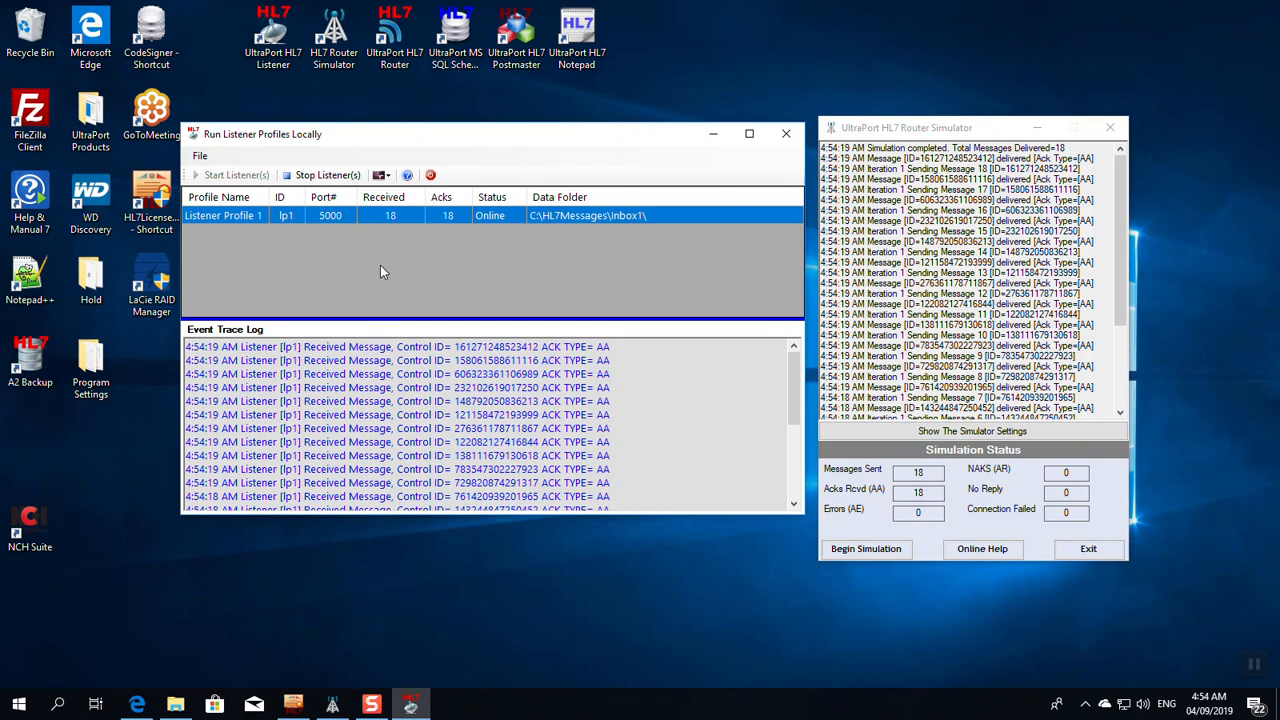
mouse_move(444, 226)
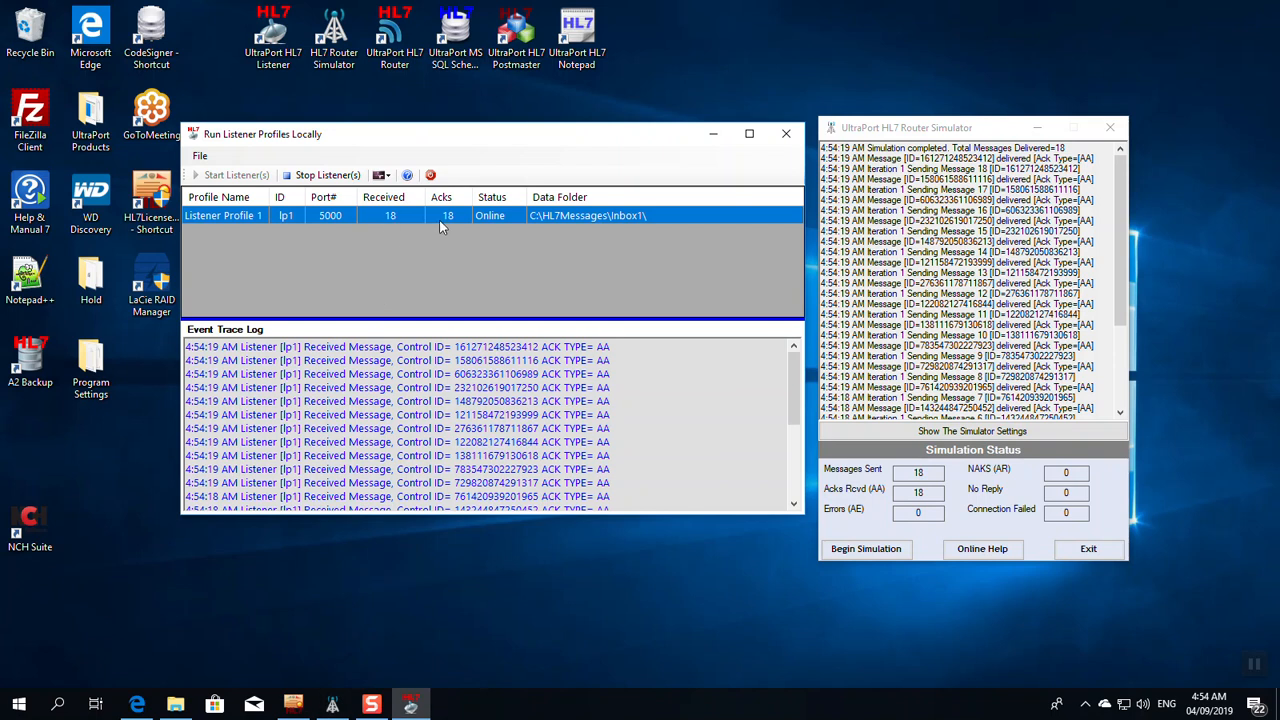
mouse_move(436, 264)
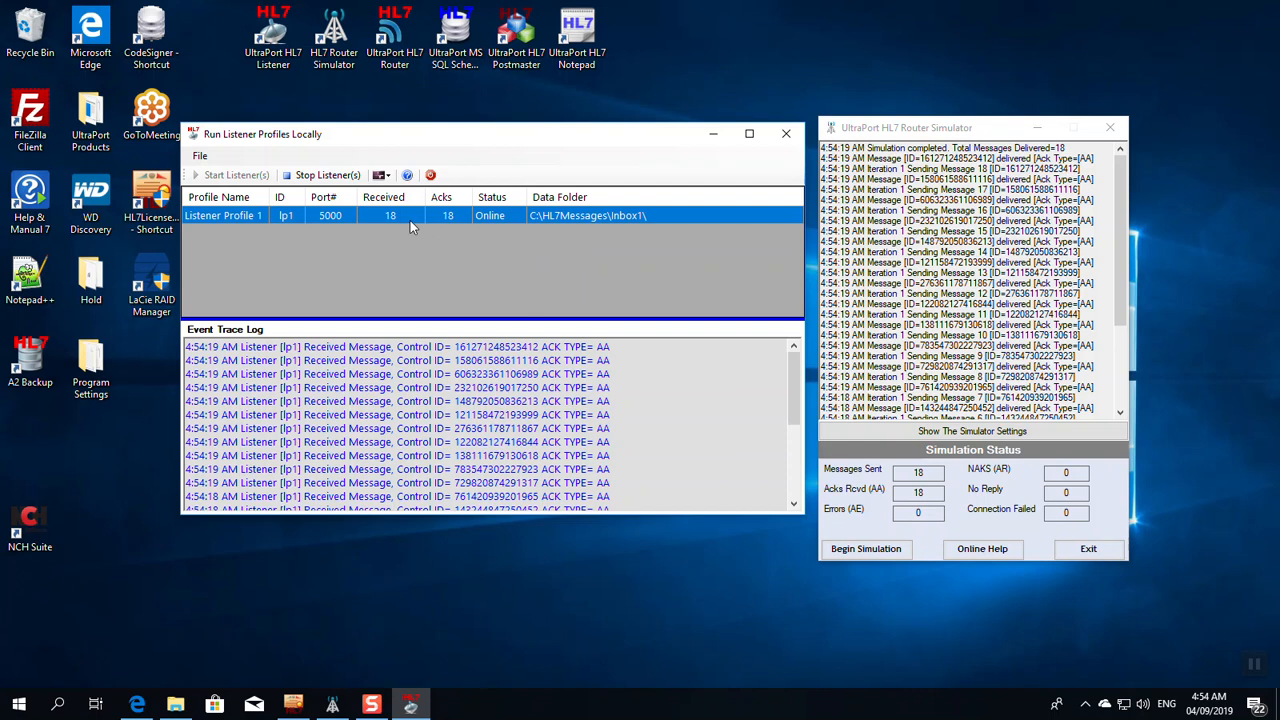
mouse_move(176, 704)
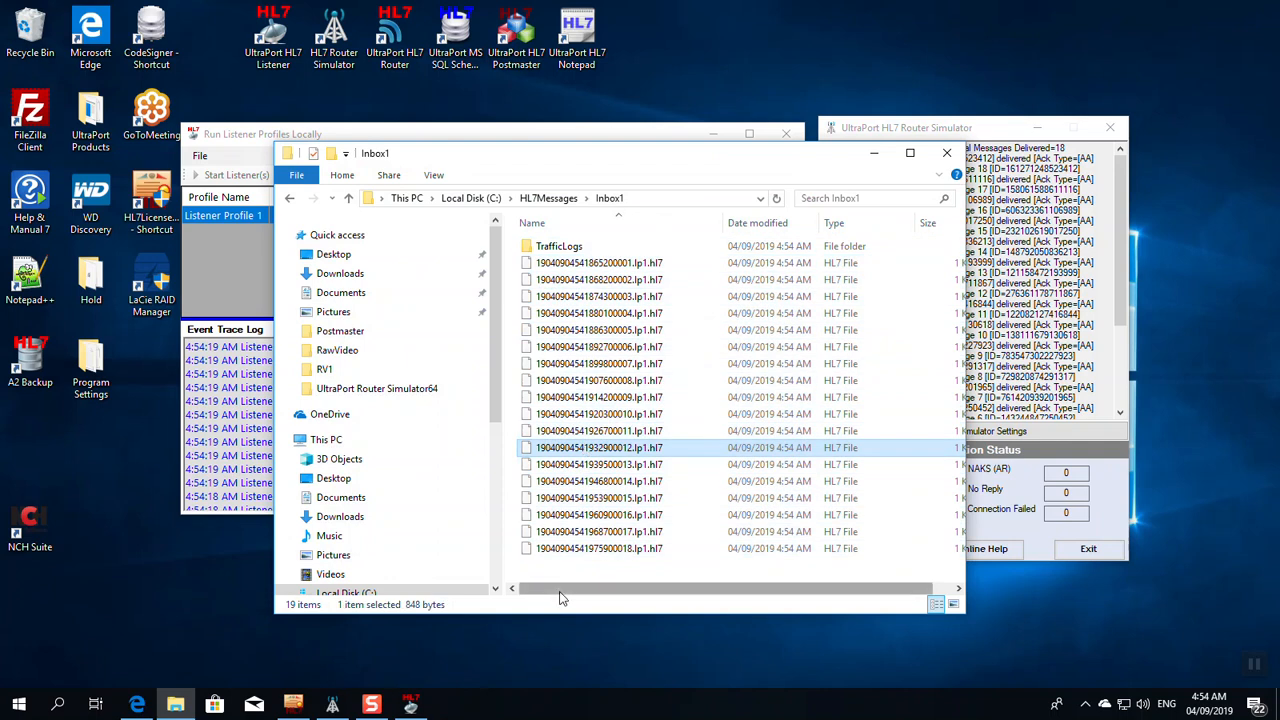
Select all 18 .hl7 files in Inbox1 and permanently delete them, confirming Yes.
click(598, 262)
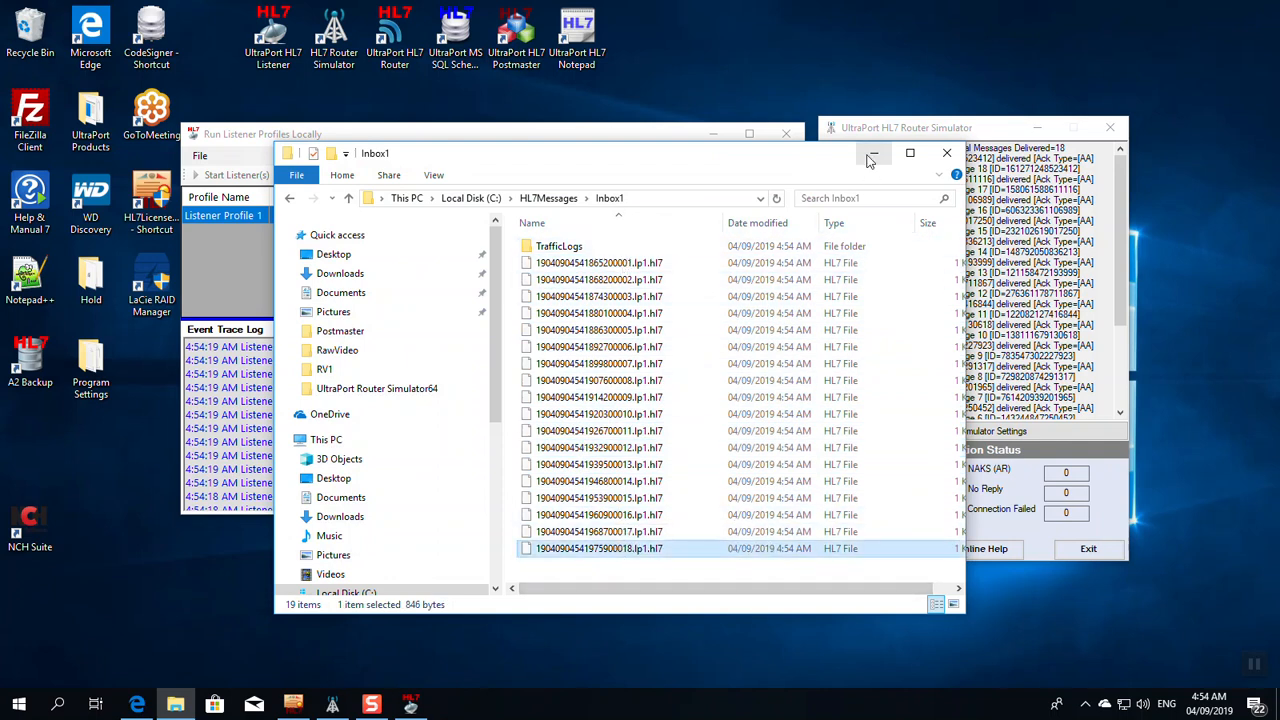
click(598, 262)
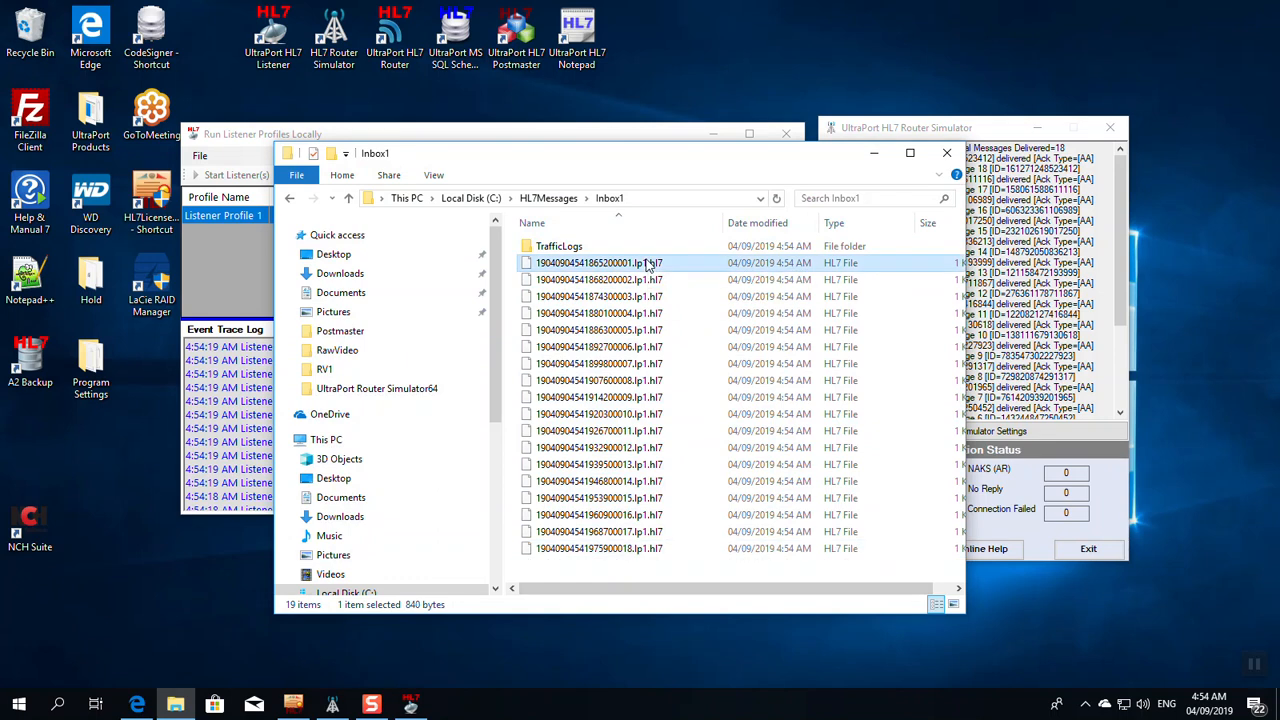
click(600, 548)
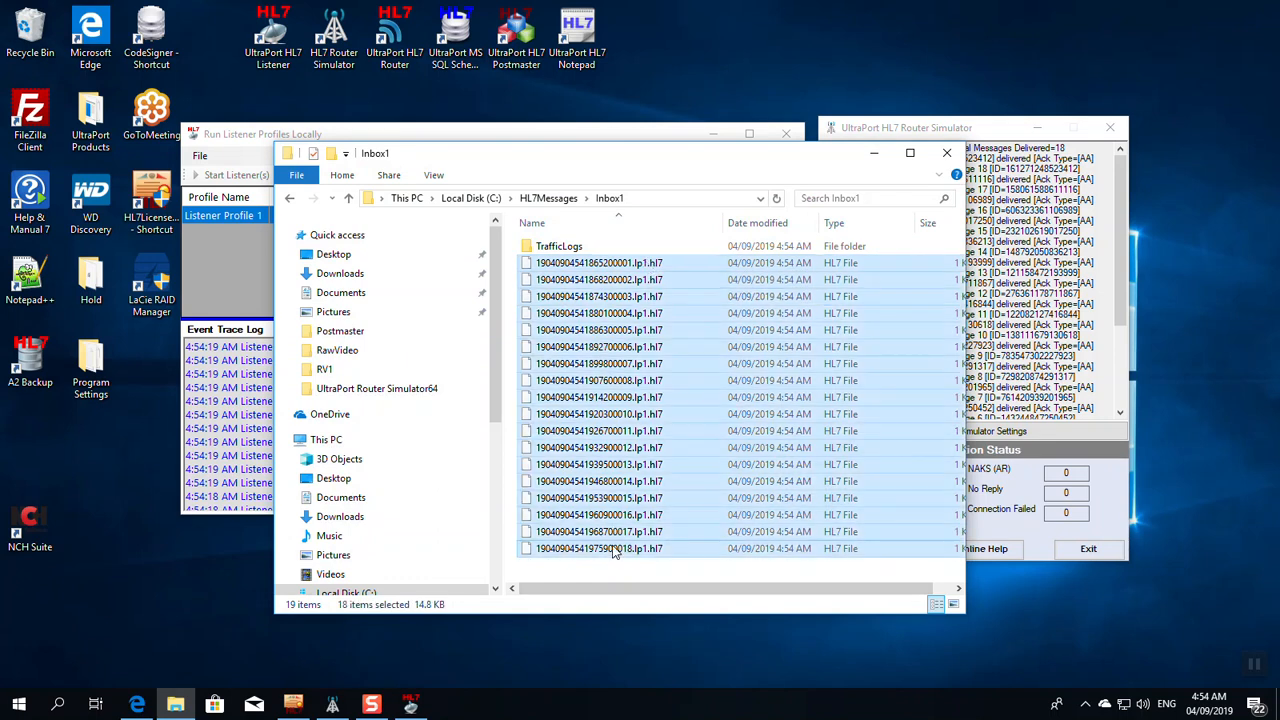
mouse_move(600, 548)
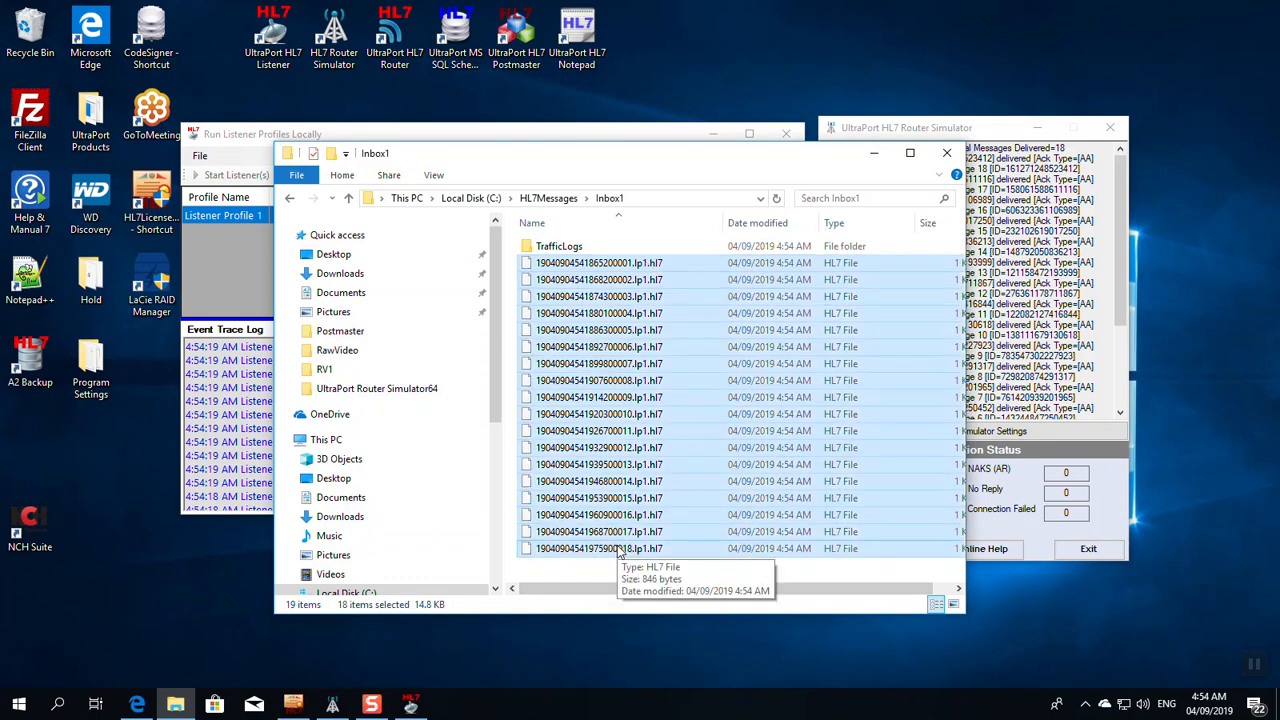
key(Delete)
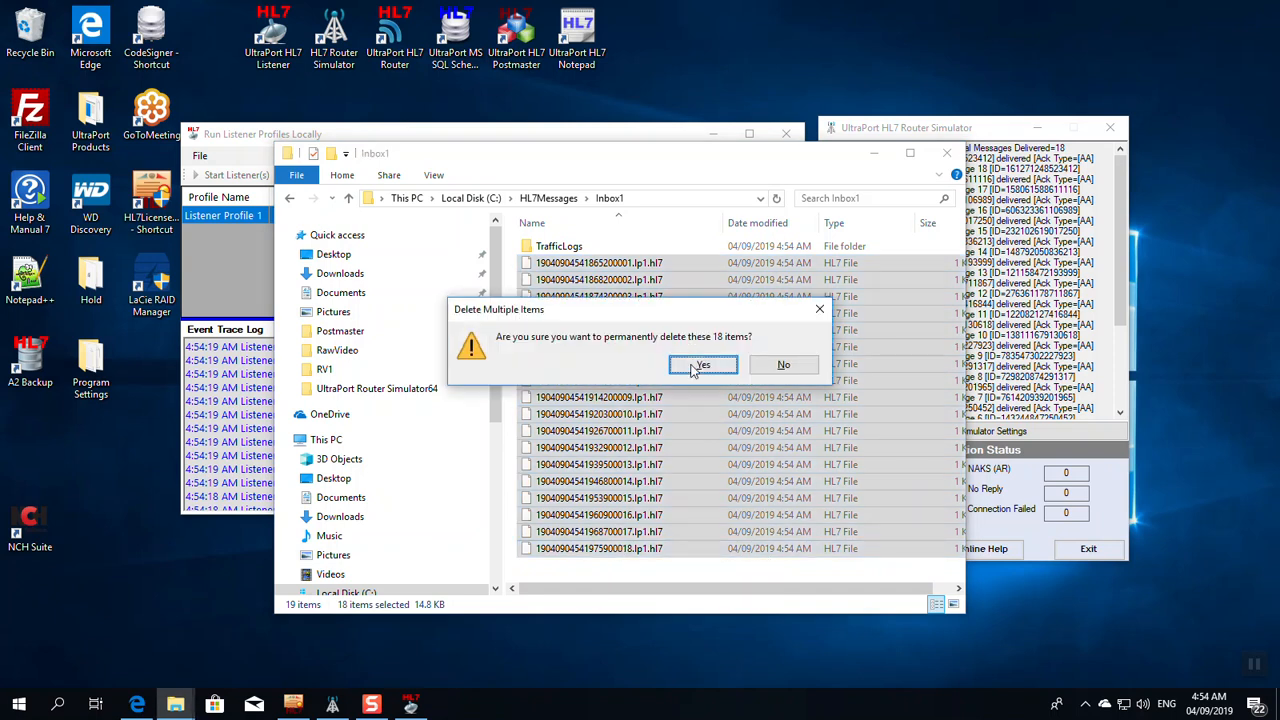
click(702, 364)
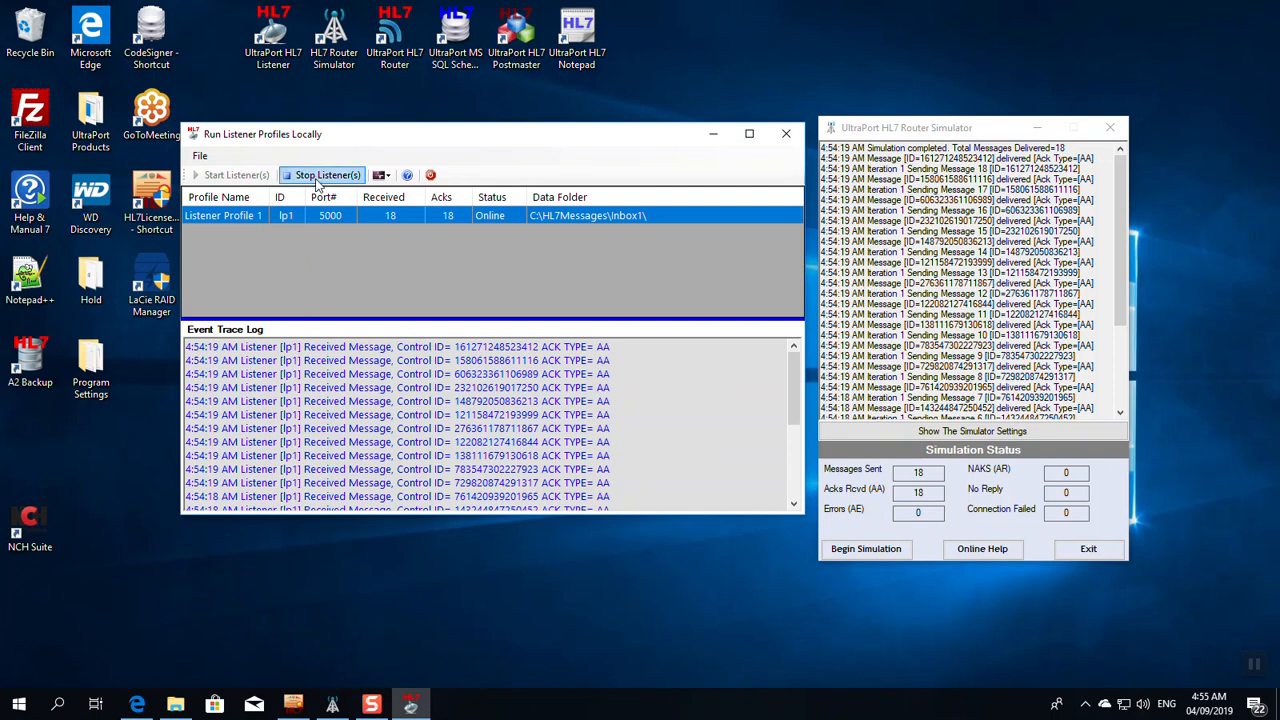
click(328, 174)
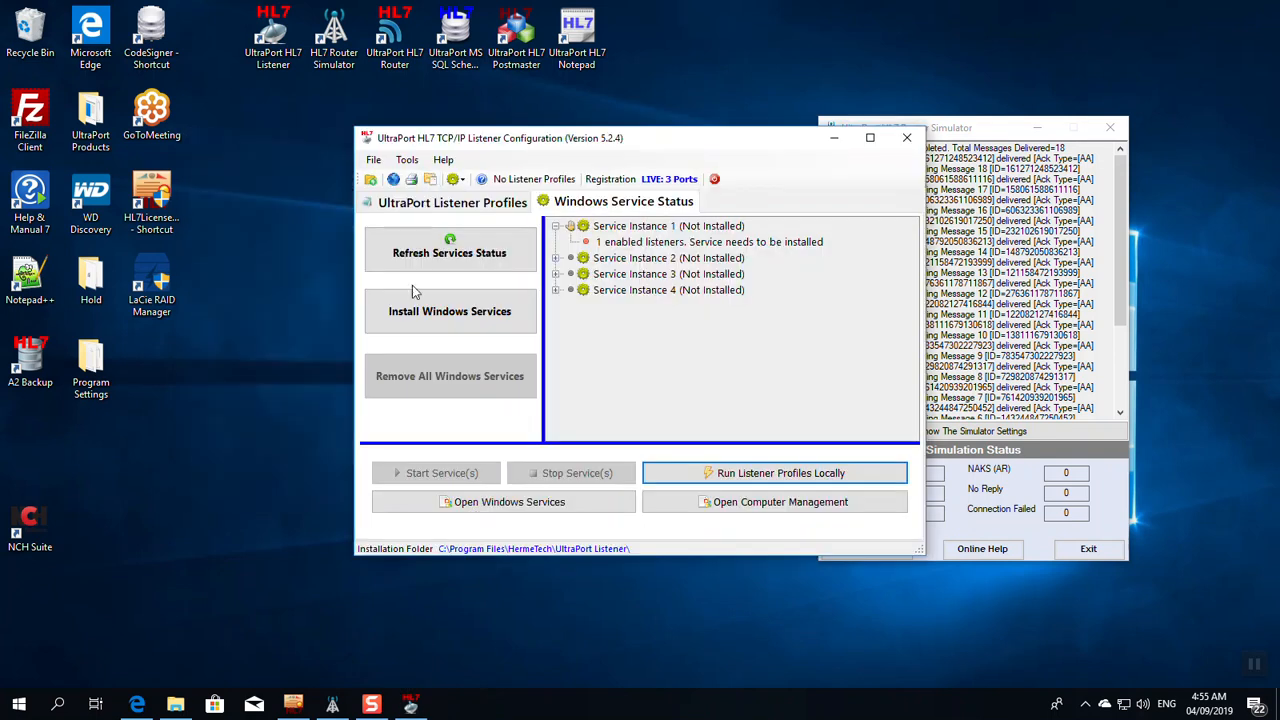
mouse_move(690, 482)
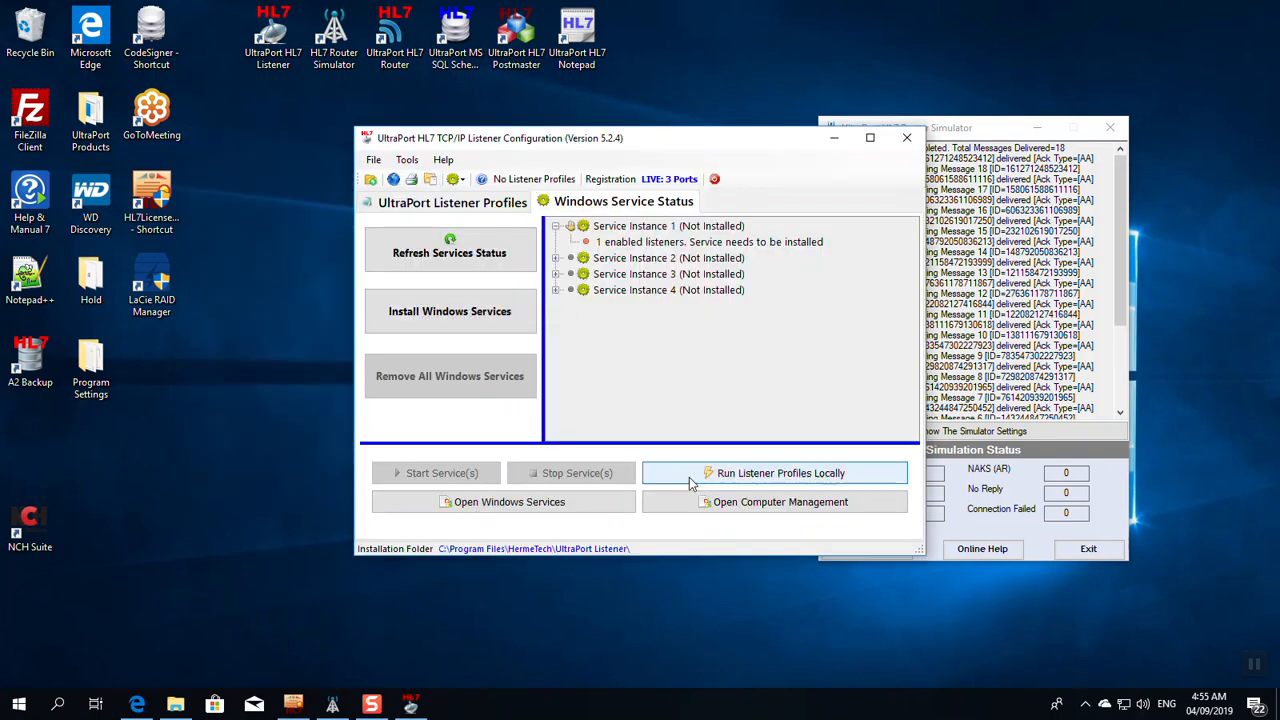
mouse_move(720, 372)
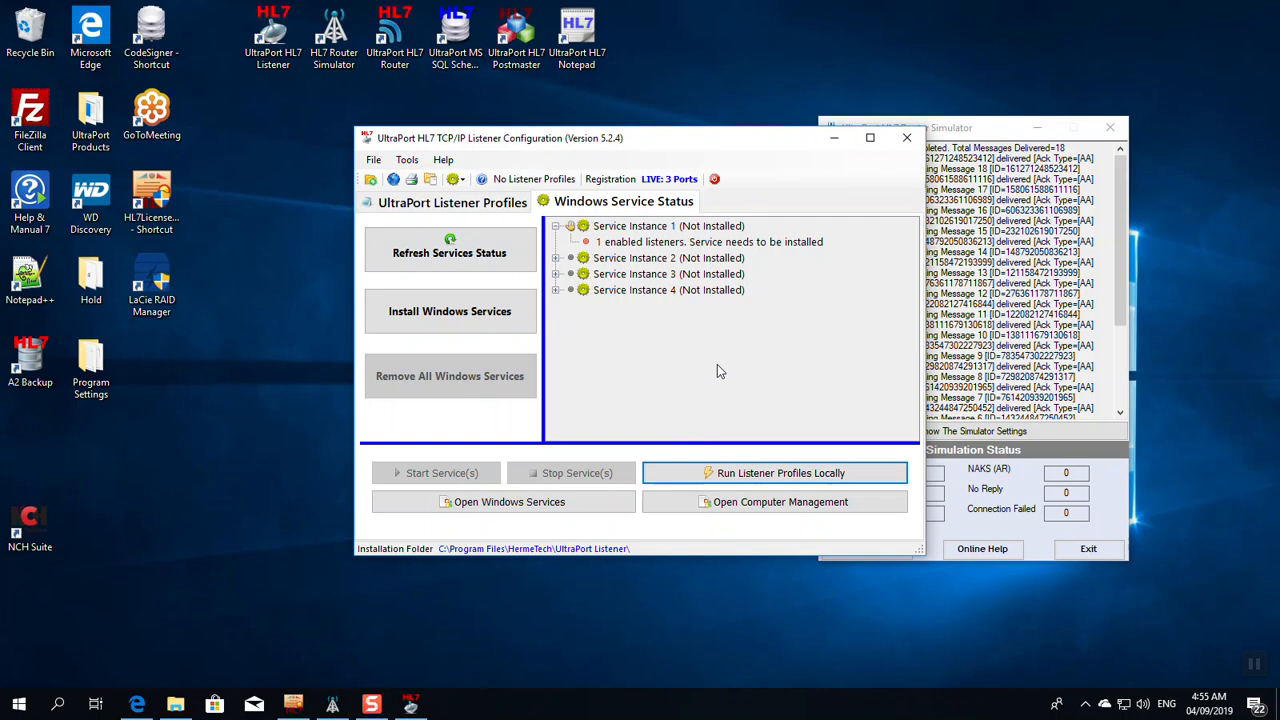
mouse_move(664, 376)
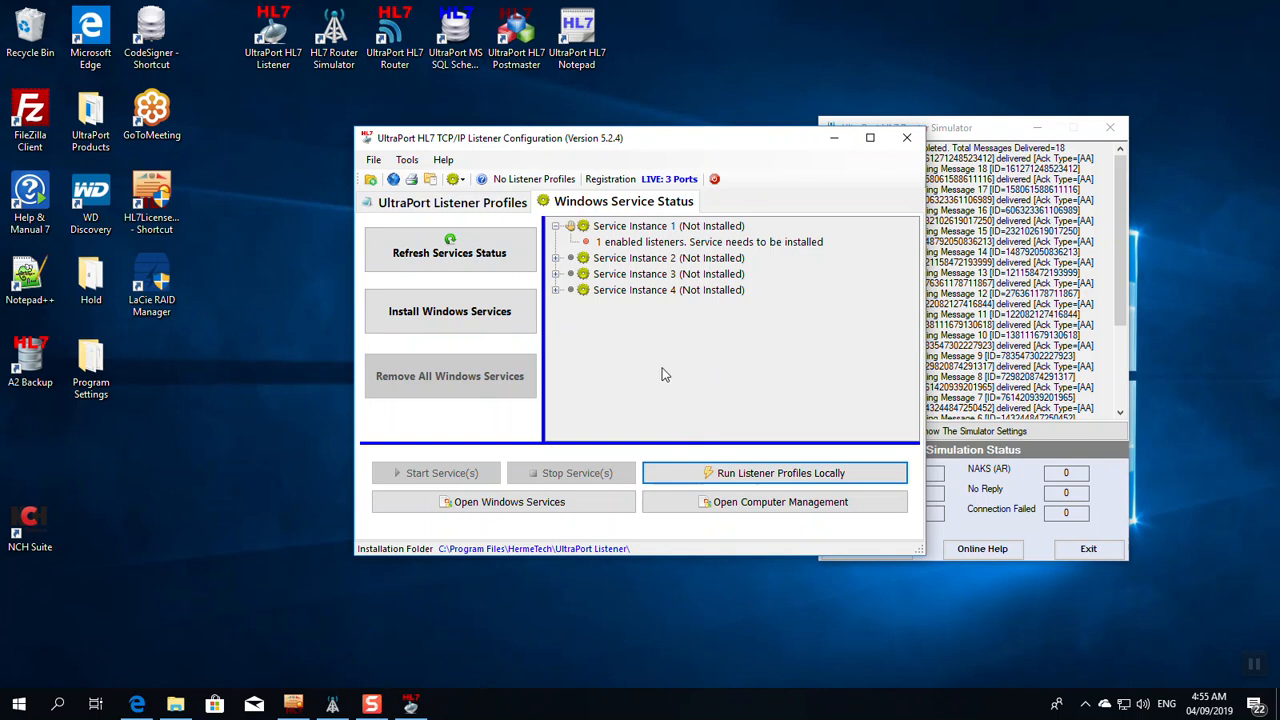
mouse_move(656, 290)
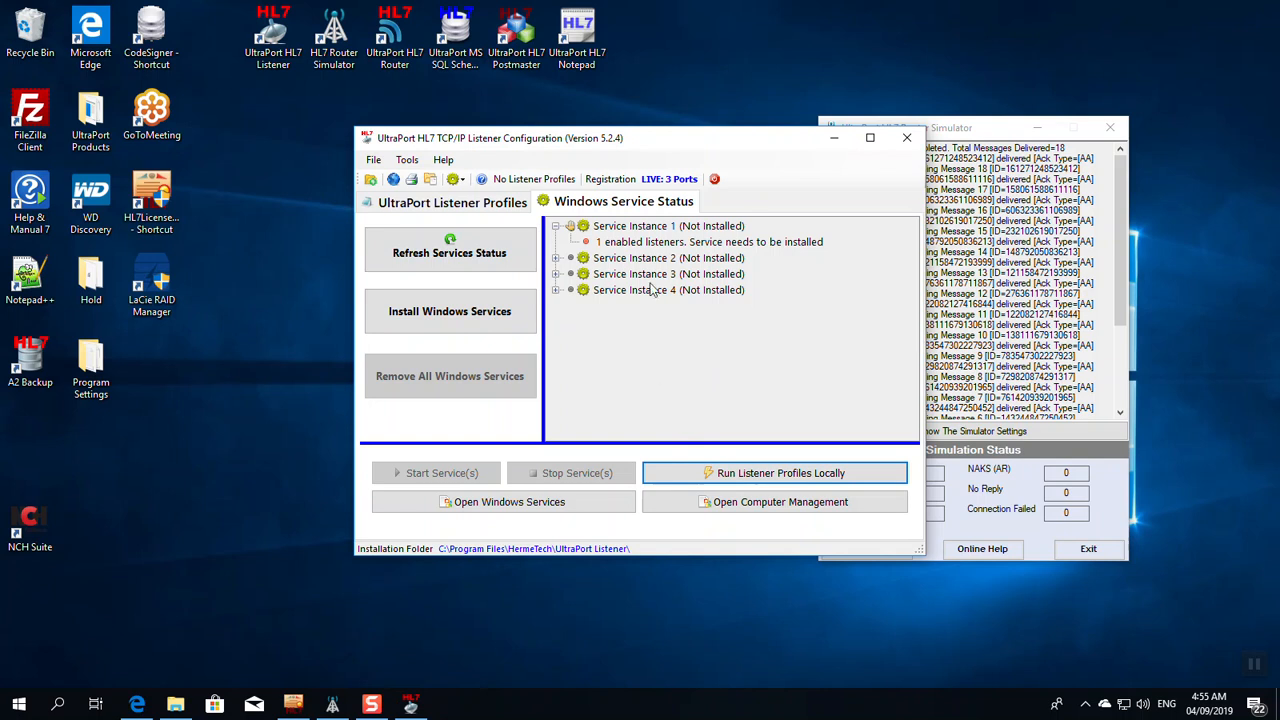
mouse_move(672, 264)
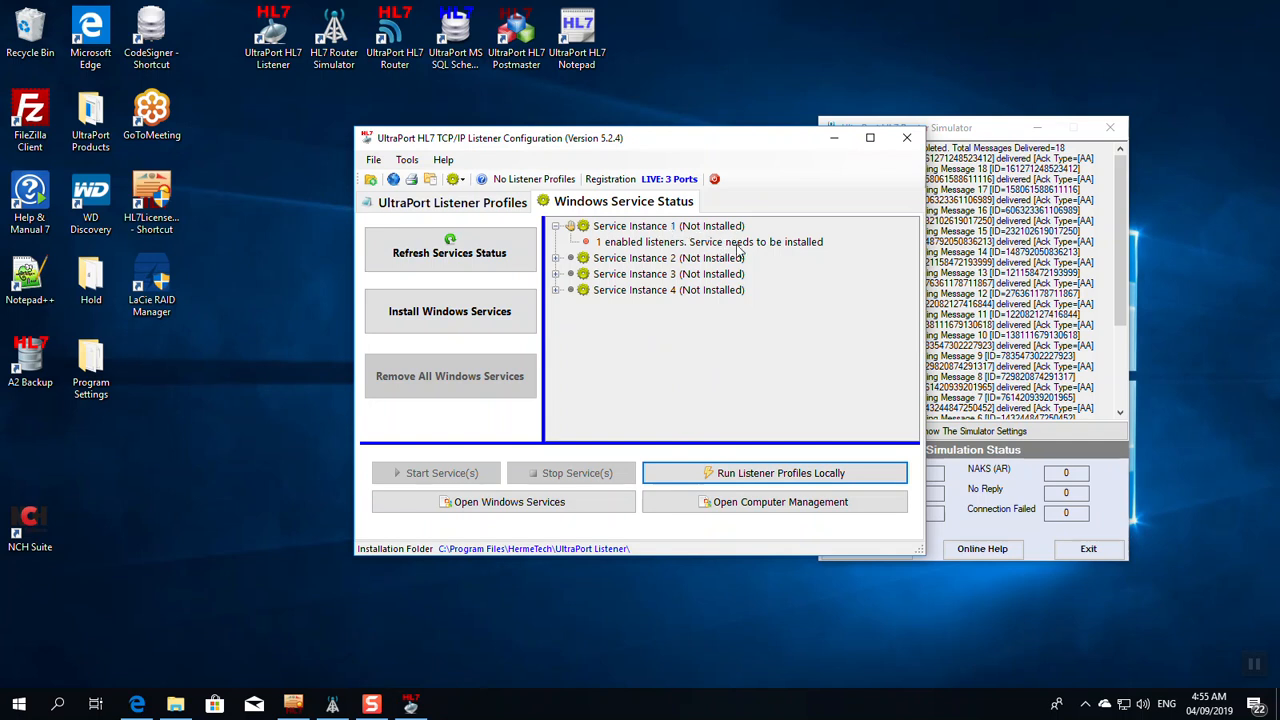
mouse_move(450, 312)
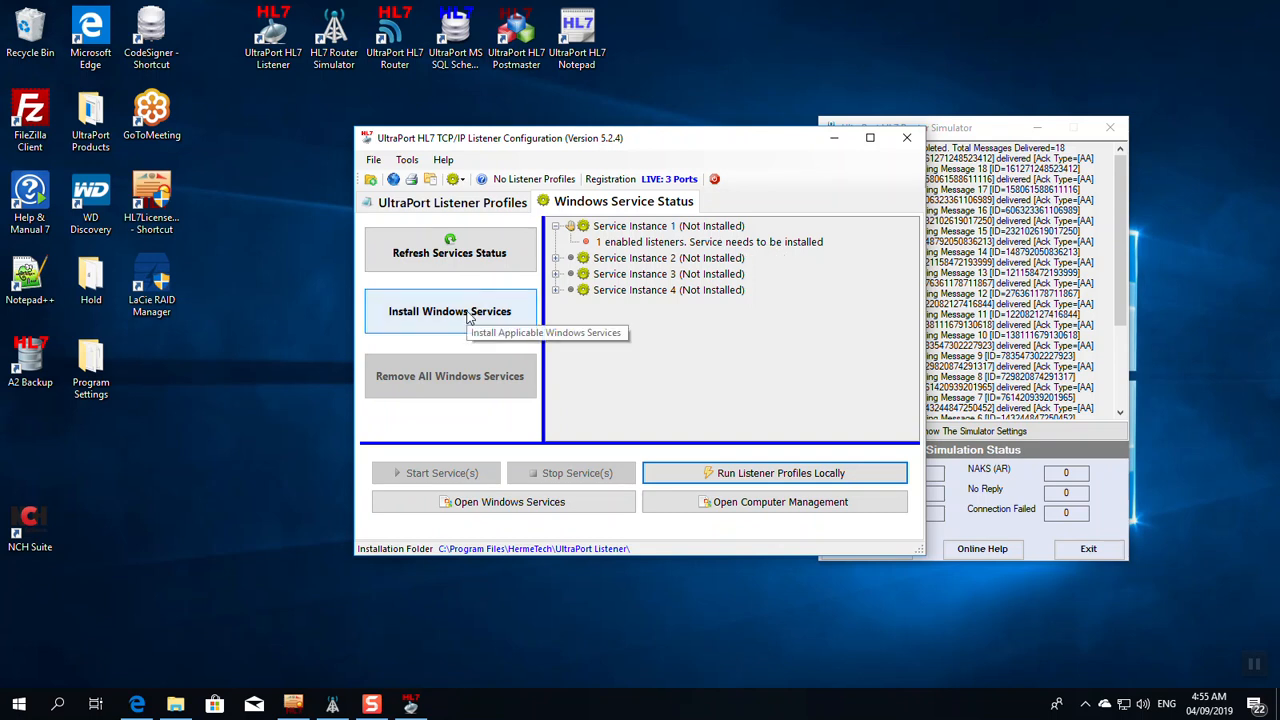
Install the Windows services and review Service Instance 1's stopped status and auto start mode.
click(450, 312)
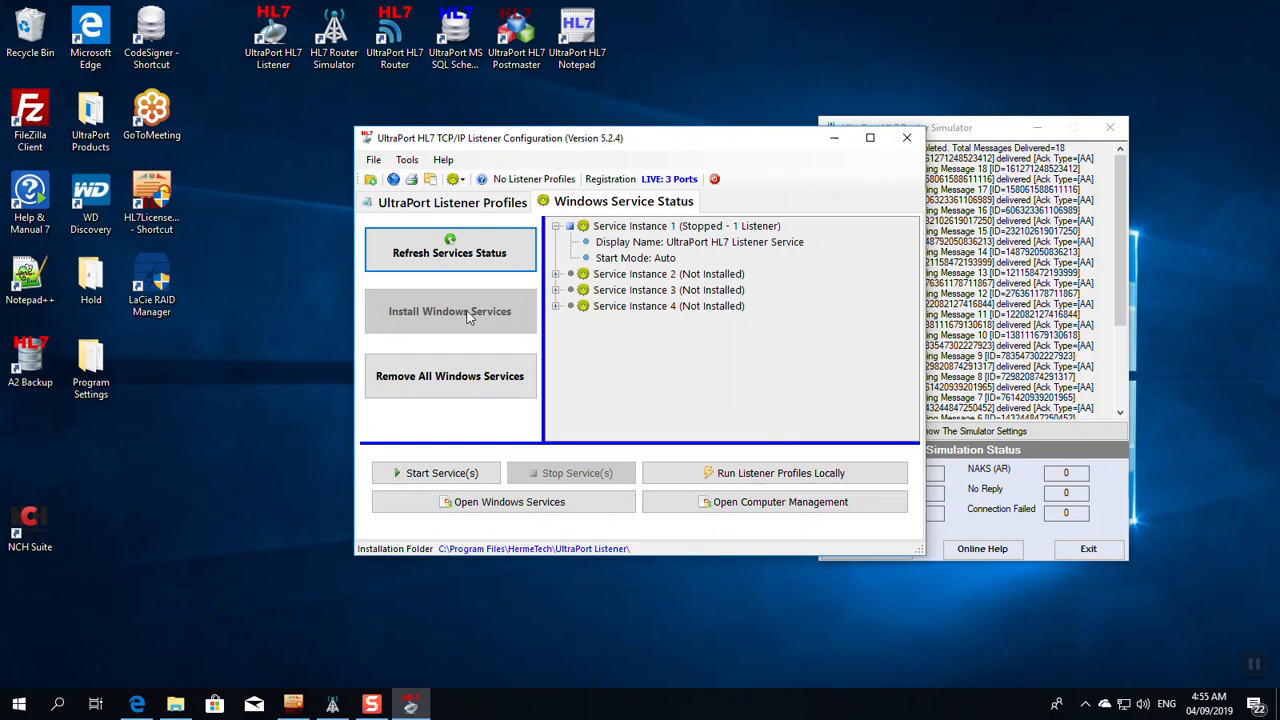
mouse_move(630, 232)
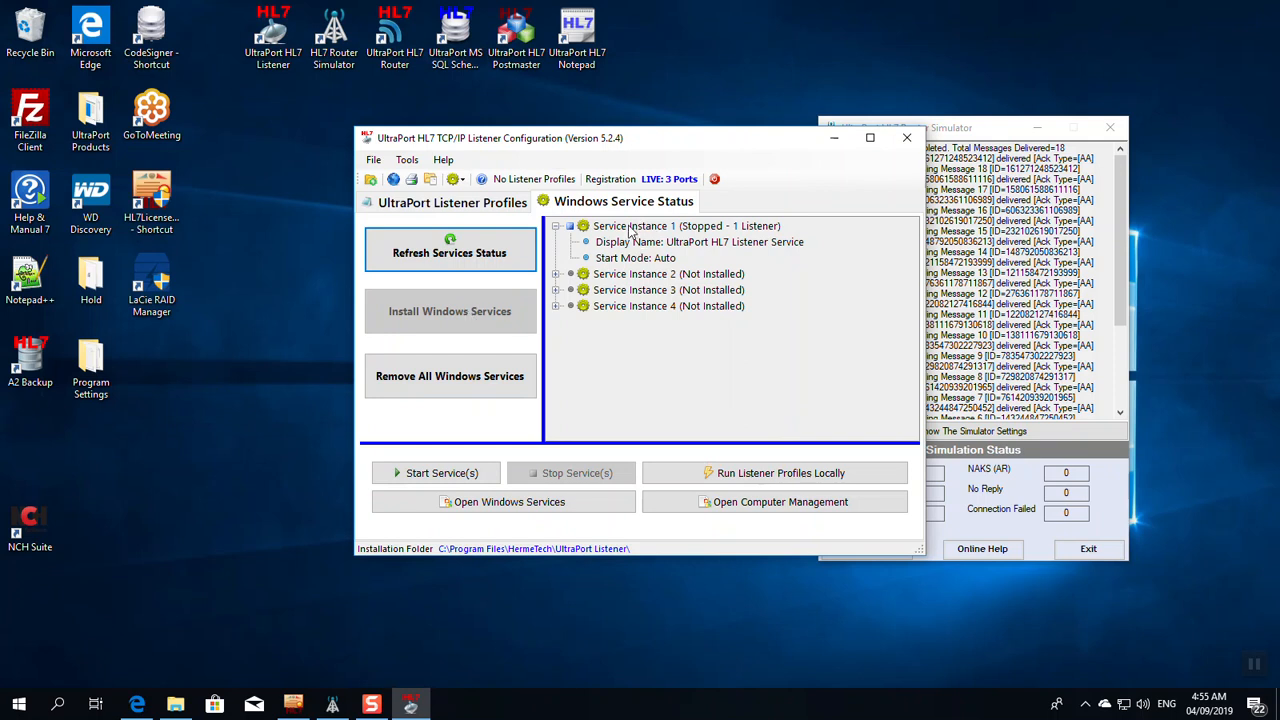
mouse_move(650, 236)
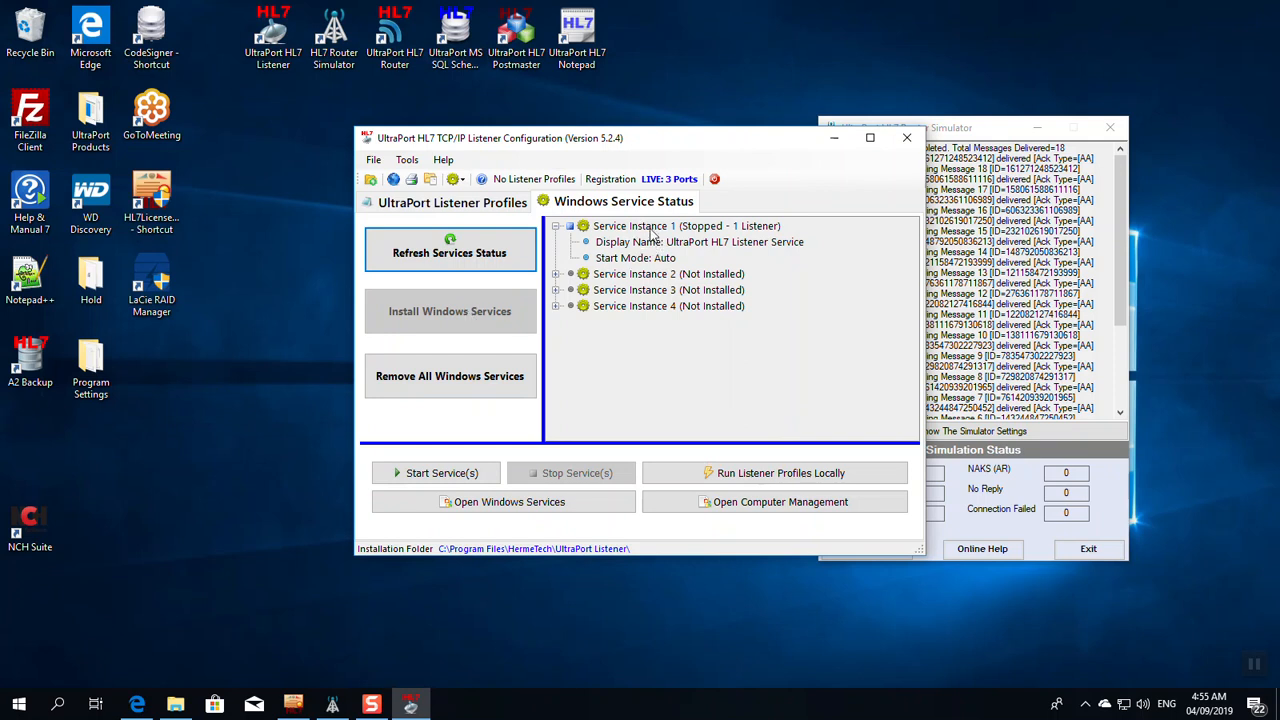
click(688, 224)
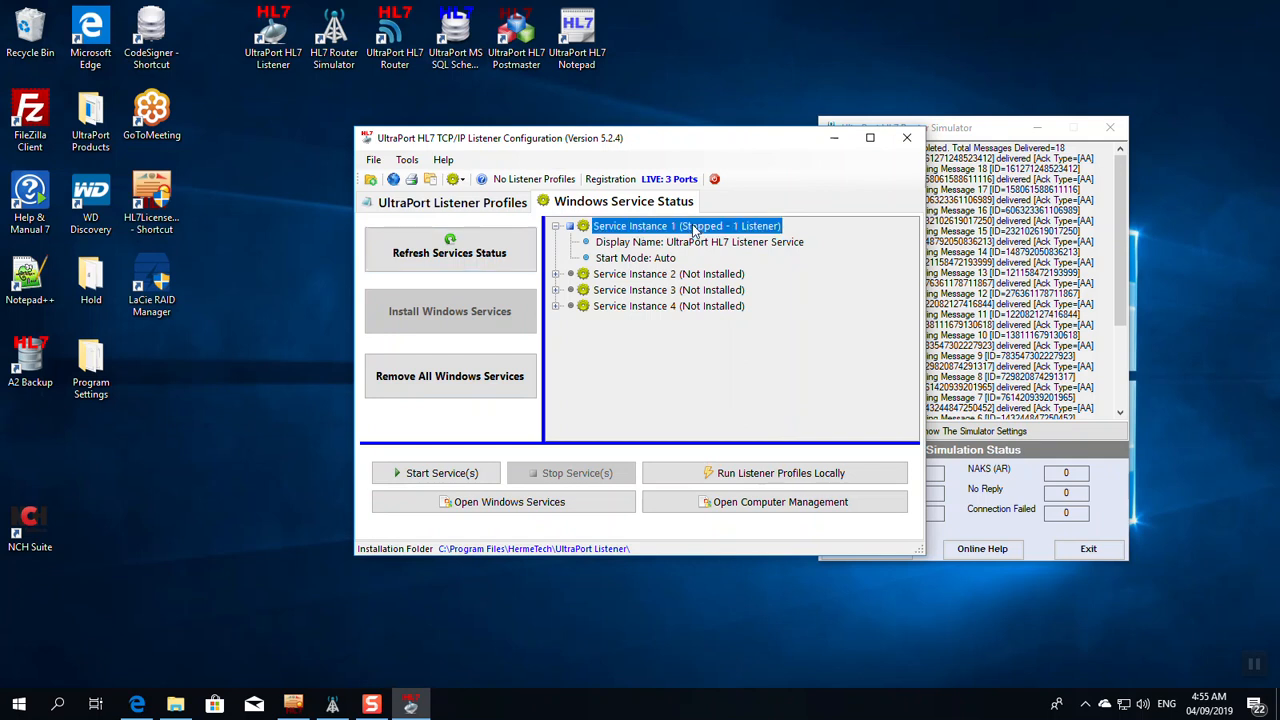
click(668, 272)
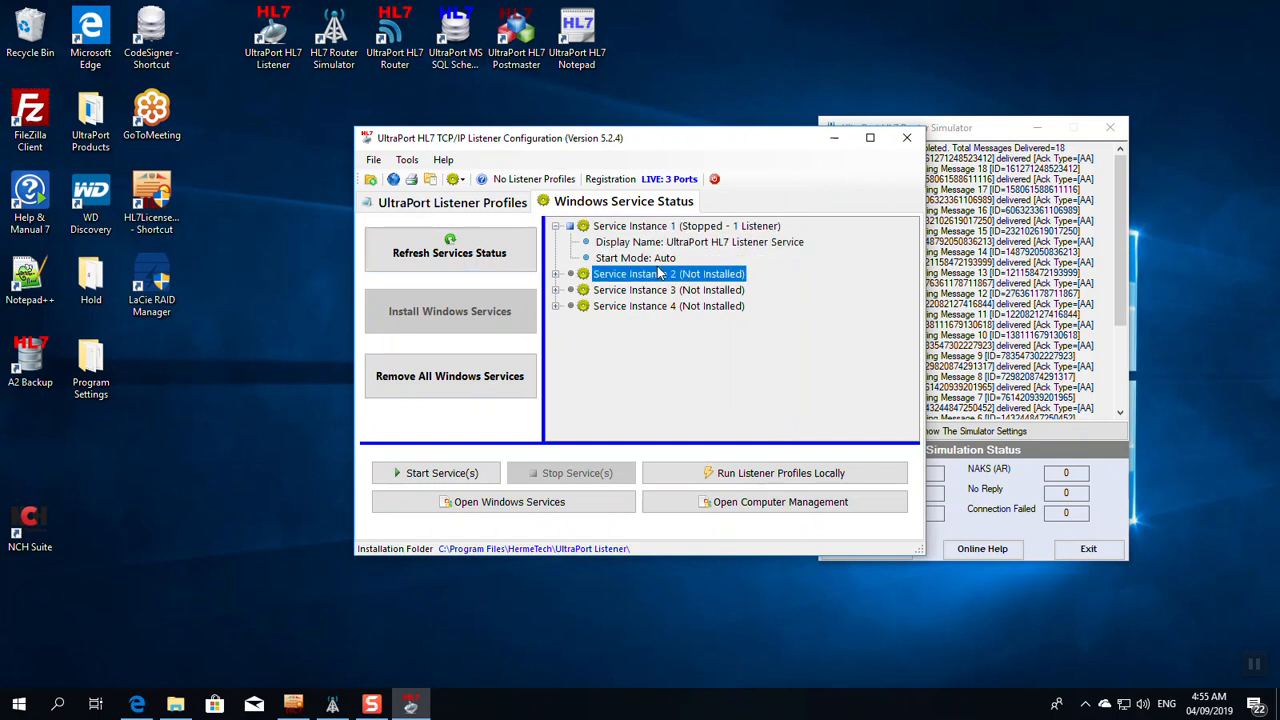
click(636, 256)
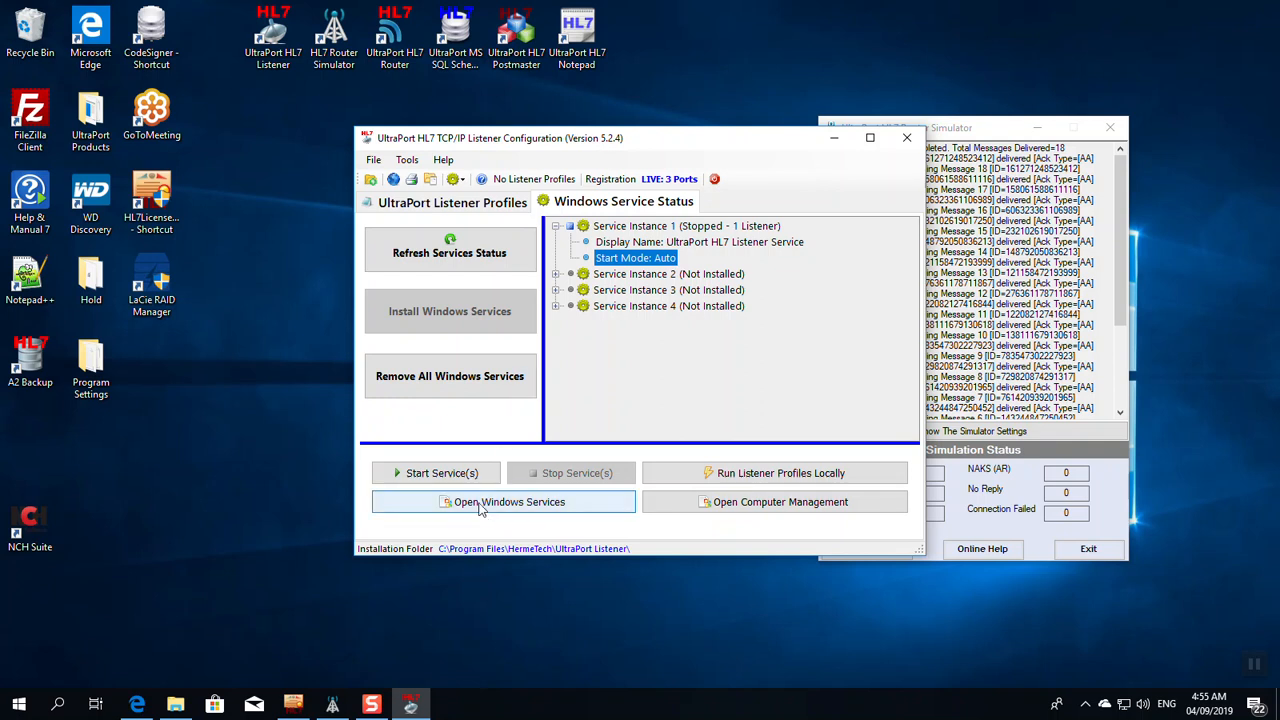
Bring up the Windows Services console from the listener.
click(504, 500)
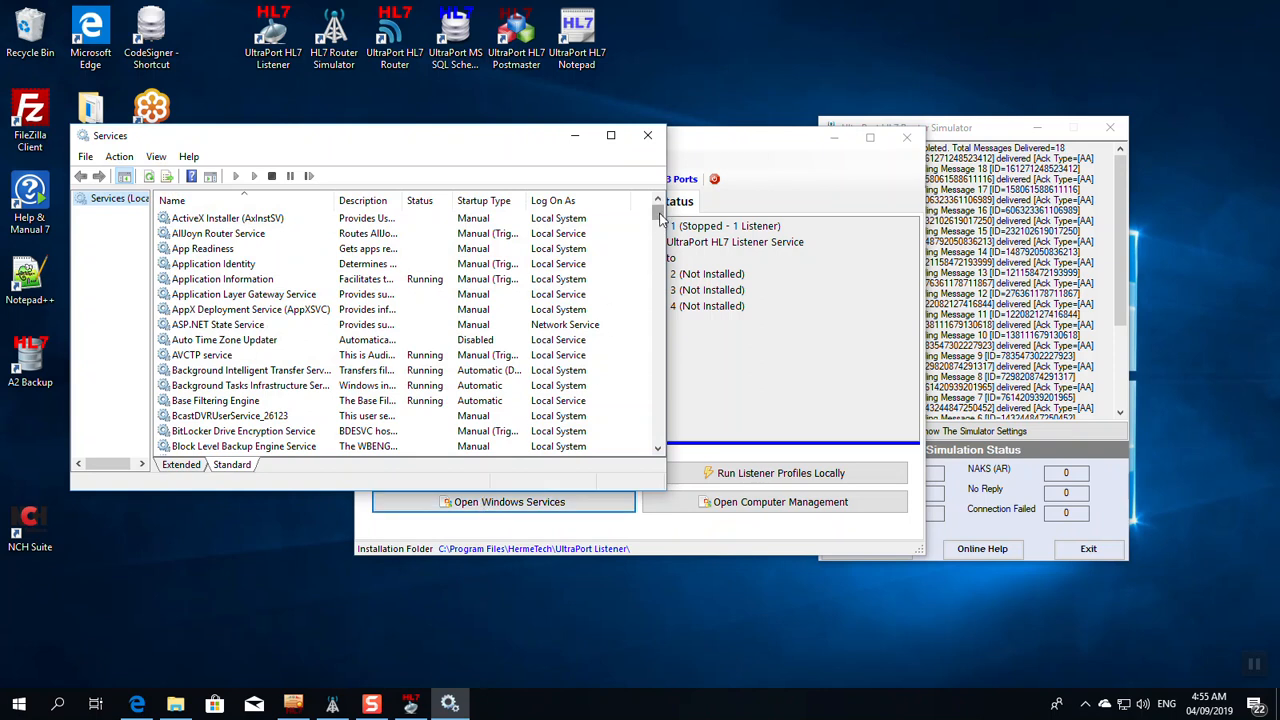
Locate and select UltraPort HL7 Listener Service, confirming Automatic startup under Local System.
scroll(down, 3)
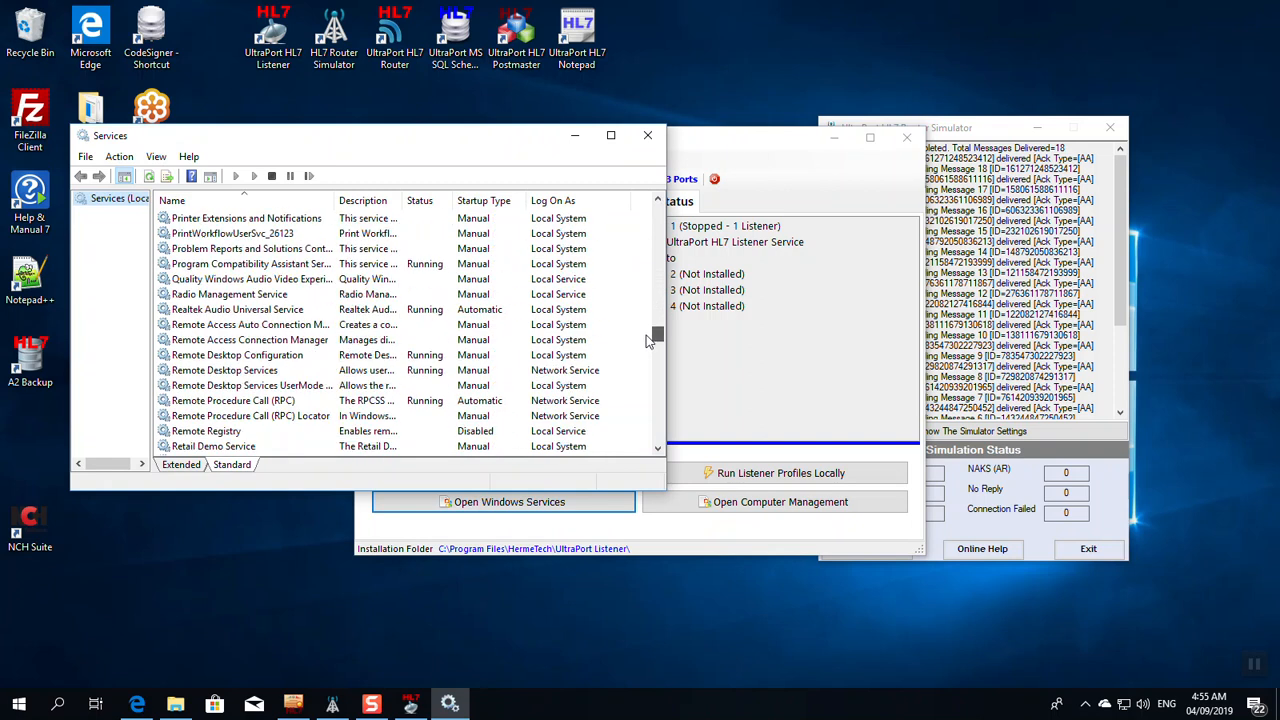
scroll(down, 3)
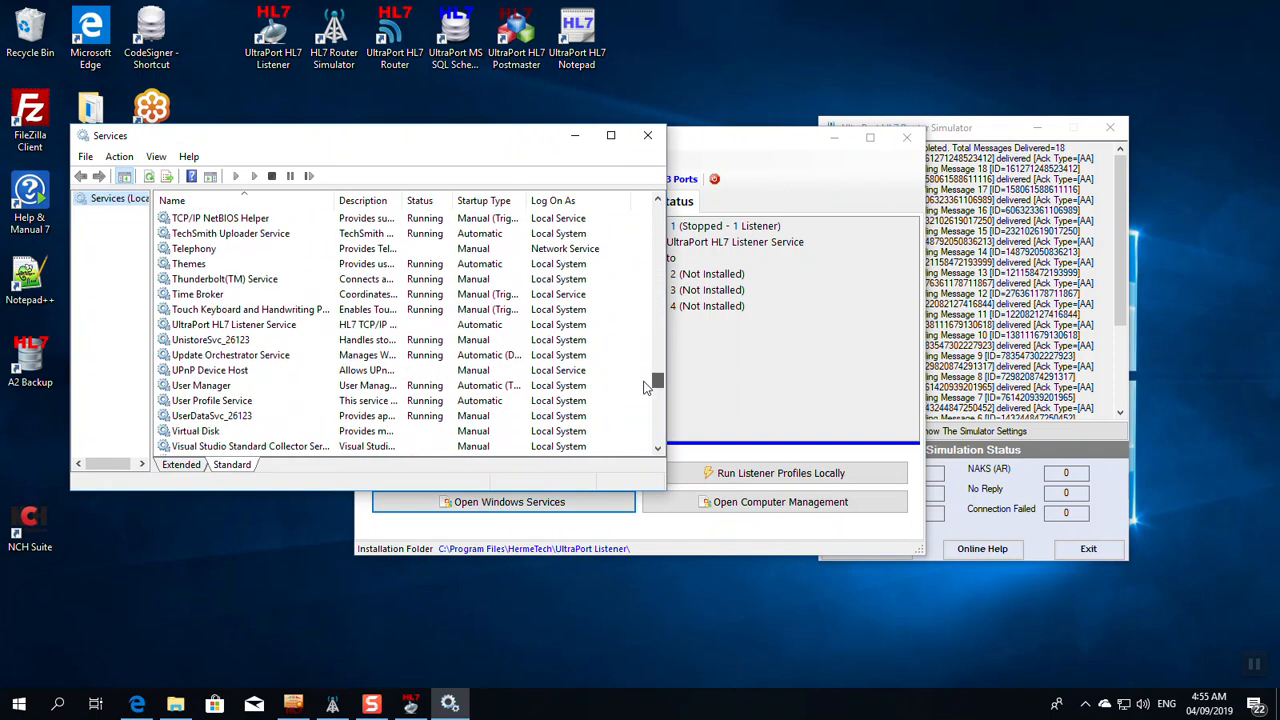
click(234, 324)
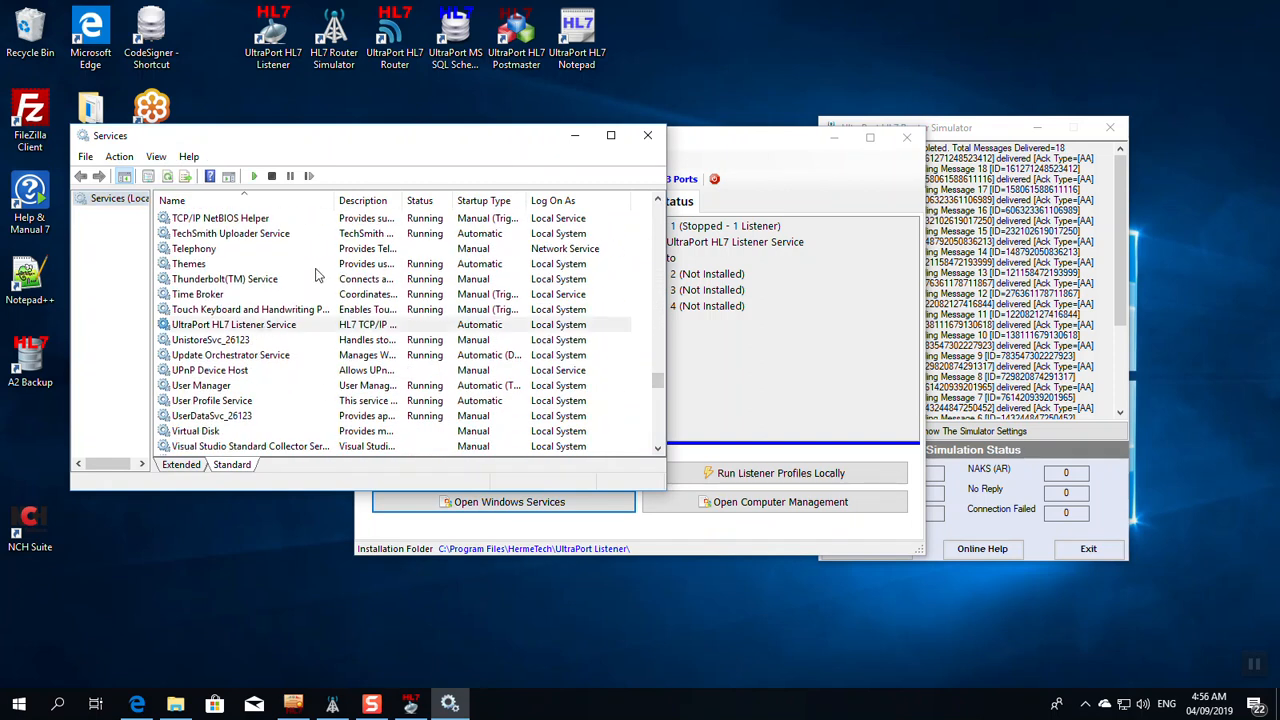
click(234, 324)
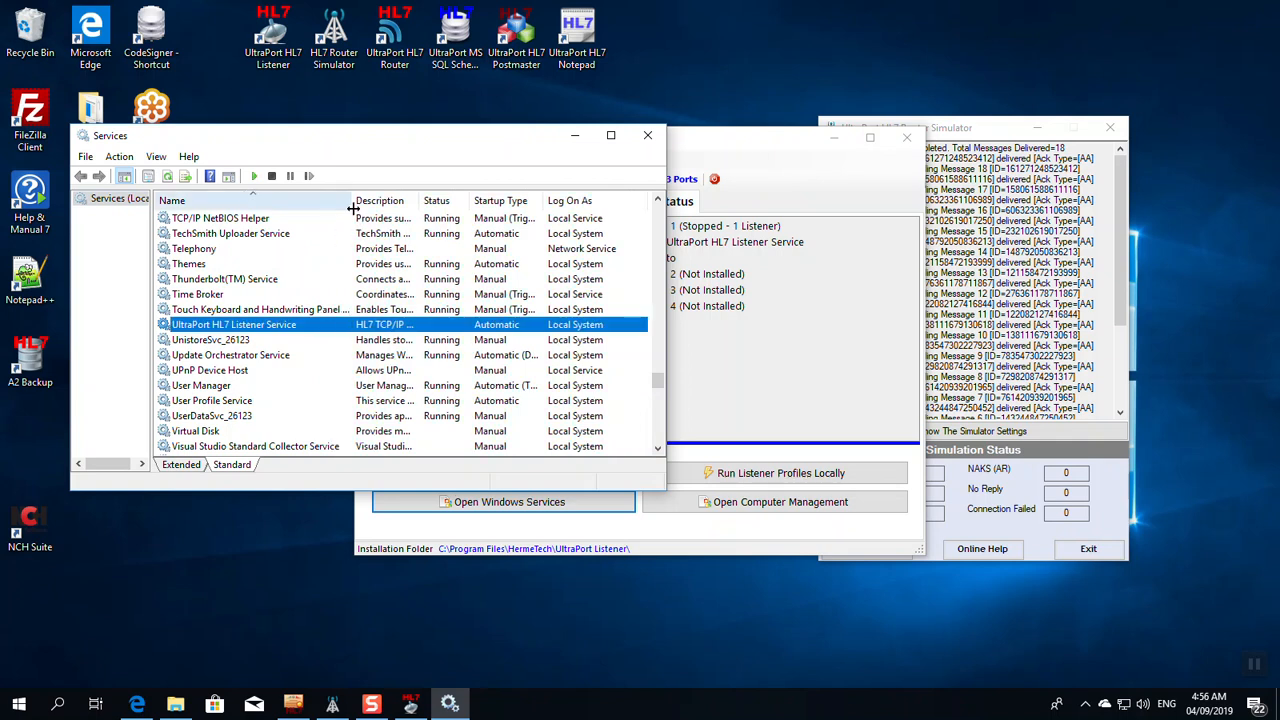
mouse_move(424, 336)
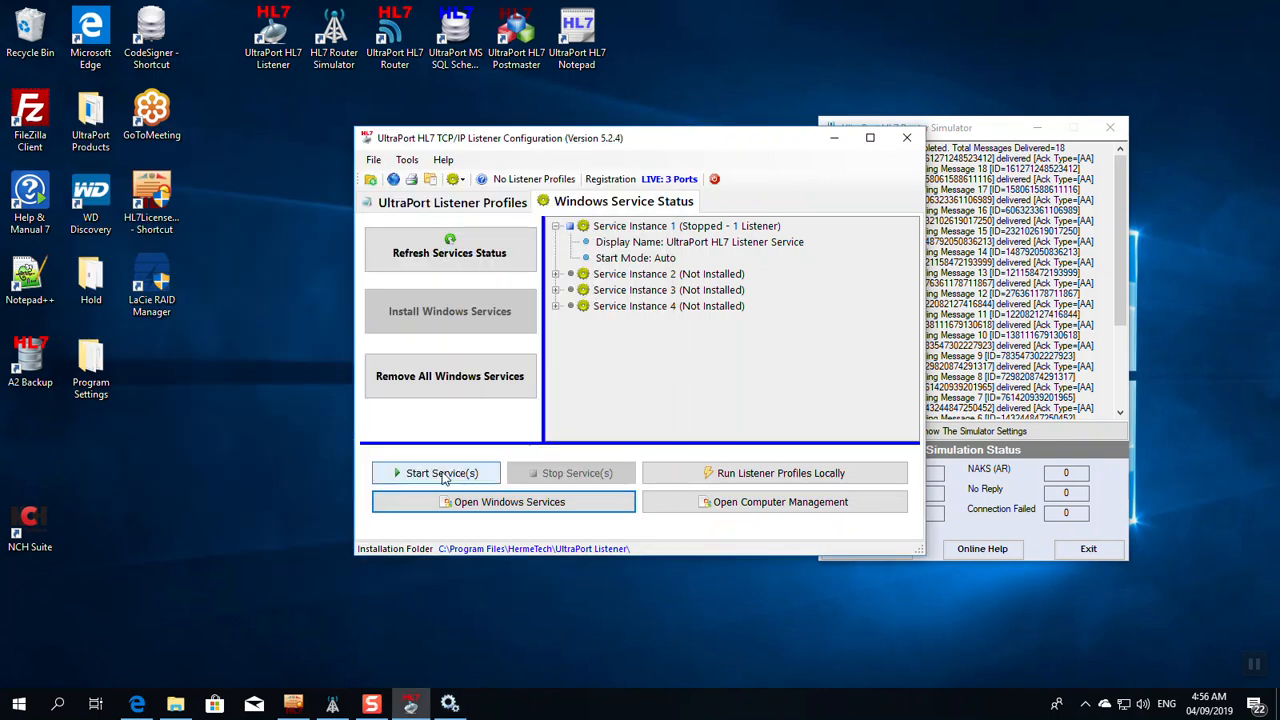
Issue Start Service(s) and acknowledge the Start Command Issued dialog so Instance 1 runs.
click(436, 472)
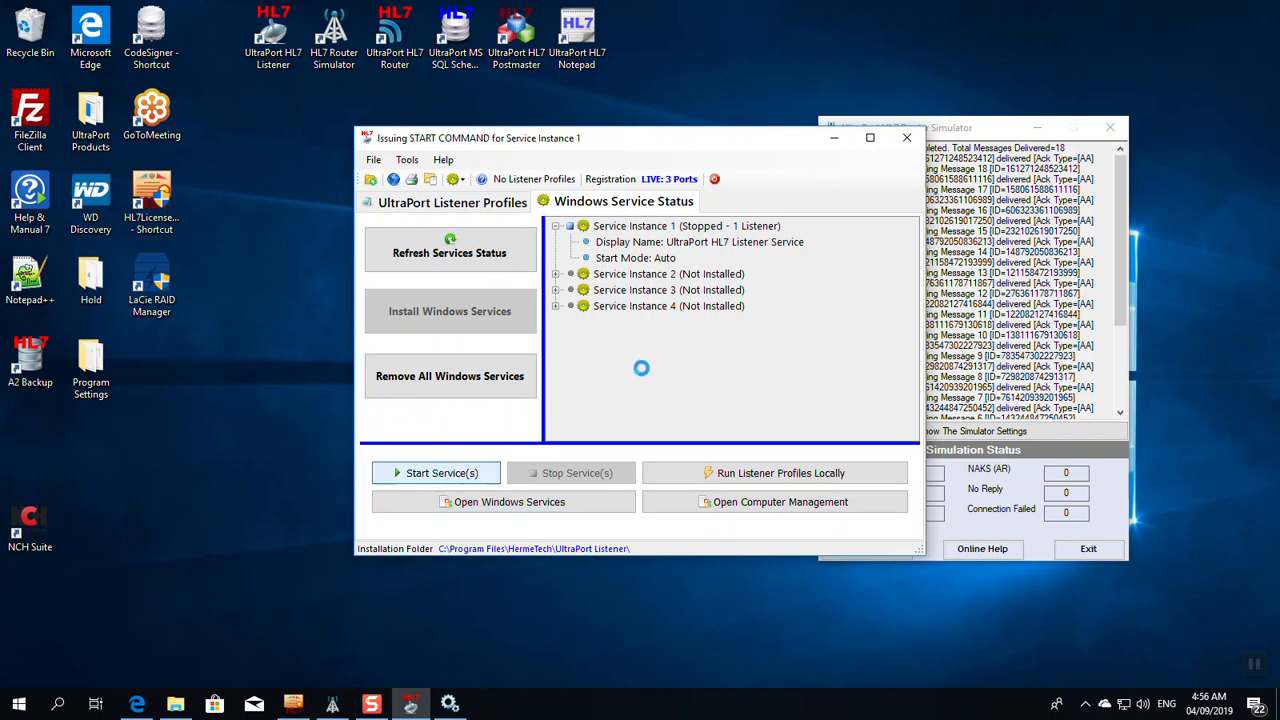
click(436, 472)
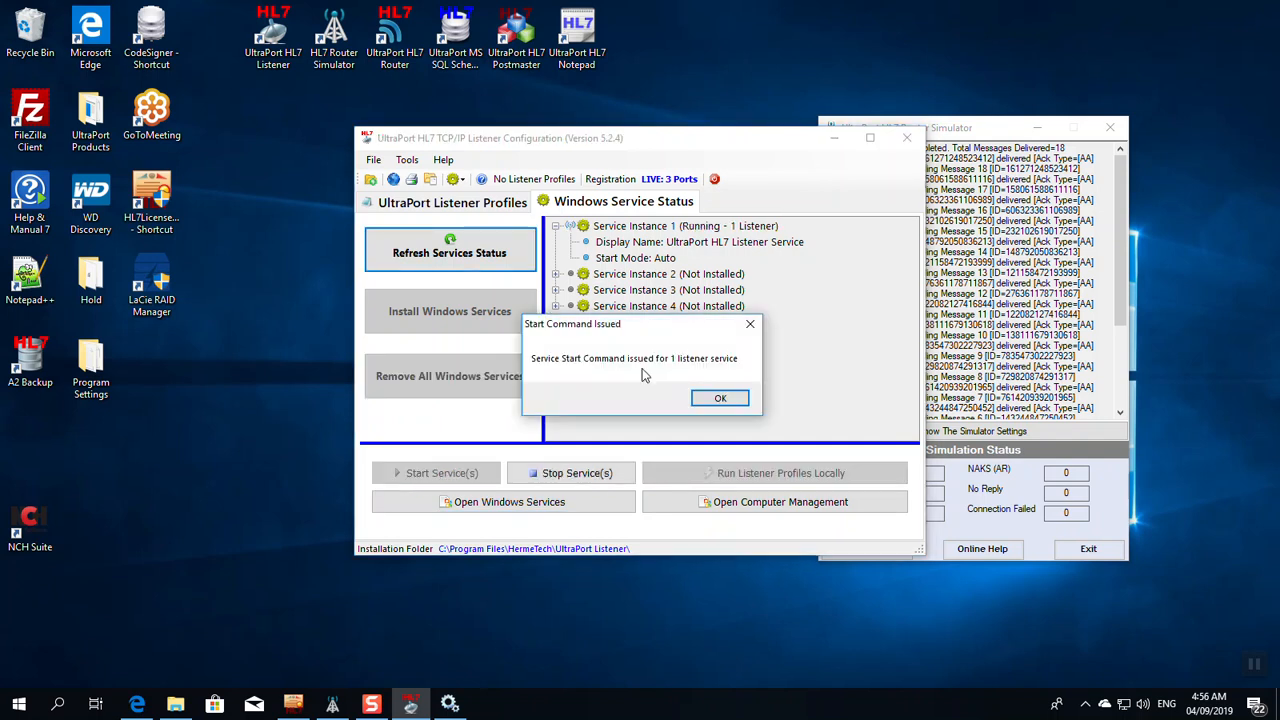
click(720, 398)
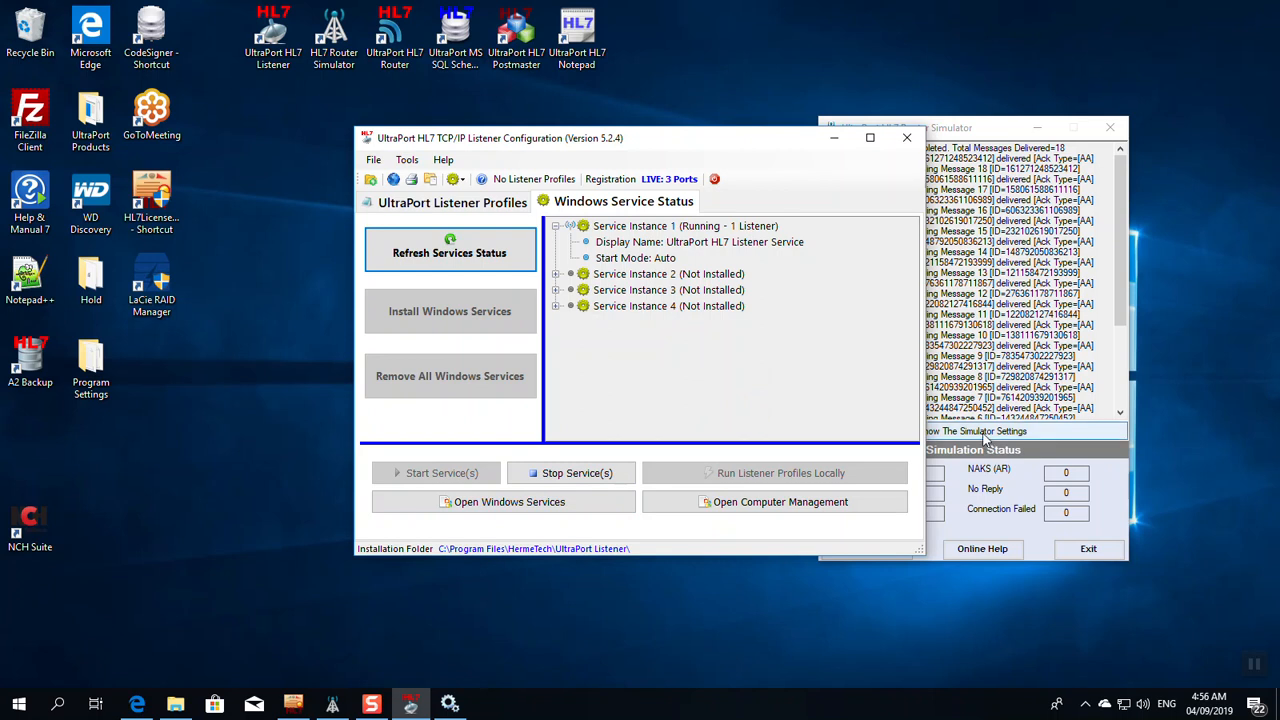
Rerun the Router Simulator's simulation against the running service, delivering all 18 messages.
click(976, 432)
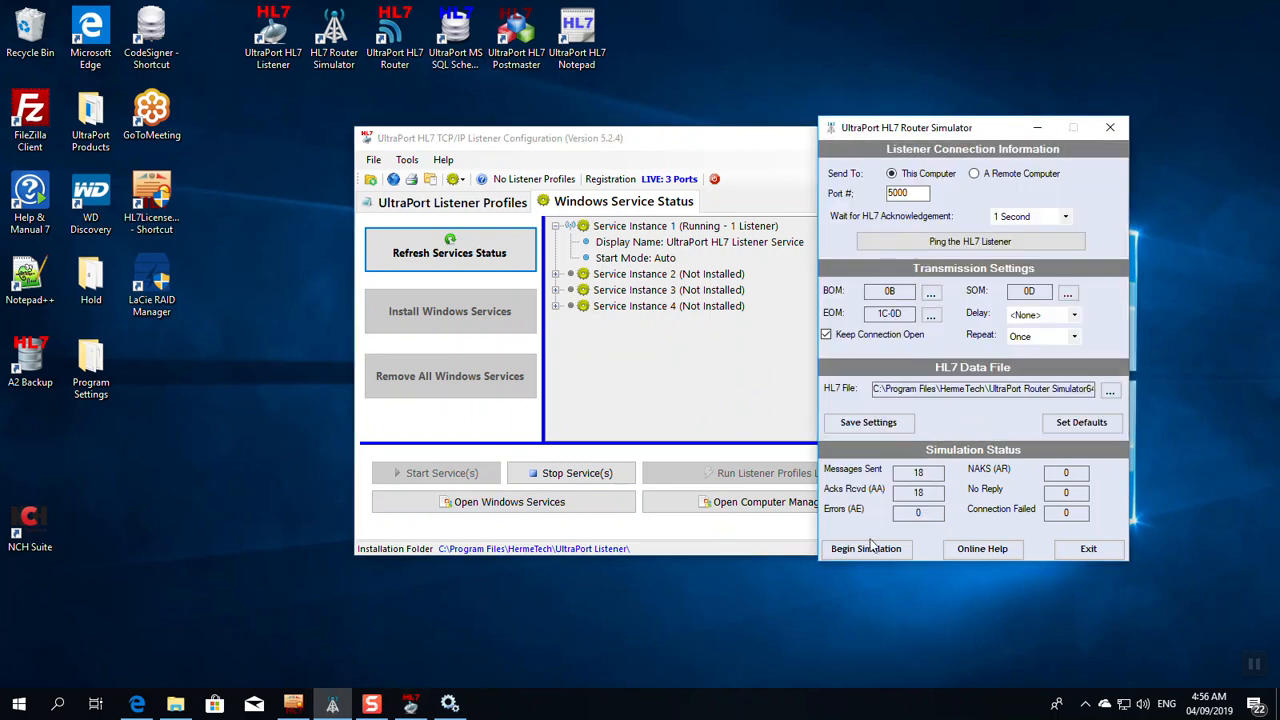
mouse_move(864, 548)
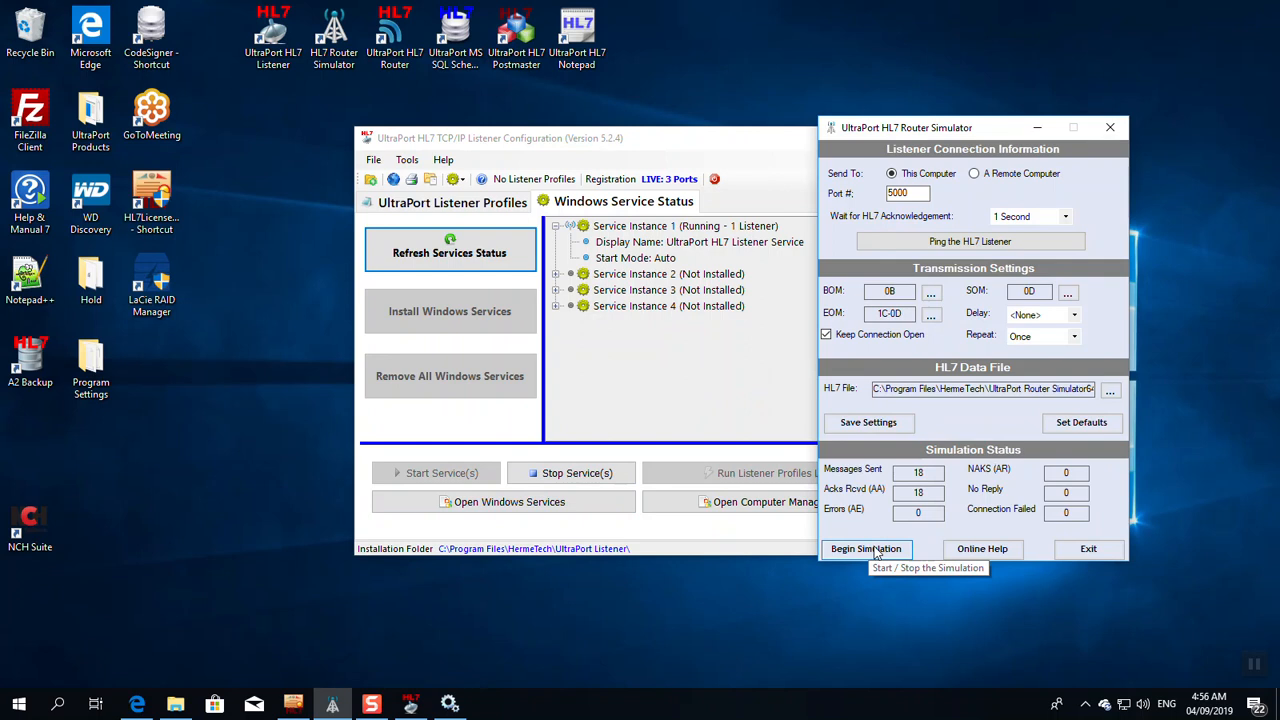
click(866, 548)
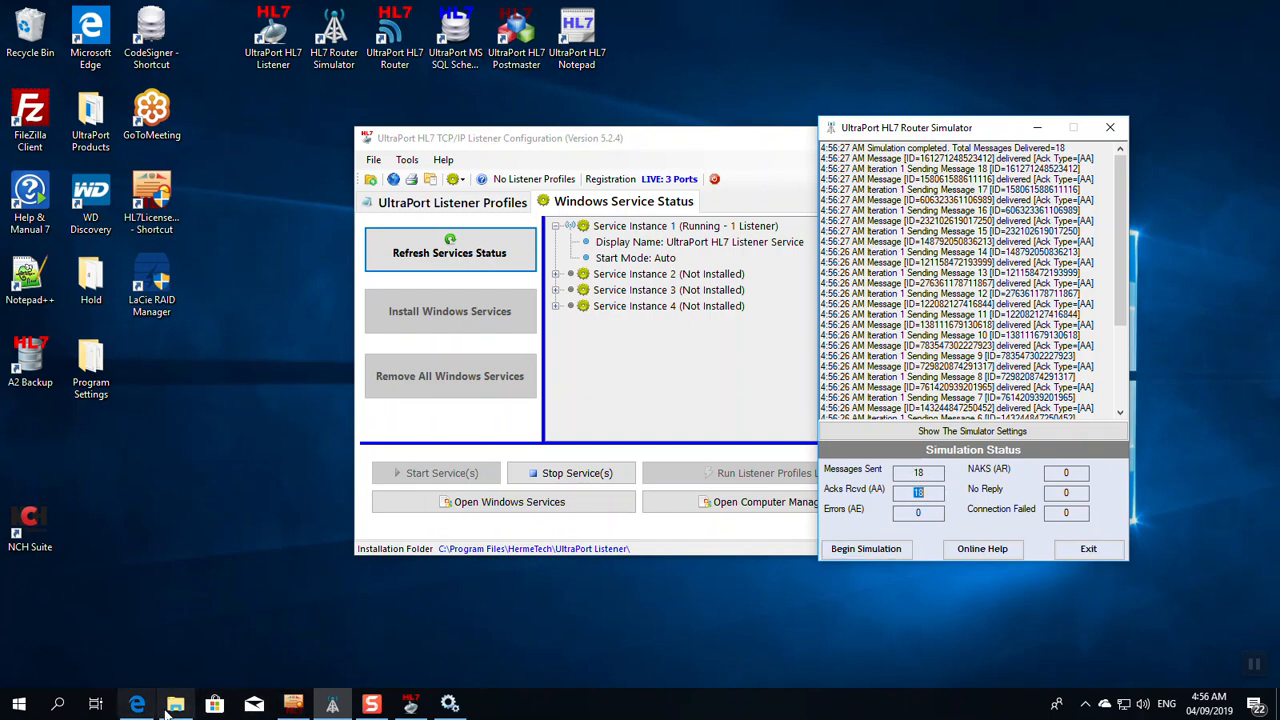
click(176, 704)
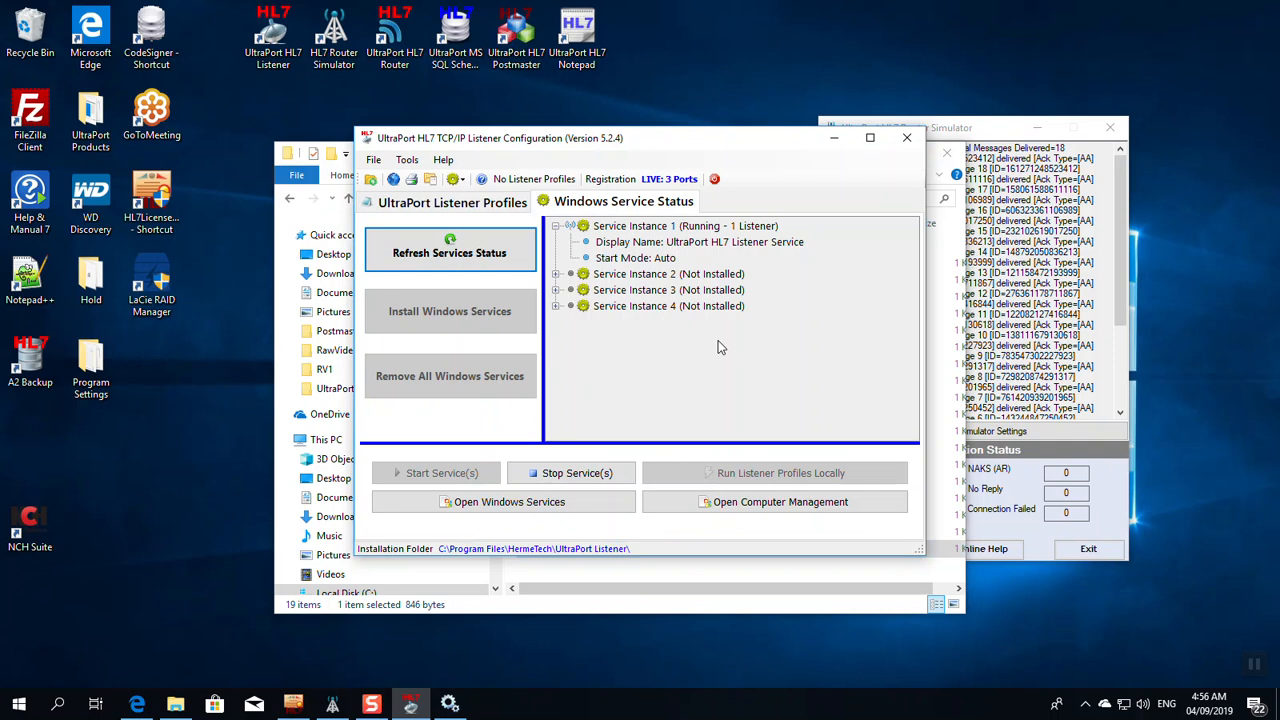
mouse_move(804, 352)
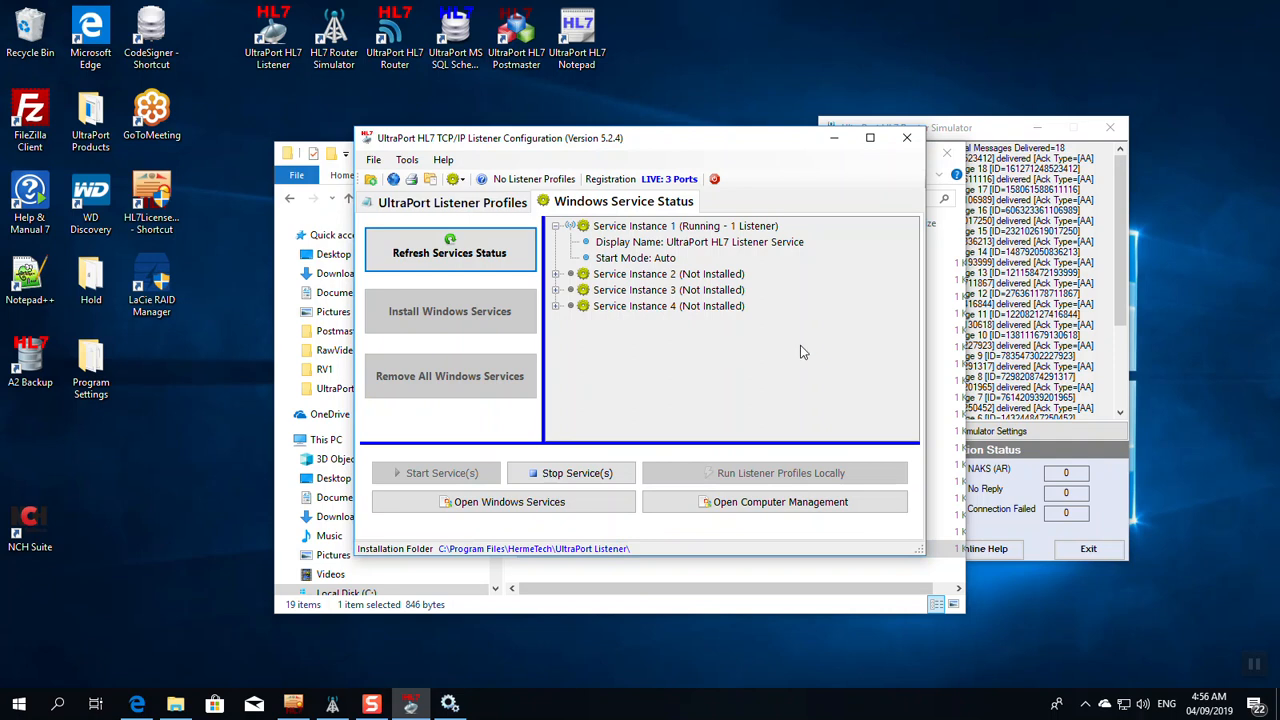